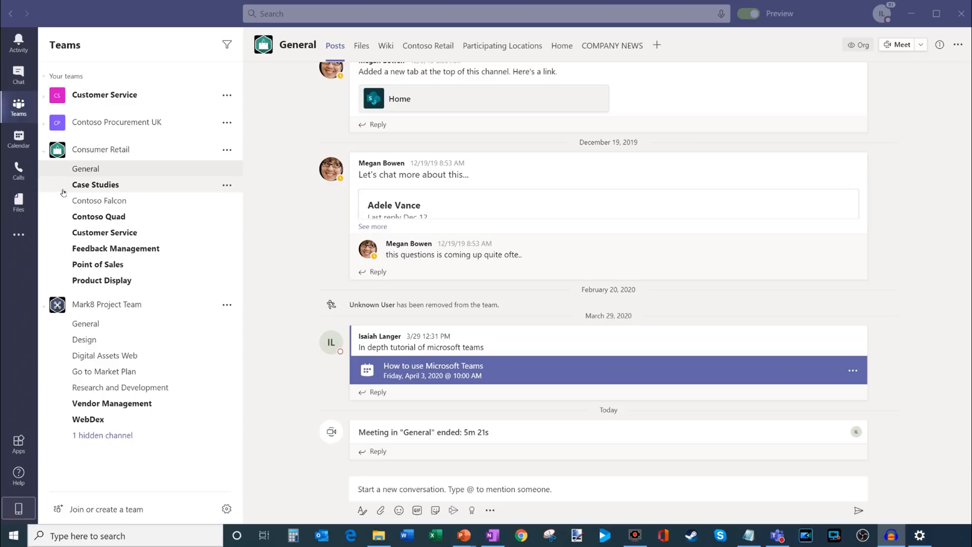
mouse_move(199, 189)
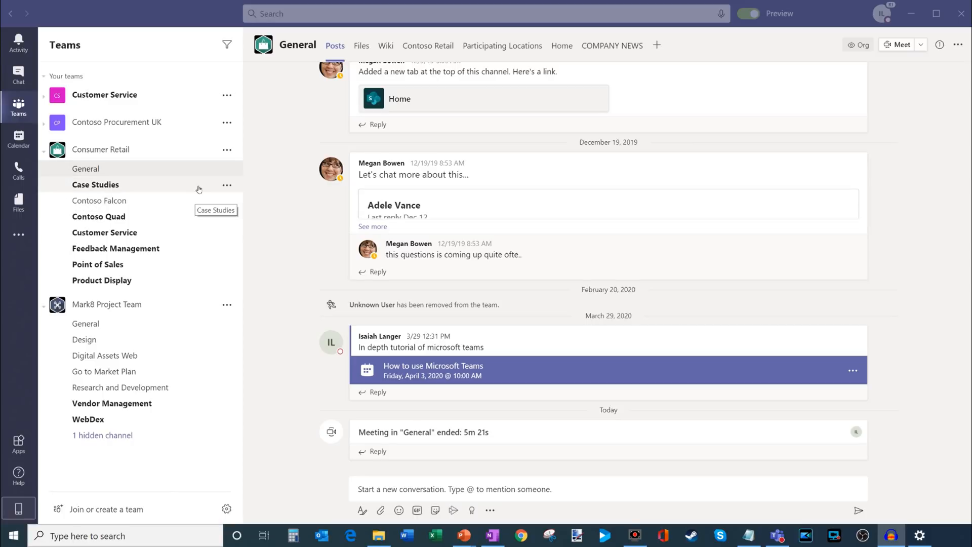
mouse_move(300, 170)
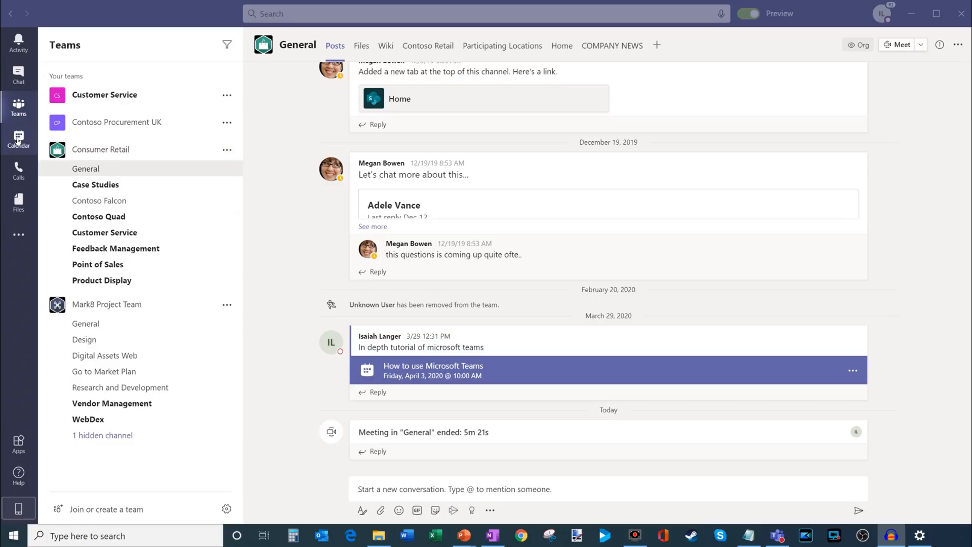
mouse_move(23, 144)
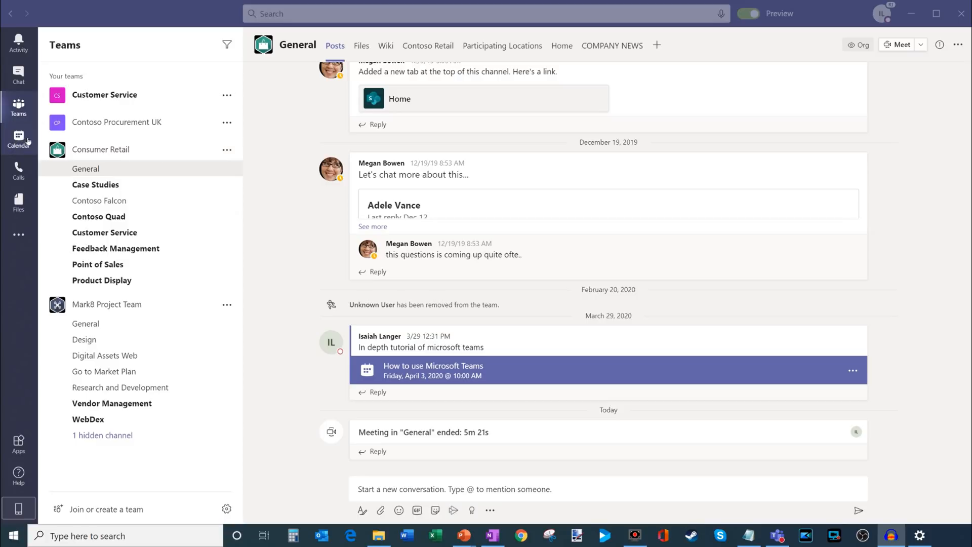
- Show the April 2020 week calendar and reveal the Schedule meeting and Live event choices
click(18, 234)
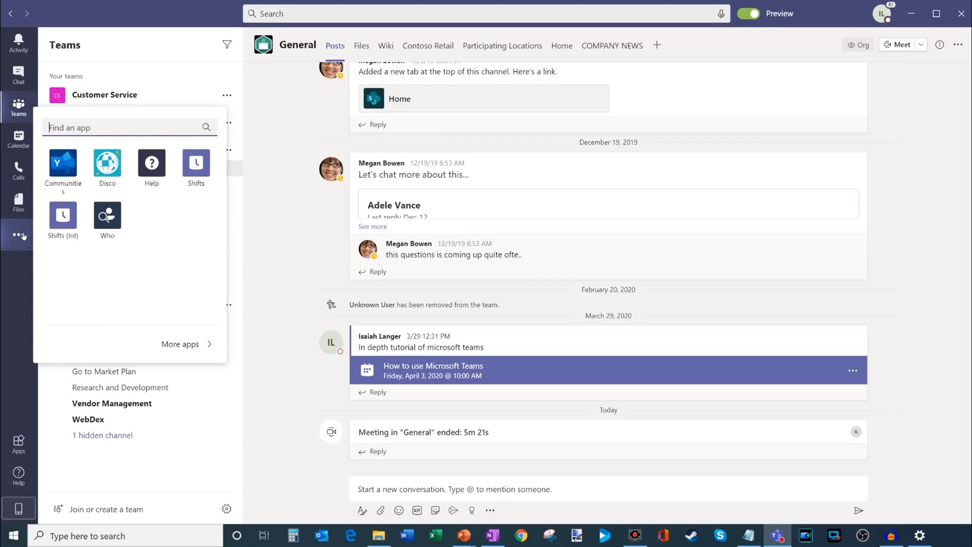
mouse_move(169, 240)
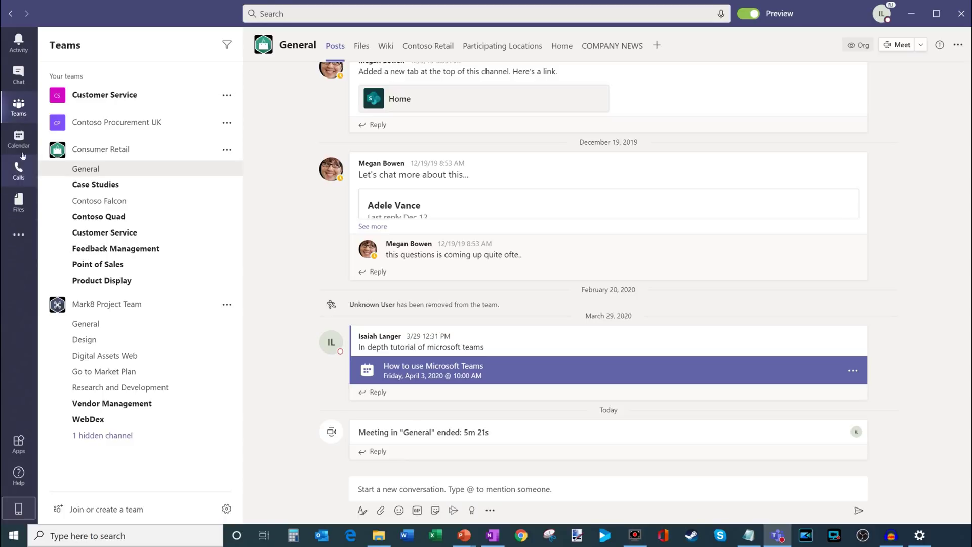
click(19, 137)
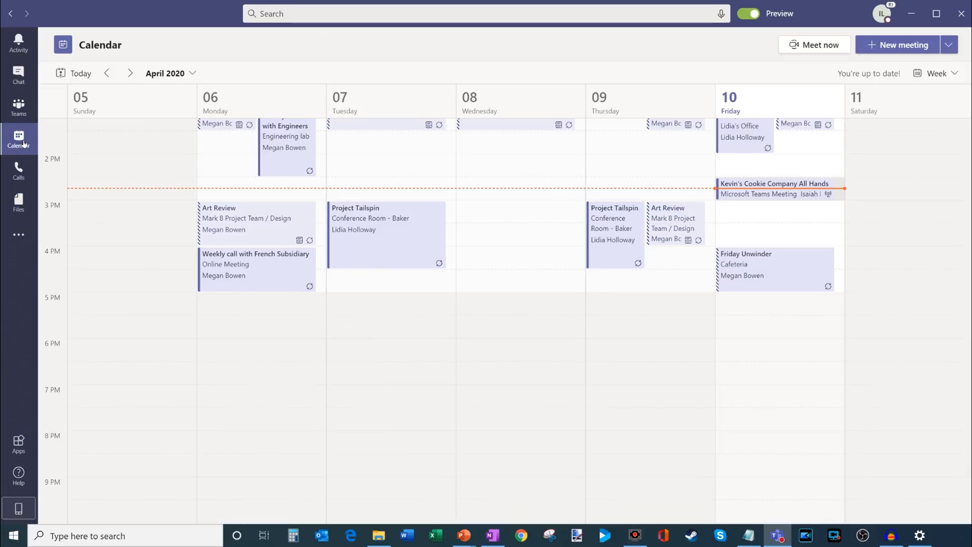
scroll(up, 3)
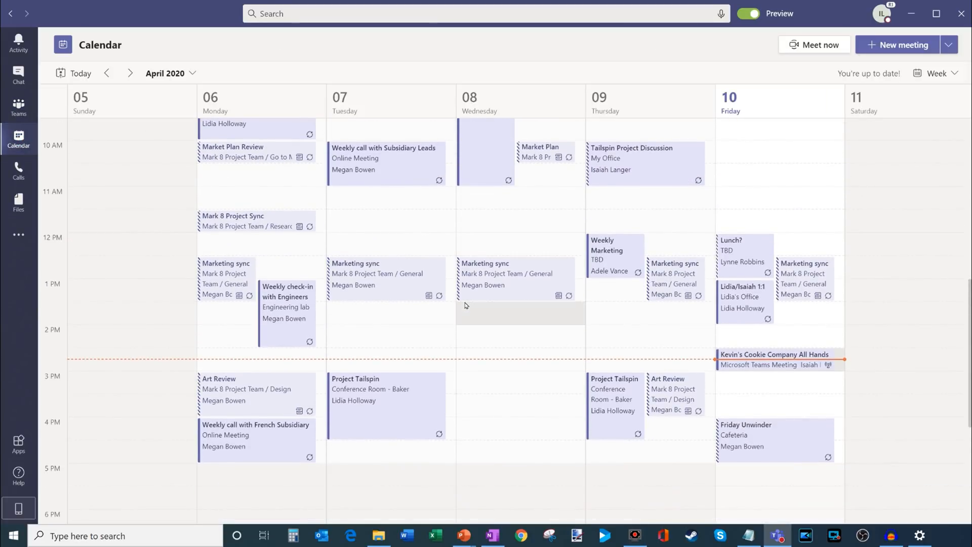
mouse_move(734, 189)
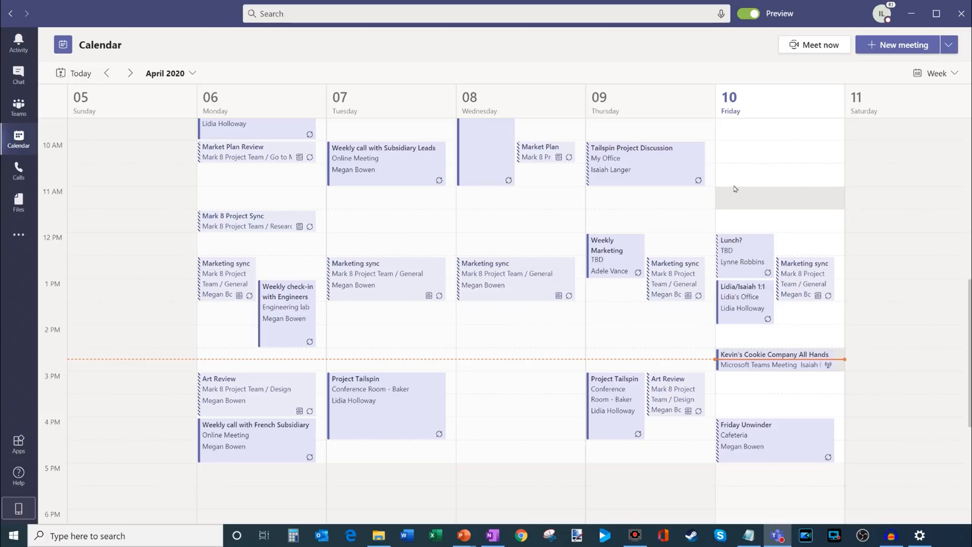
mouse_move(897, 45)
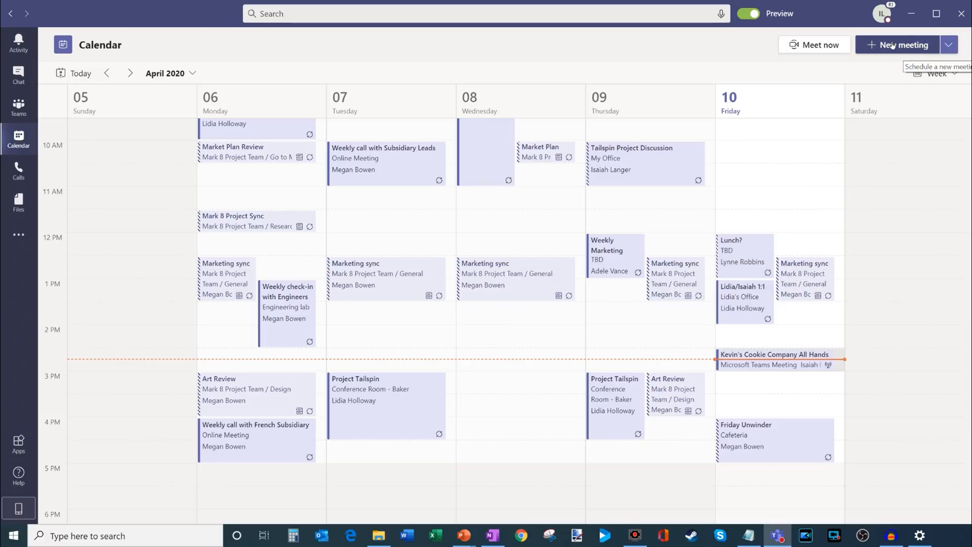
mouse_move(897, 44)
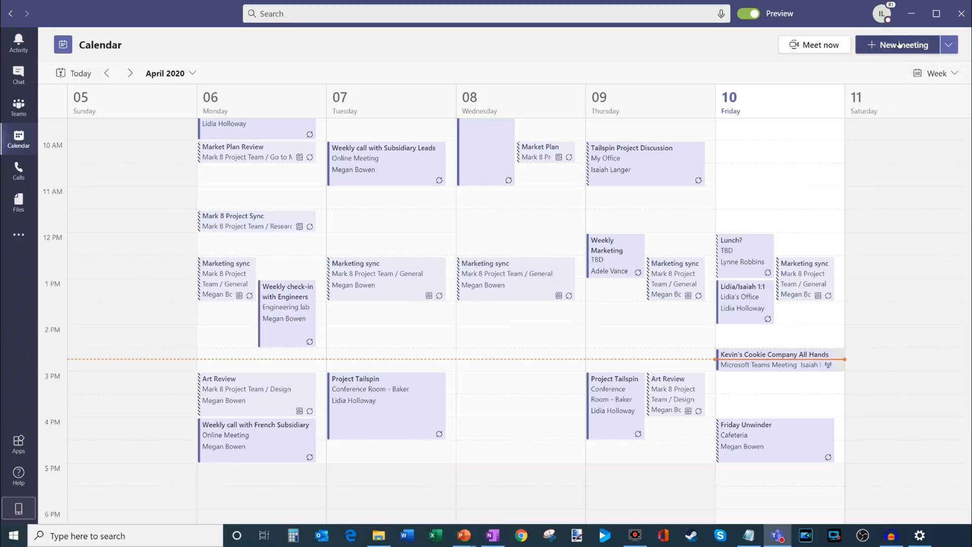
mouse_move(897, 45)
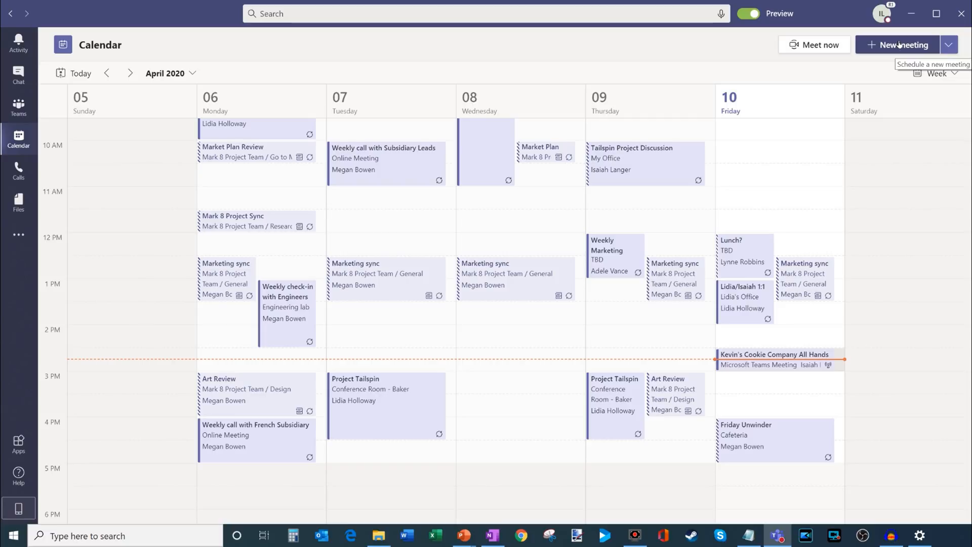
mouse_move(889, 66)
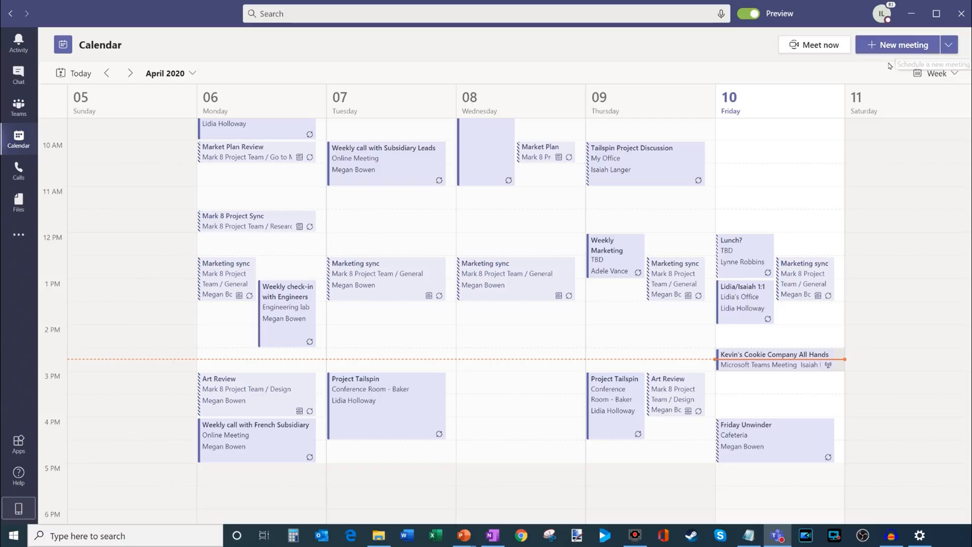
click(949, 44)
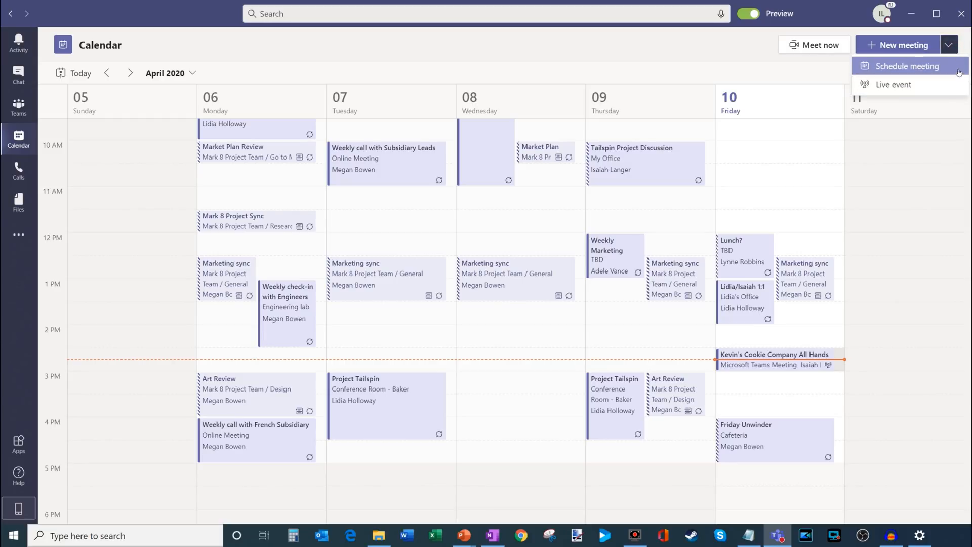
mouse_move(937, 66)
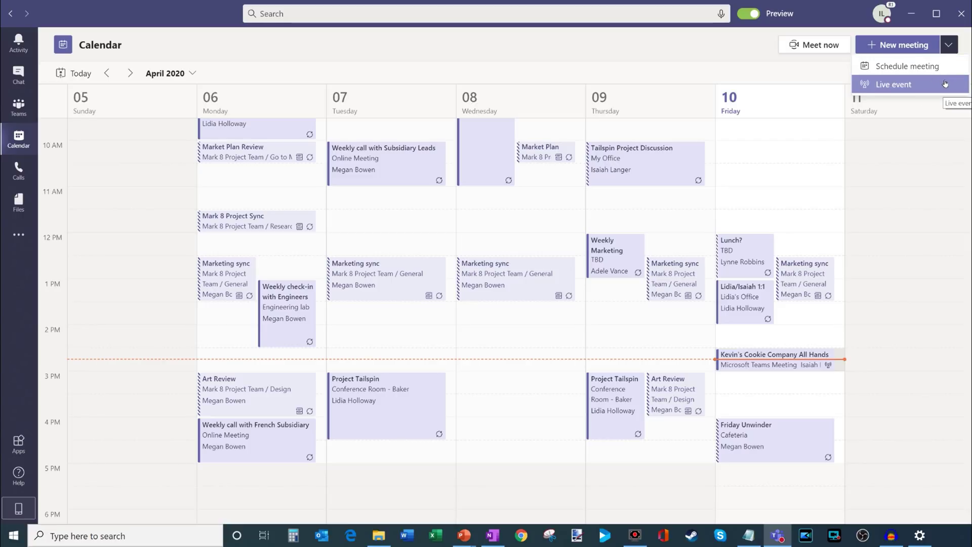
- Start a new live event titled 'Kevin's Cookie Company Quarterly Results'
click(893, 83)
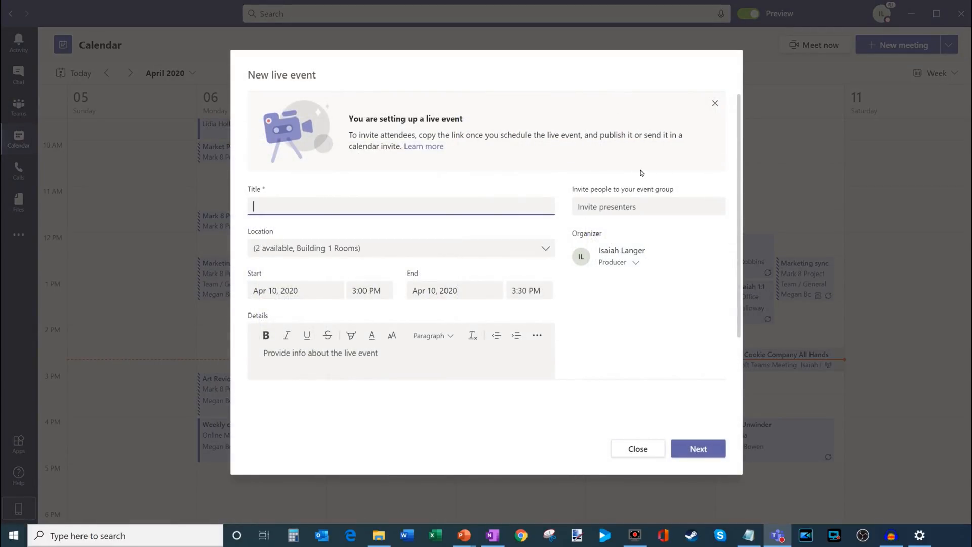
mouse_move(862, 199)
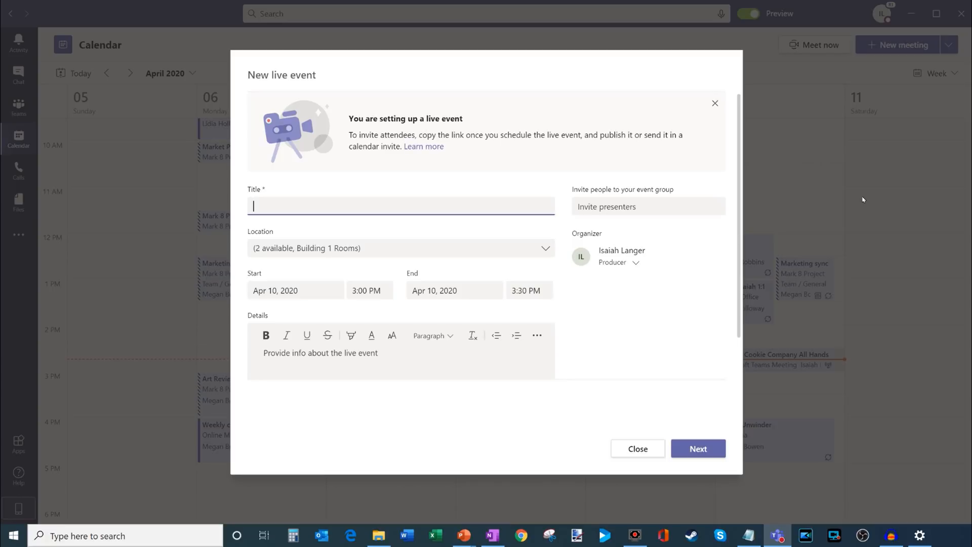
mouse_move(461, 216)
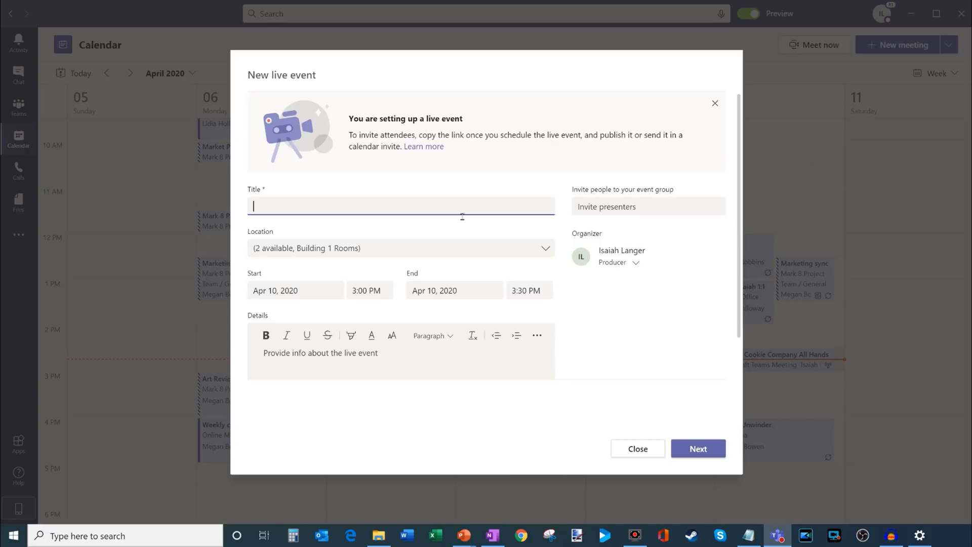
text(K)
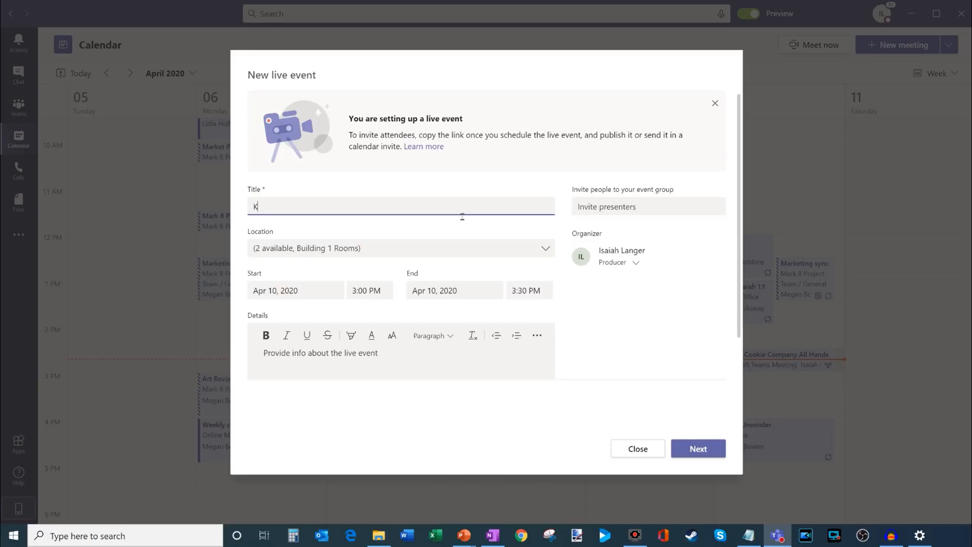
text(evin's Cookie Company Quarterly Results)
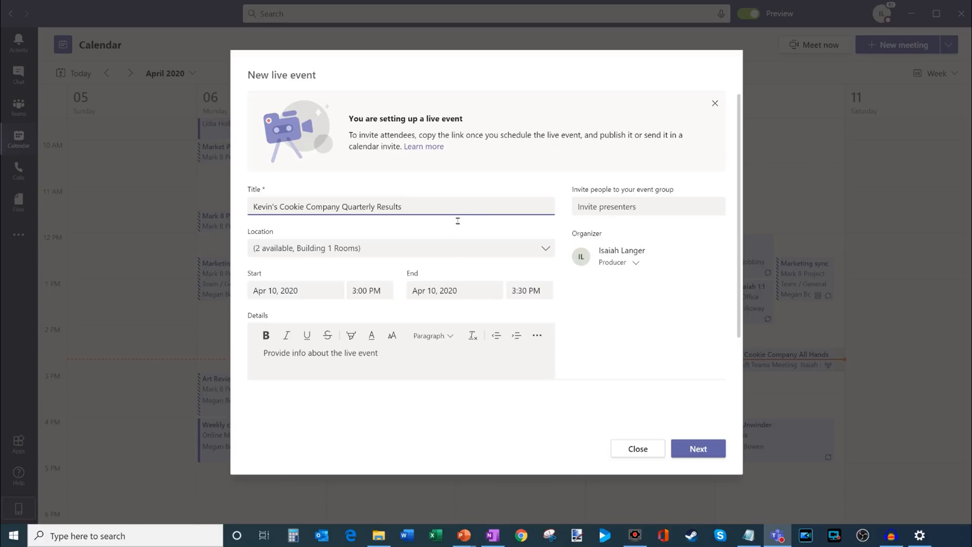
click(545, 248)
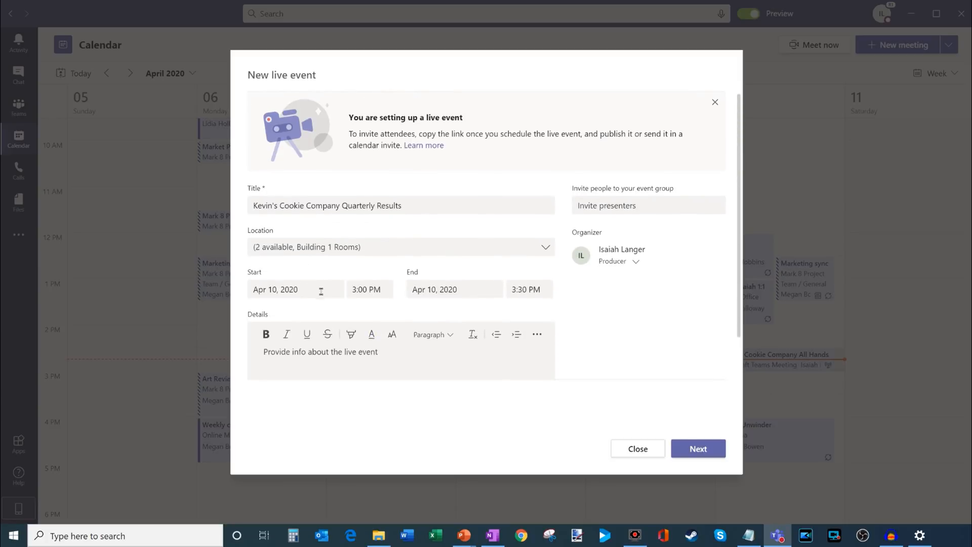
- Set the start date to April 17 and add details 'Get ready to see some amazing results!'
click(274, 289)
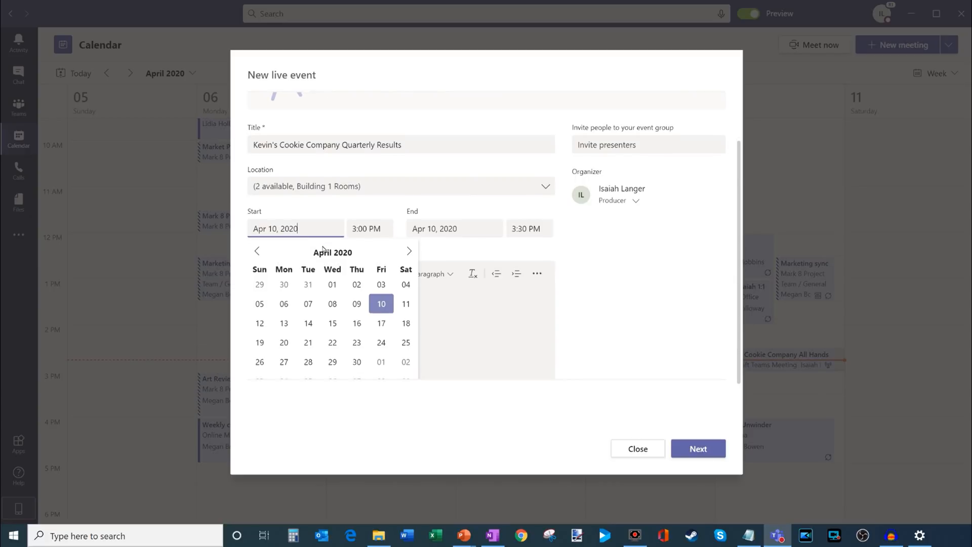
click(382, 323)
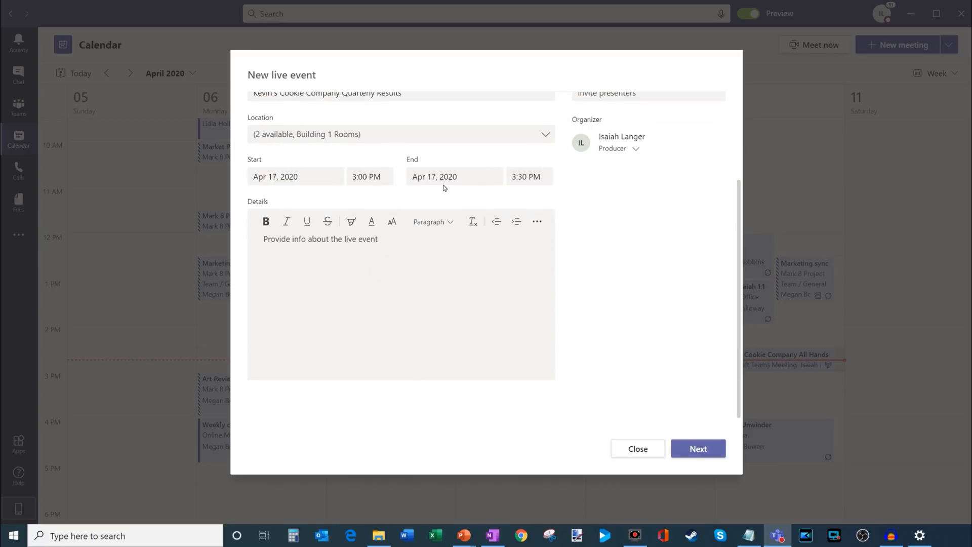
mouse_move(491, 185)
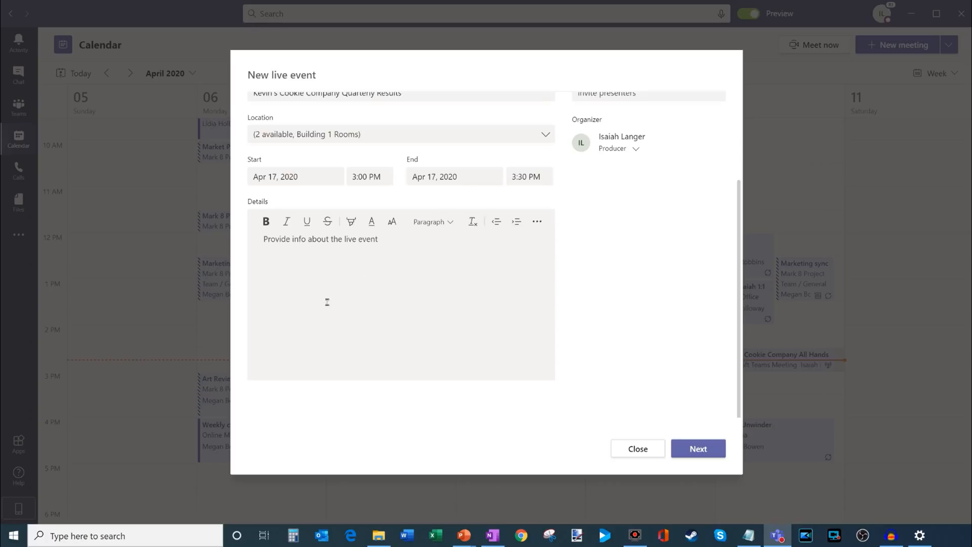
mouse_move(399, 312)
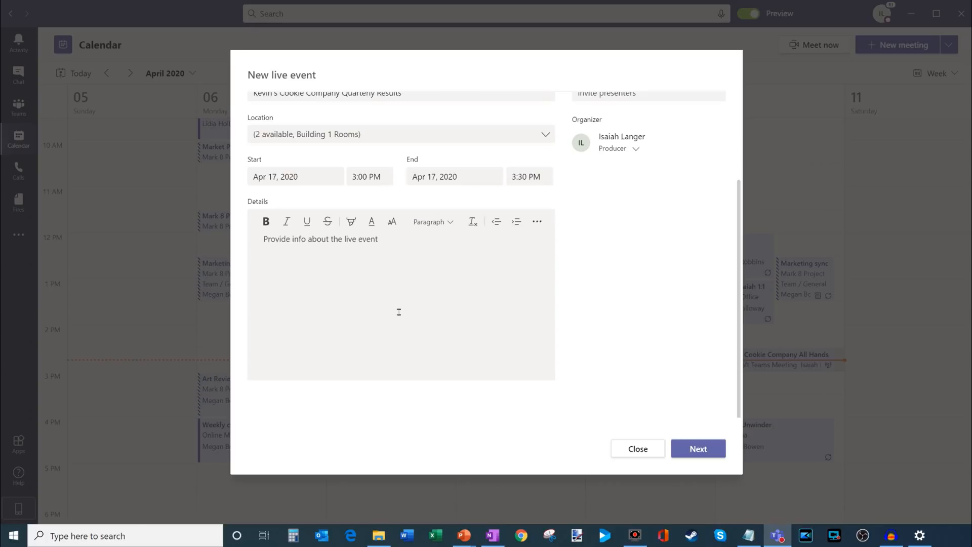
text(Get ready to see some amazing results!)
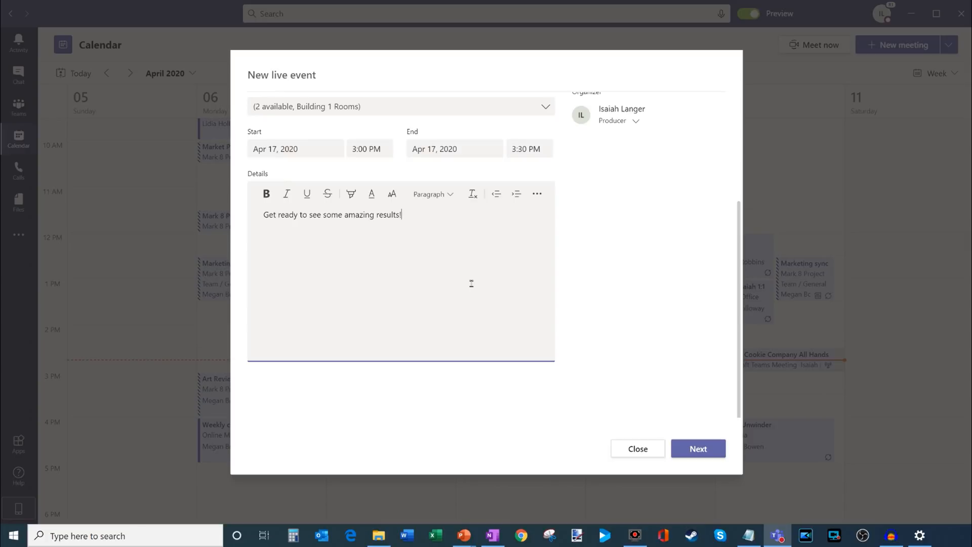
scroll(up, 3)
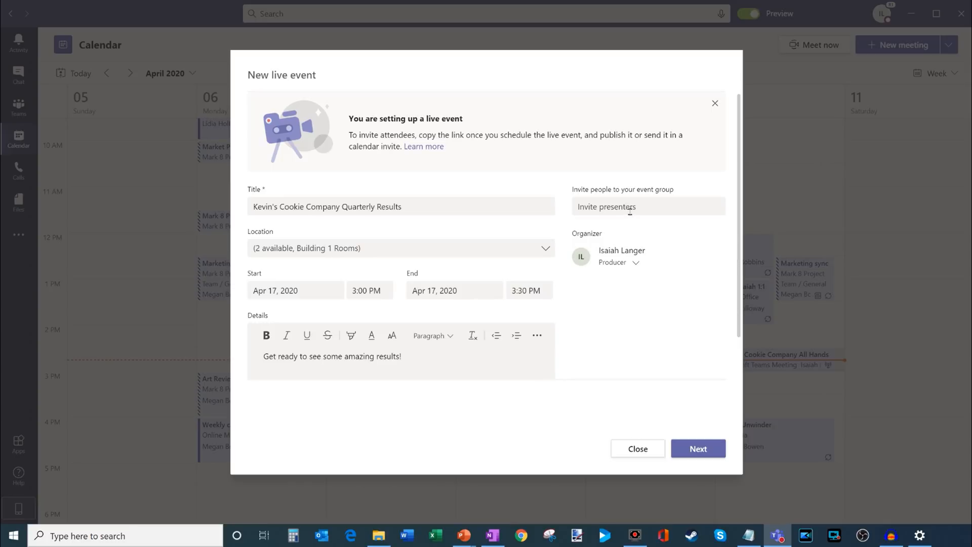
click(401, 356)
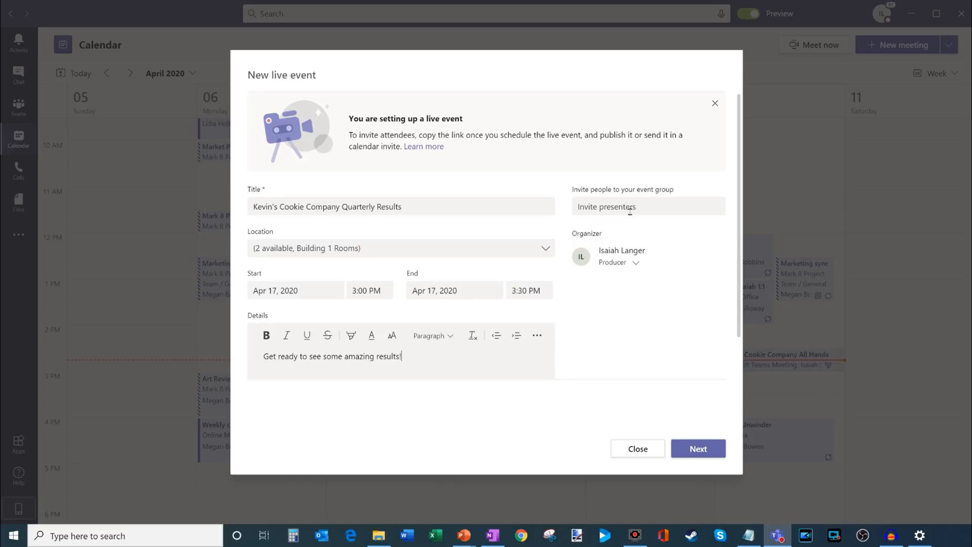
text(alex)
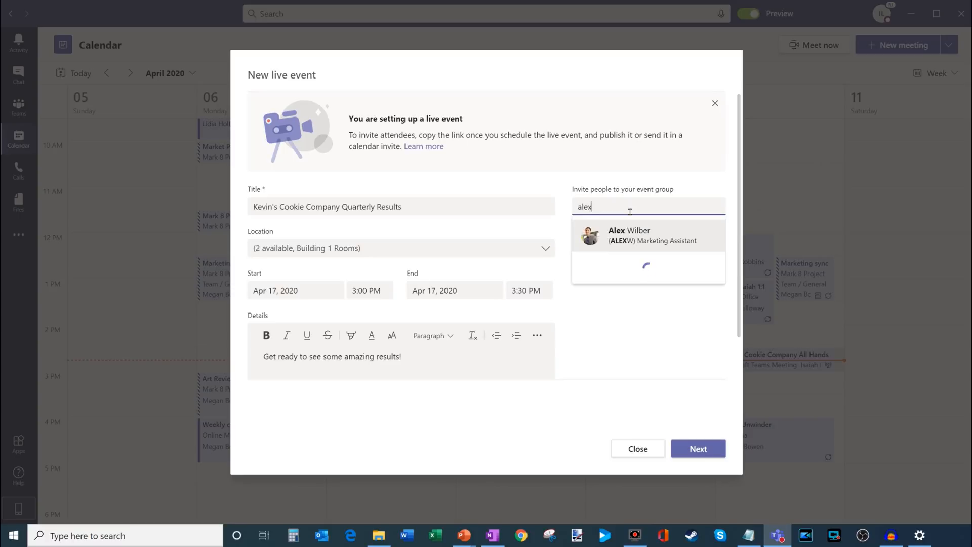
click(647, 235)
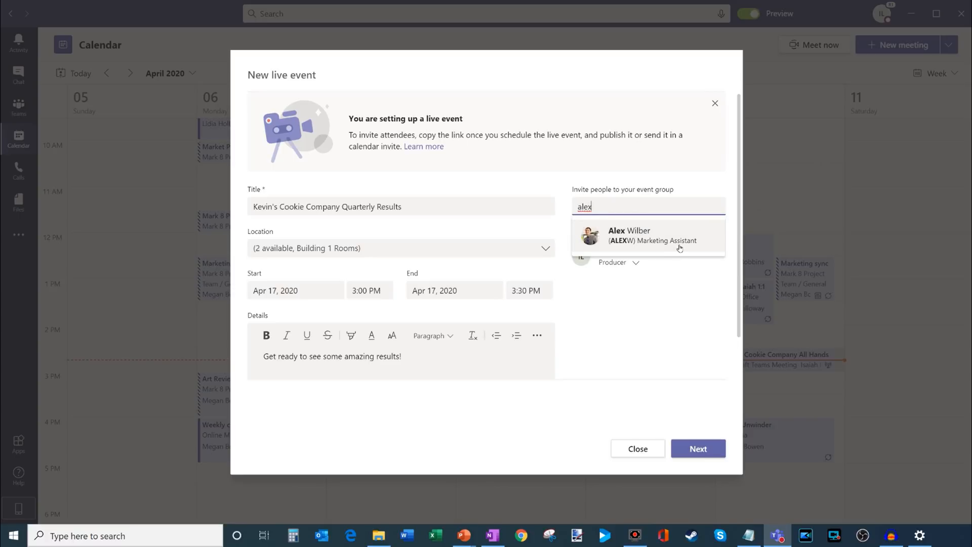
click(629, 235)
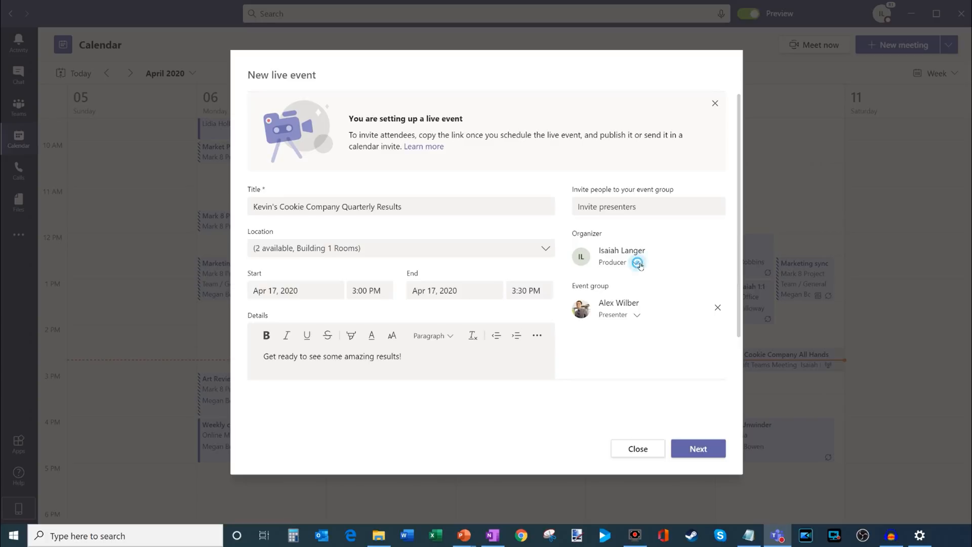
click(635, 262)
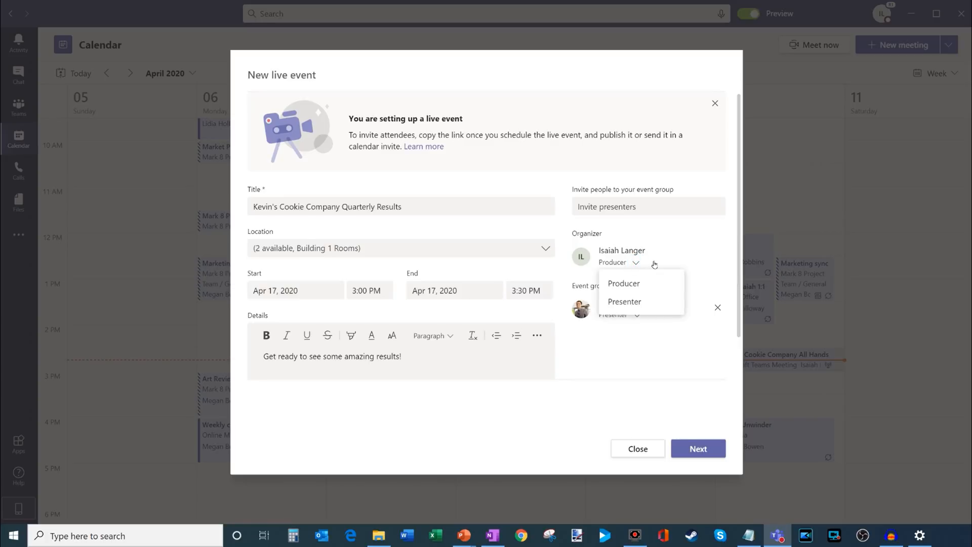
mouse_move(649, 285)
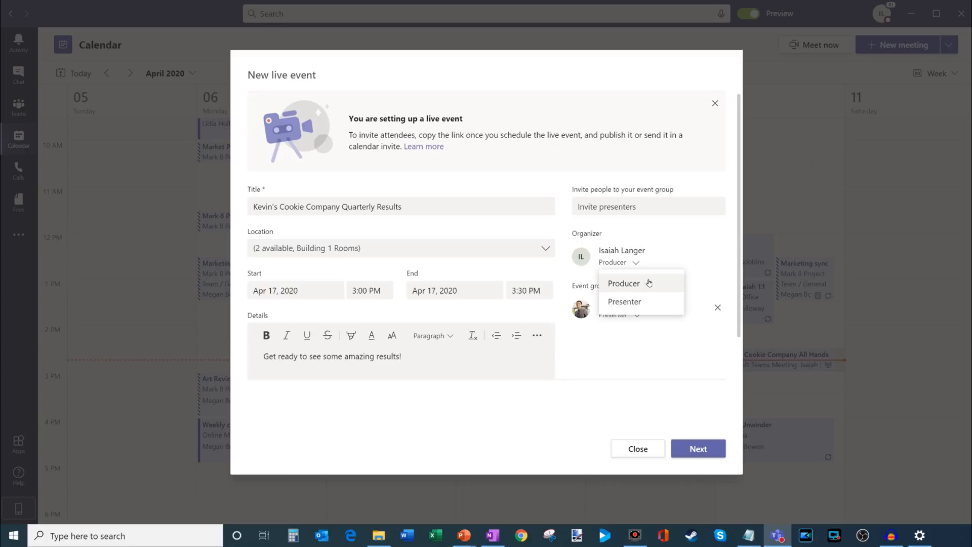
mouse_move(624, 301)
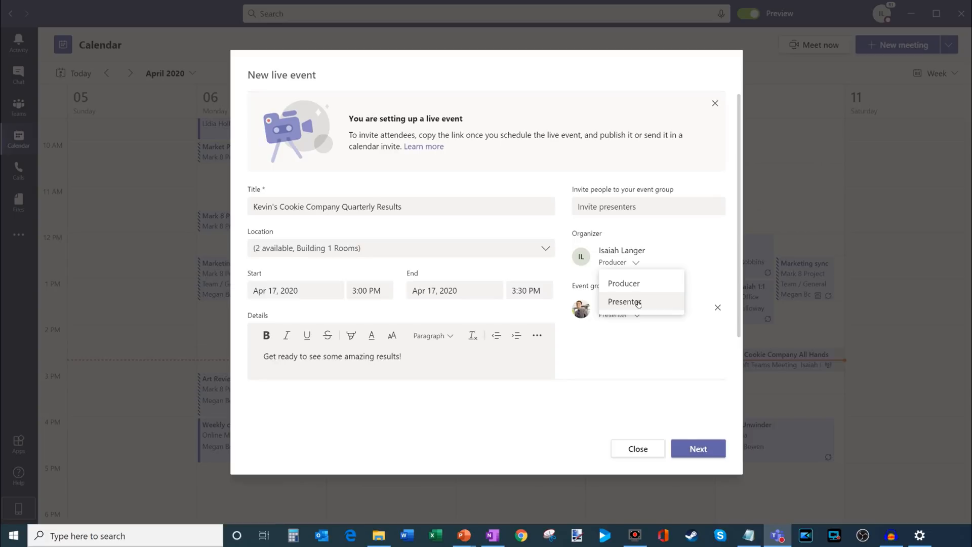
mouse_move(635, 249)
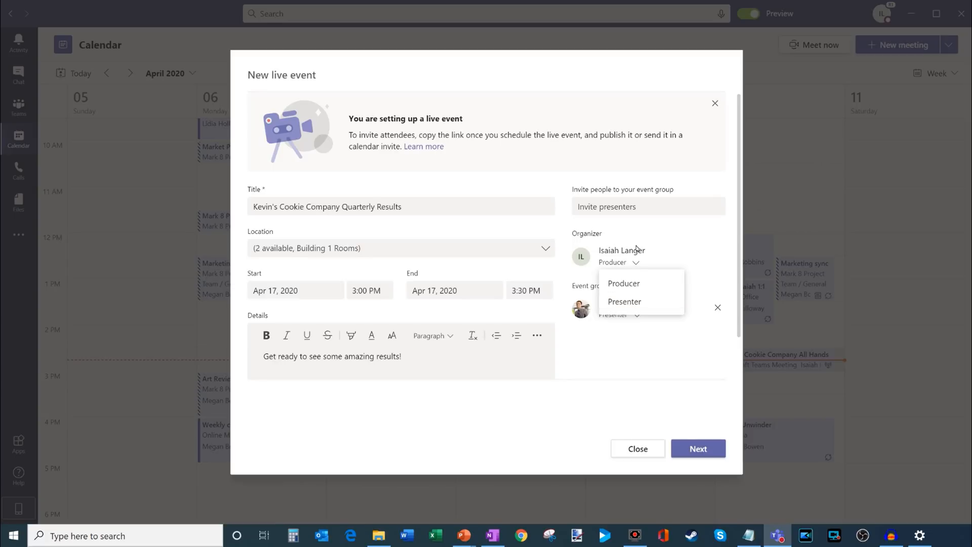
click(624, 302)
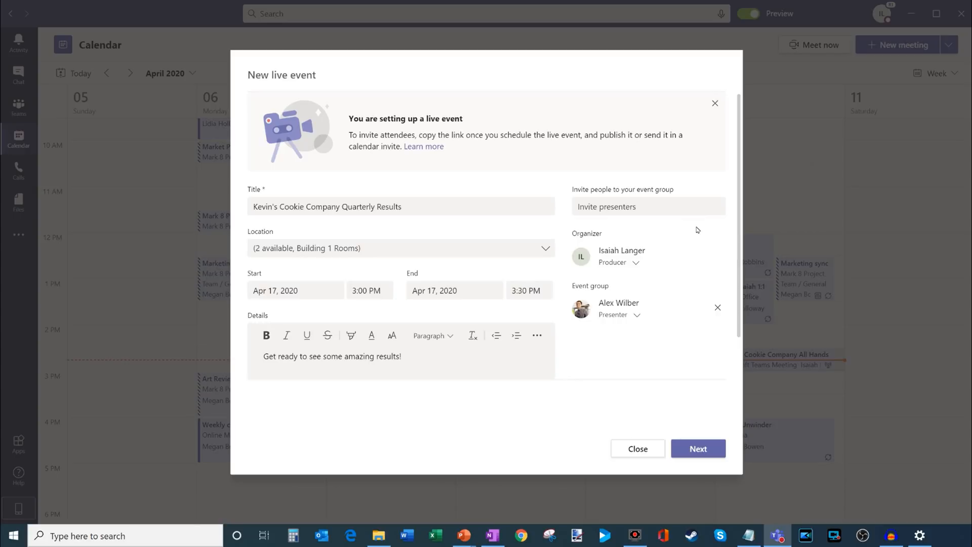
mouse_move(648, 257)
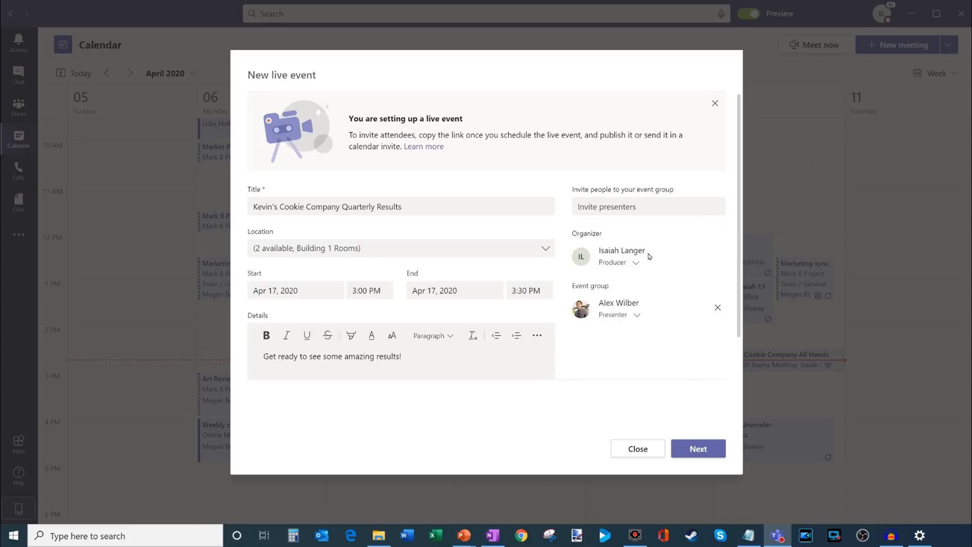
mouse_move(676, 329)
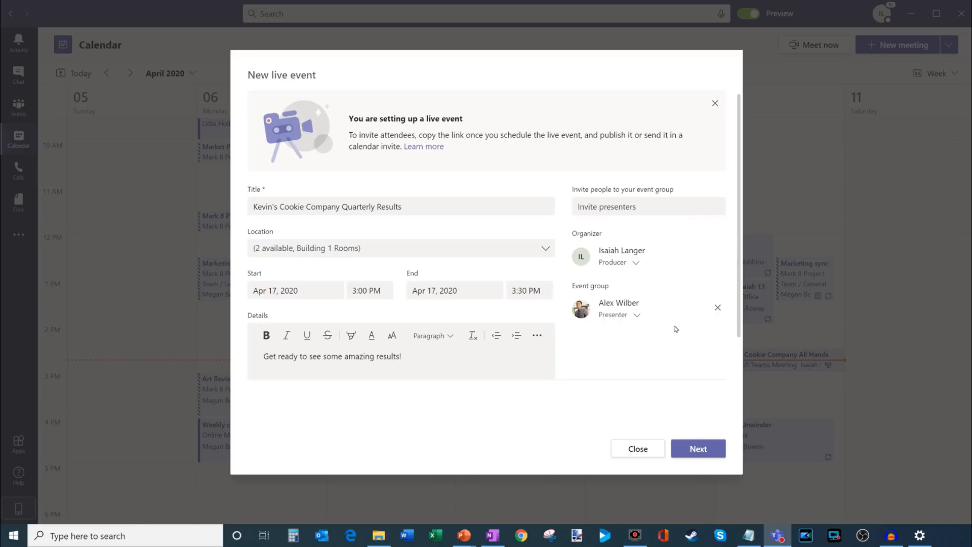
mouse_move(647, 236)
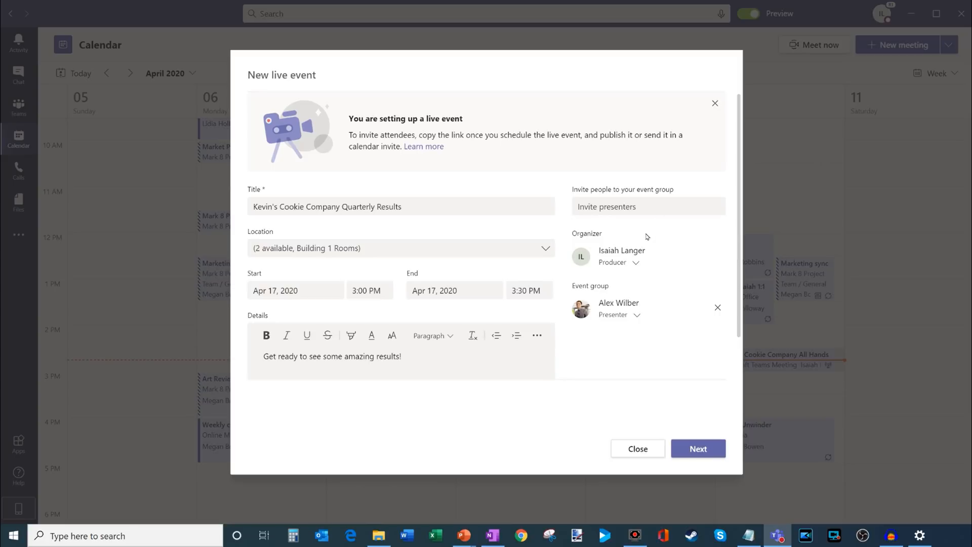
scroll(down, 3)
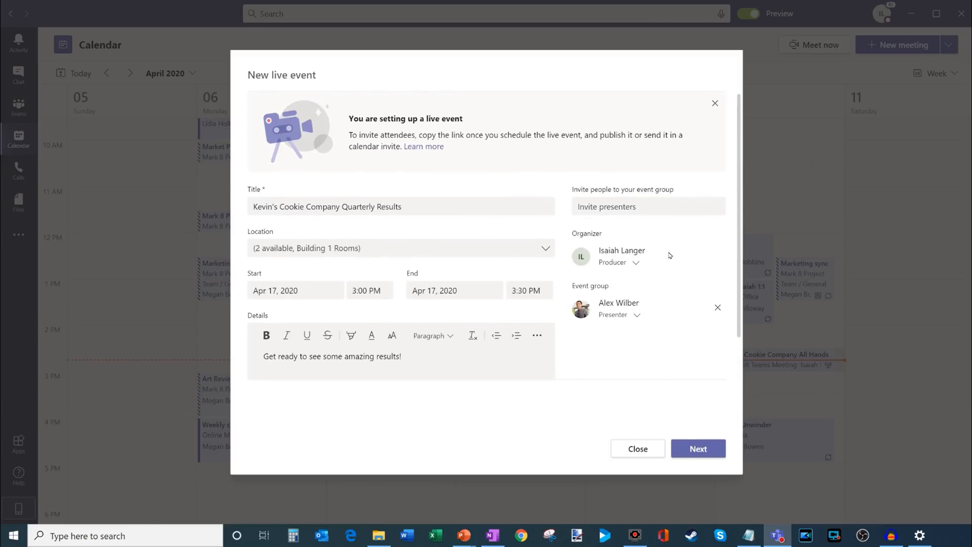
mouse_move(698, 448)
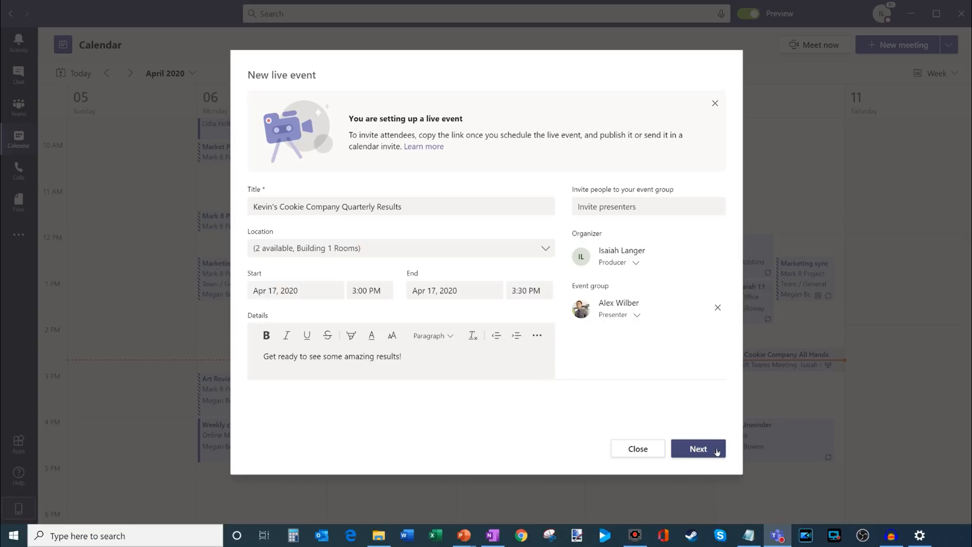
- Advance the New live event form to the permissions and production settings
click(697, 448)
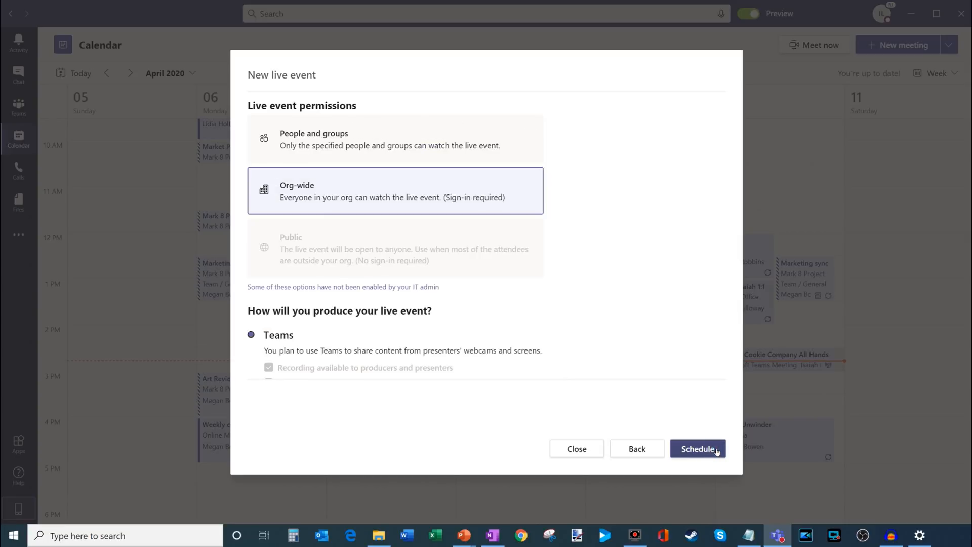
mouse_move(644, 271)
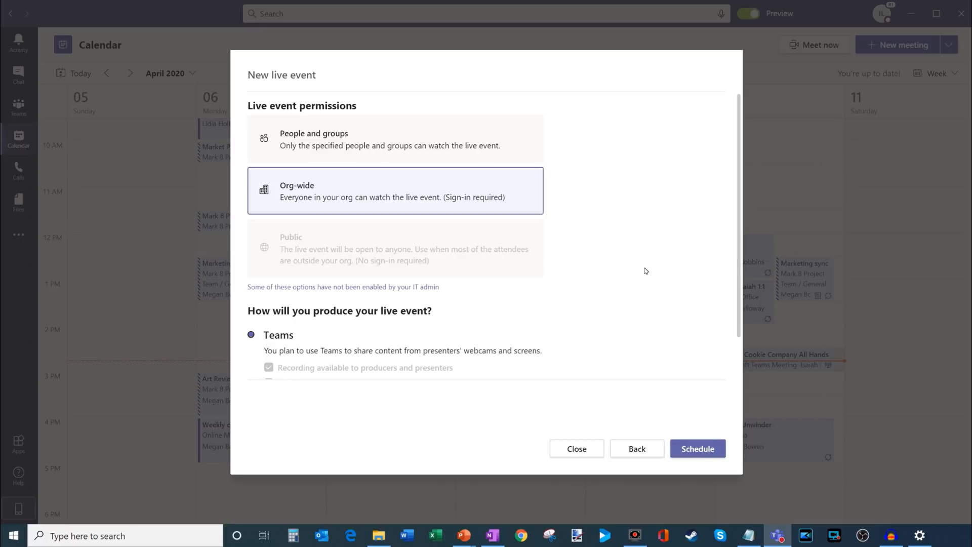
mouse_move(295, 110)
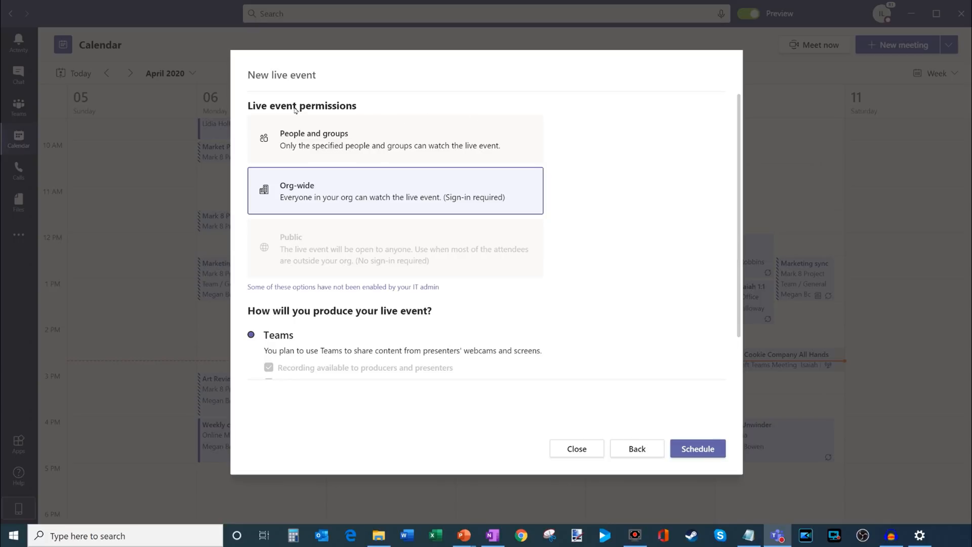
mouse_move(251, 106)
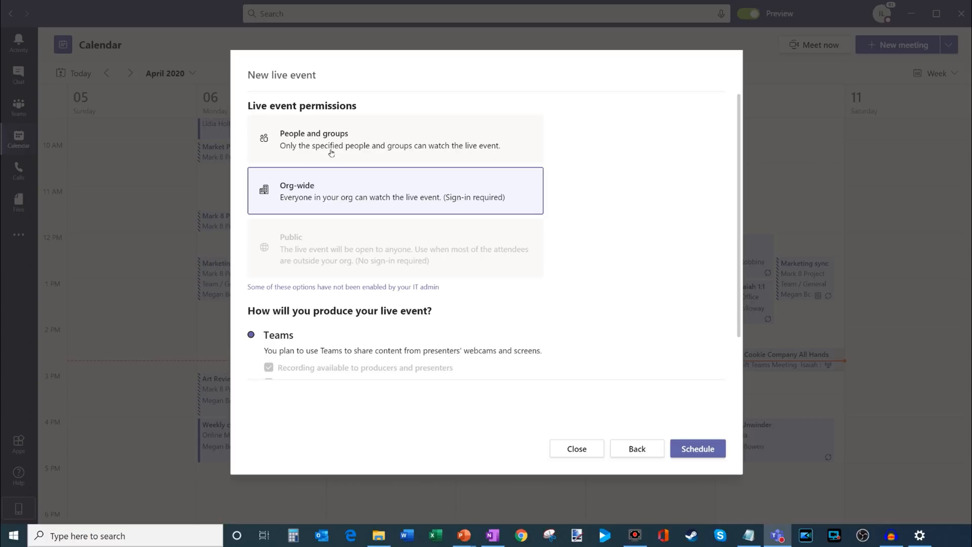
mouse_move(408, 144)
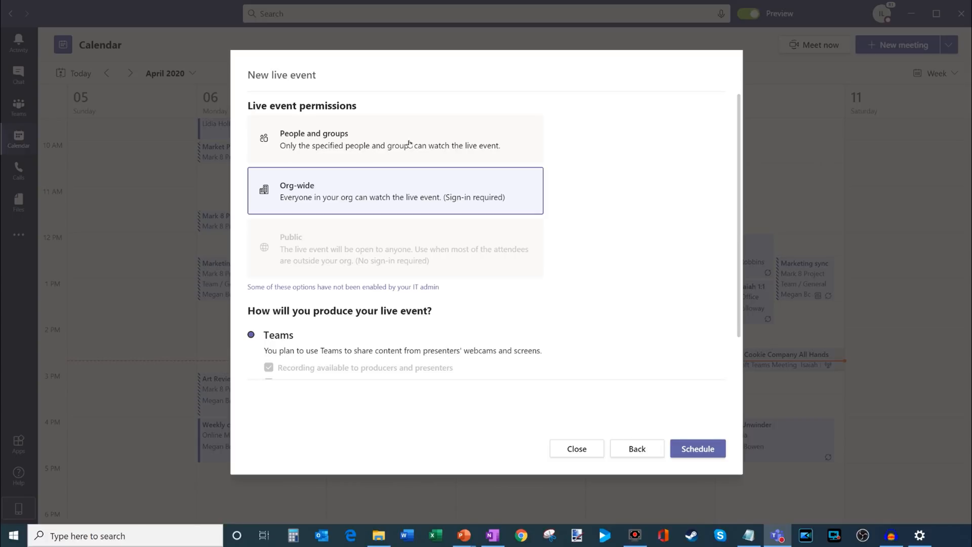
mouse_move(298, 188)
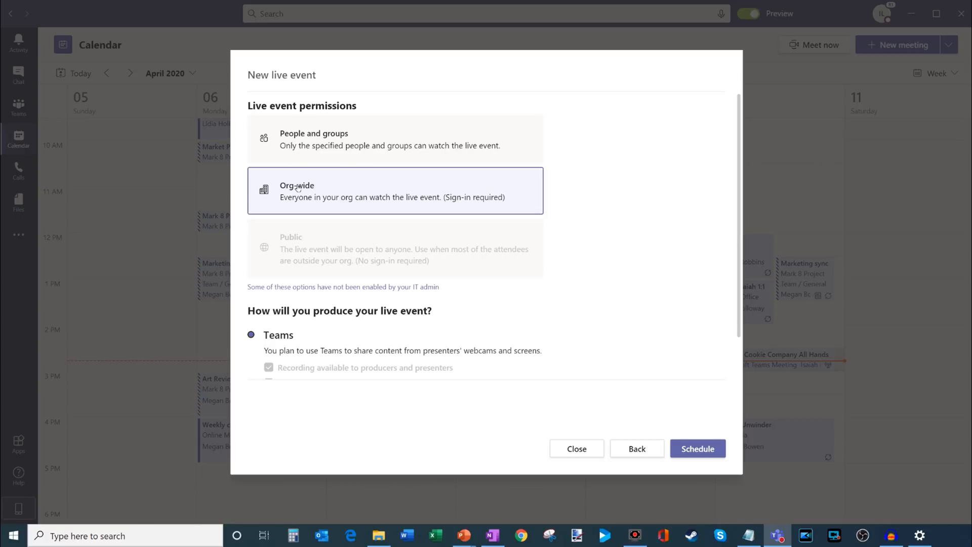
mouse_move(448, 196)
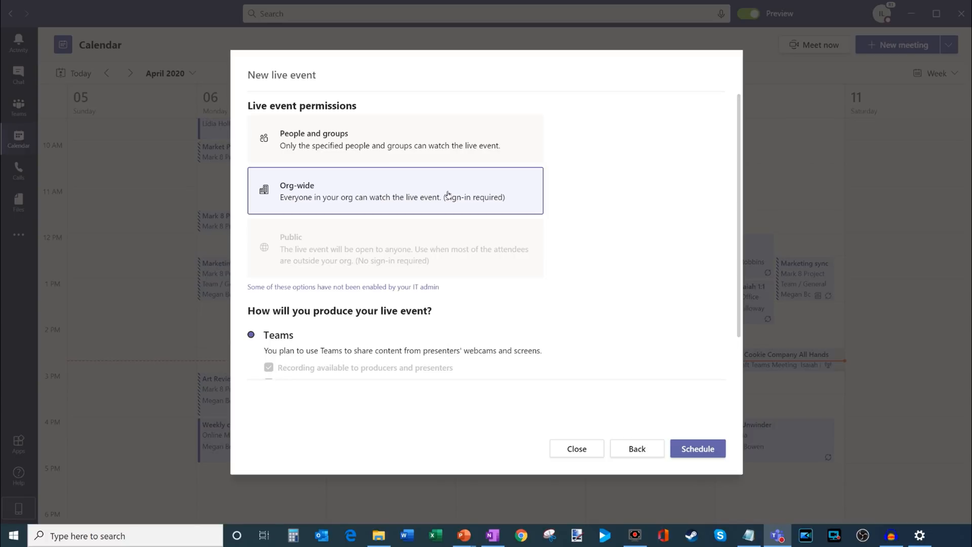
mouse_move(302, 270)
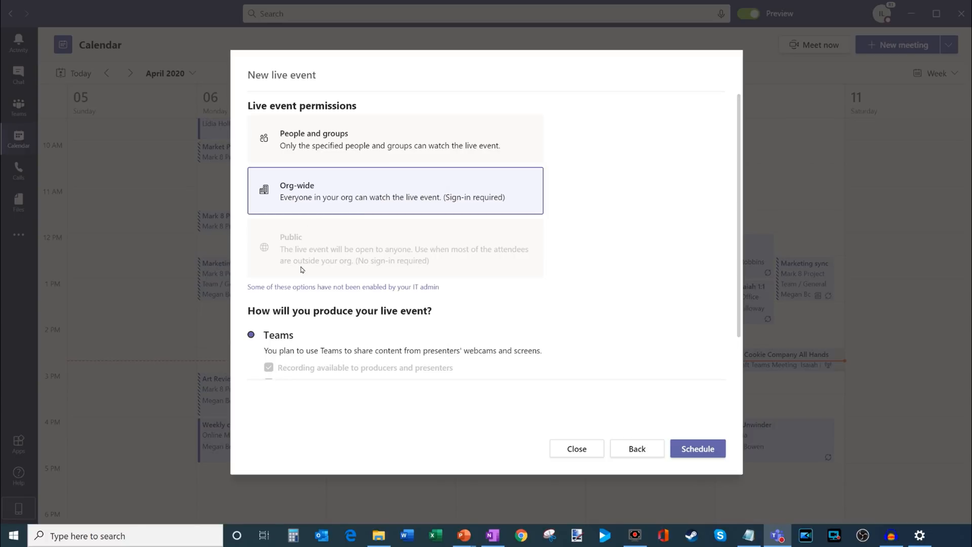
mouse_move(356, 259)
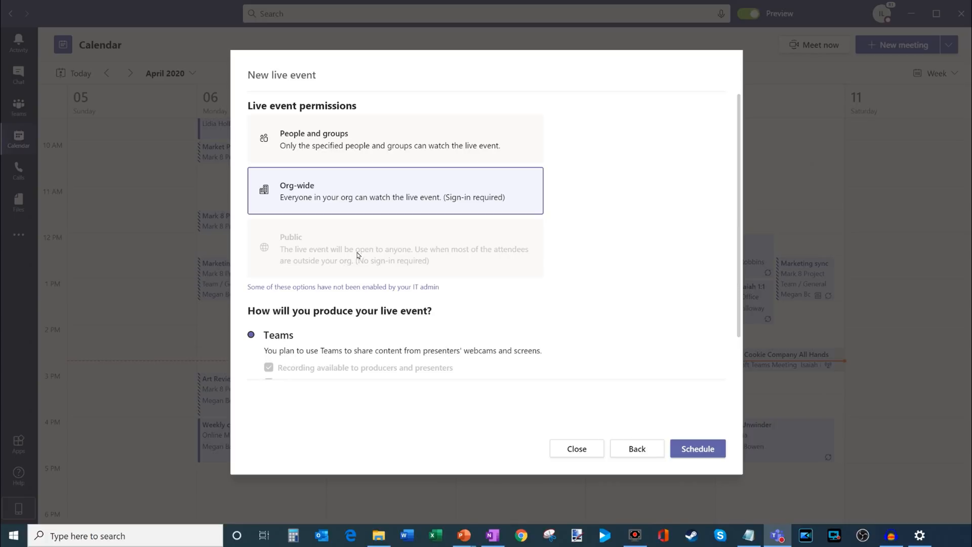
mouse_move(359, 251)
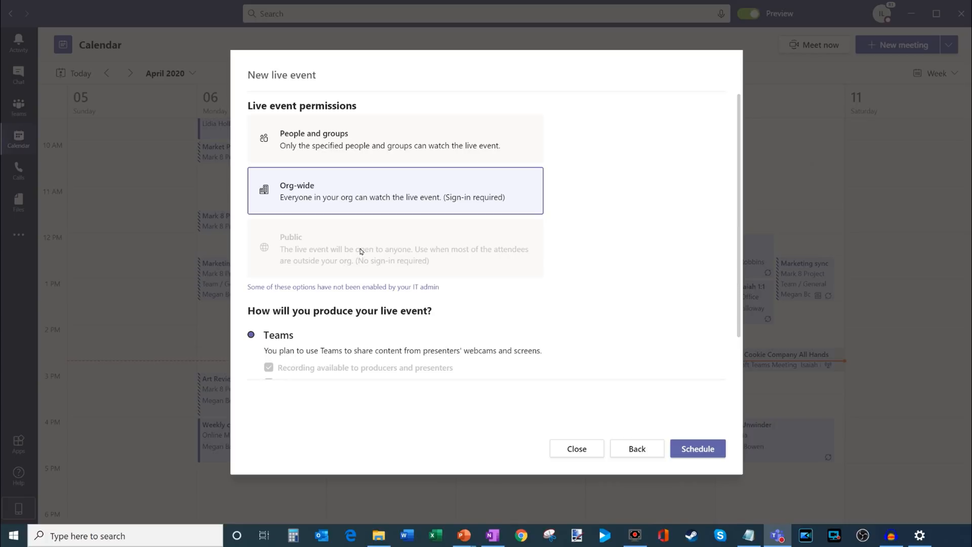
mouse_move(332, 193)
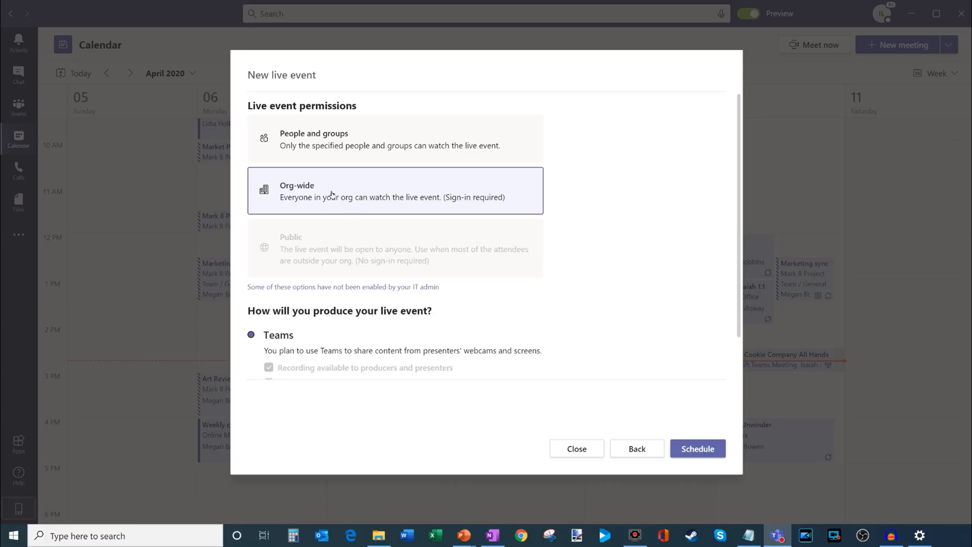
mouse_move(444, 185)
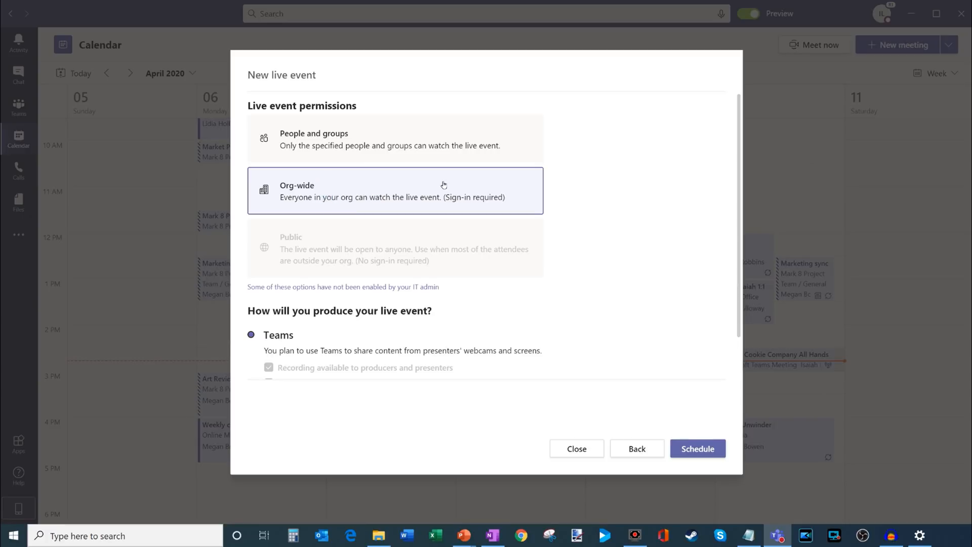
scroll(down, 3)
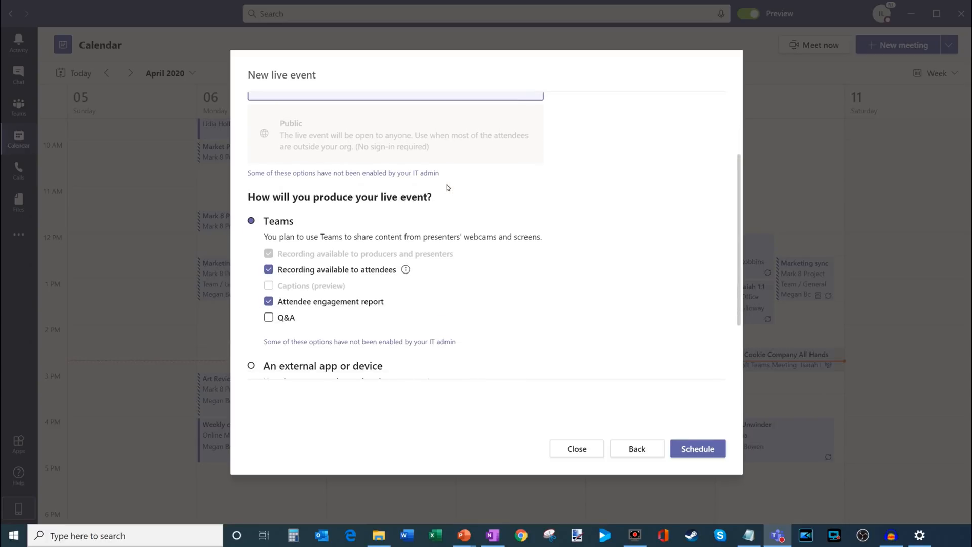
scroll(down, 3)
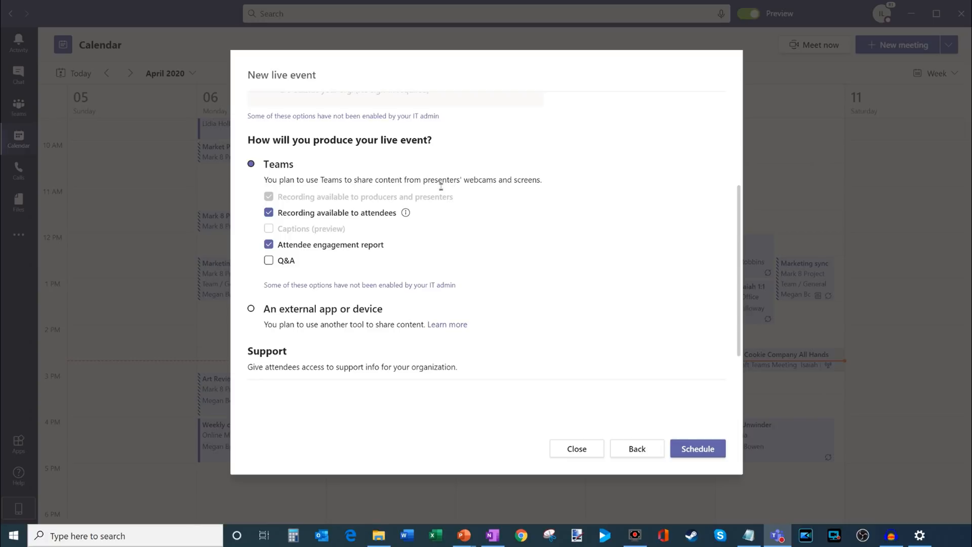
mouse_move(296, 160)
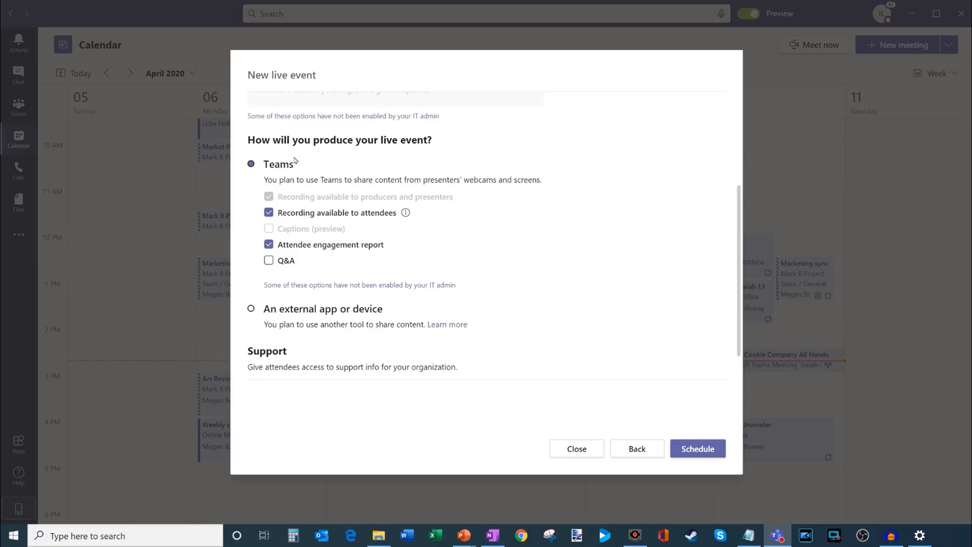
mouse_move(289, 200)
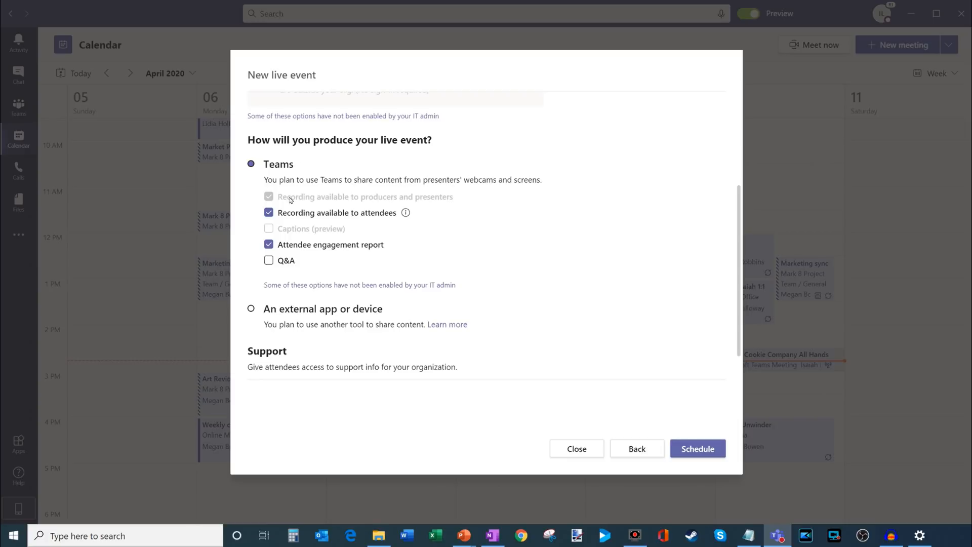
mouse_move(402, 200)
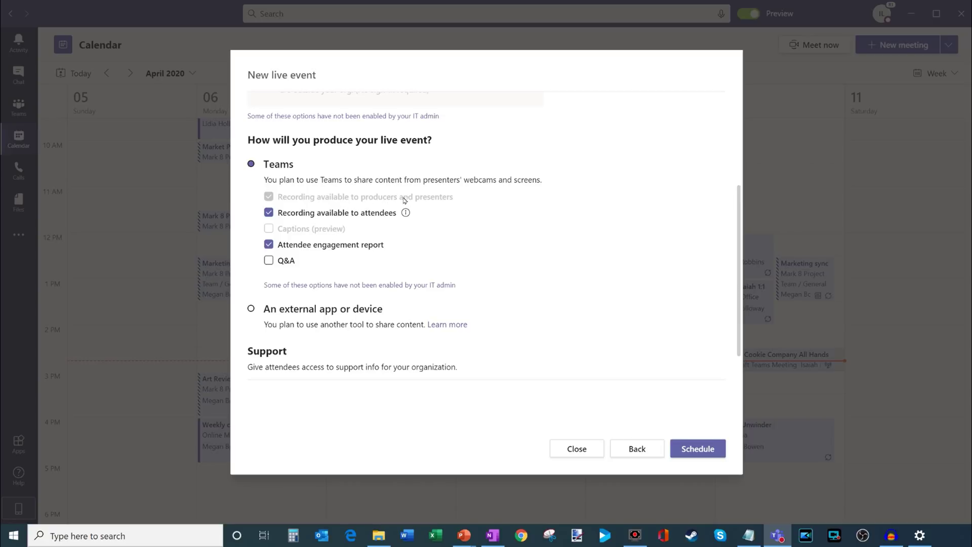
mouse_move(381, 199)
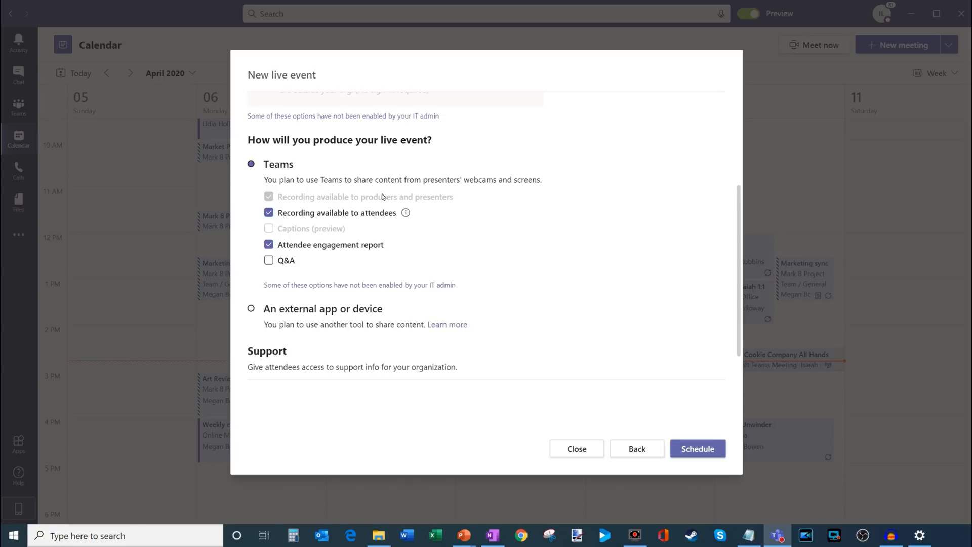
mouse_move(424, 197)
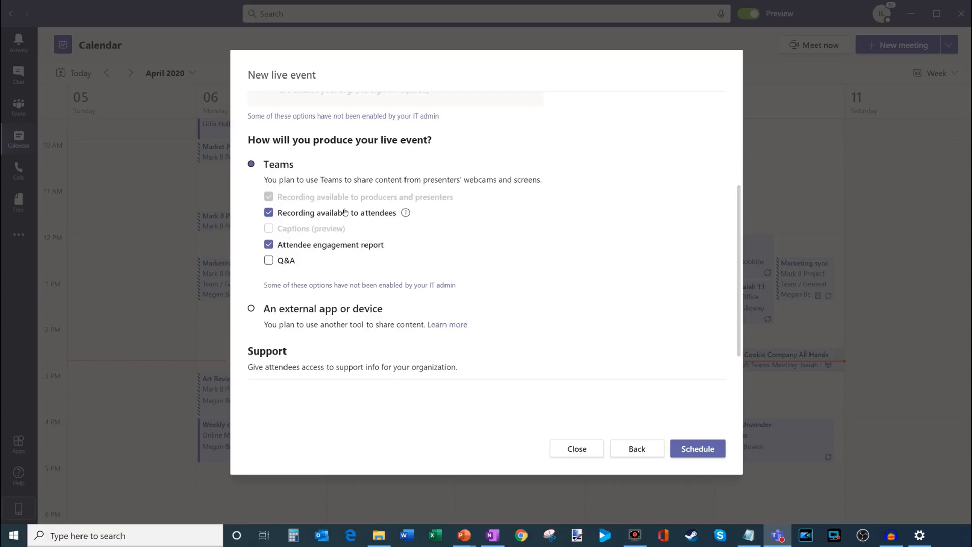
mouse_move(268, 229)
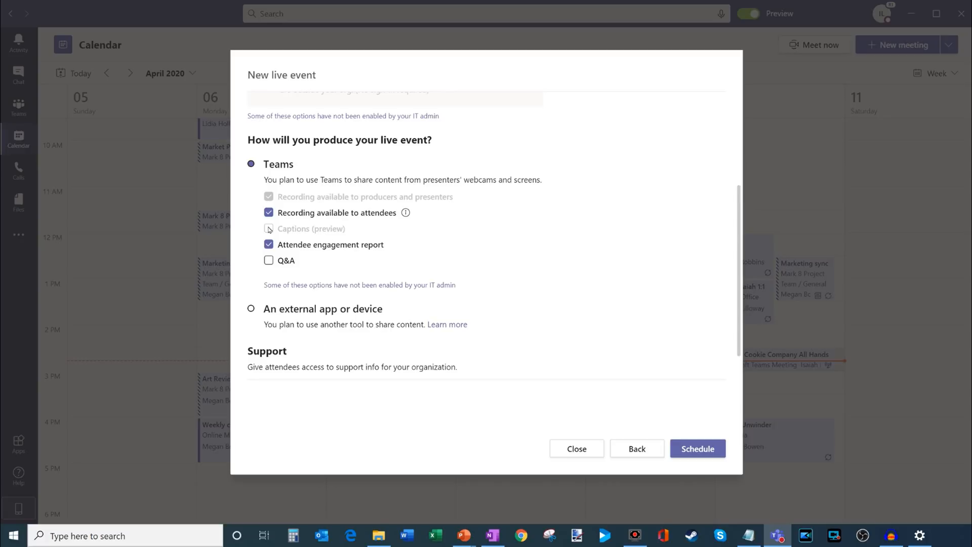
mouse_move(283, 229)
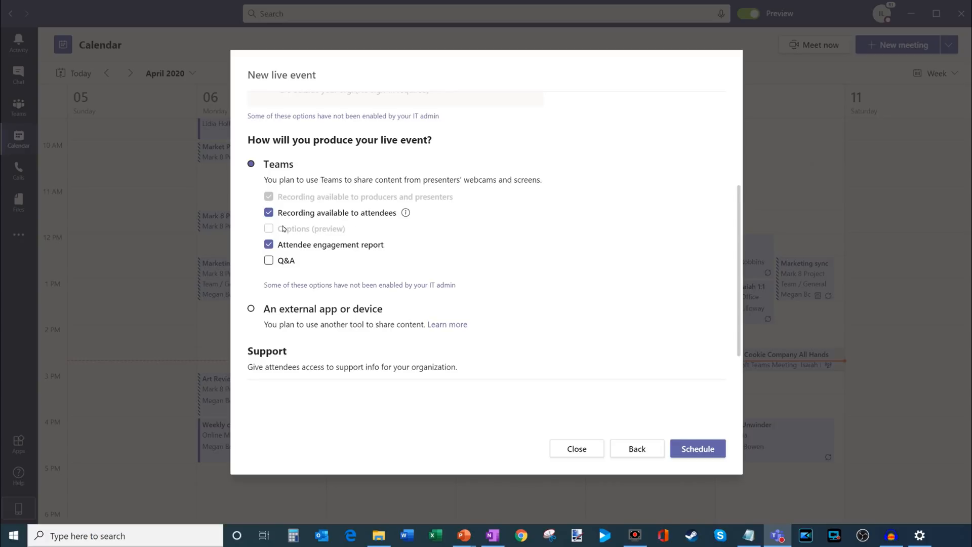
mouse_move(309, 249)
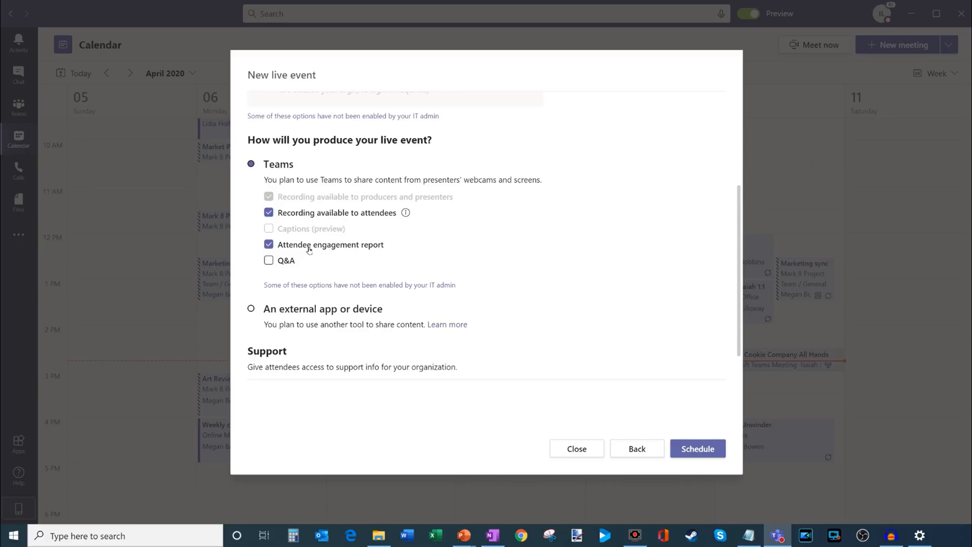
scroll(down, 3)
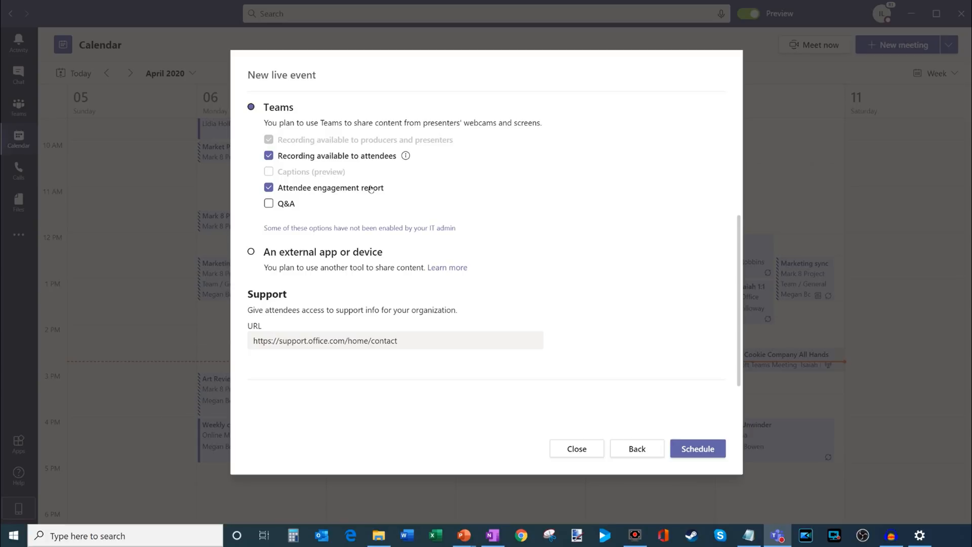
mouse_move(270, 202)
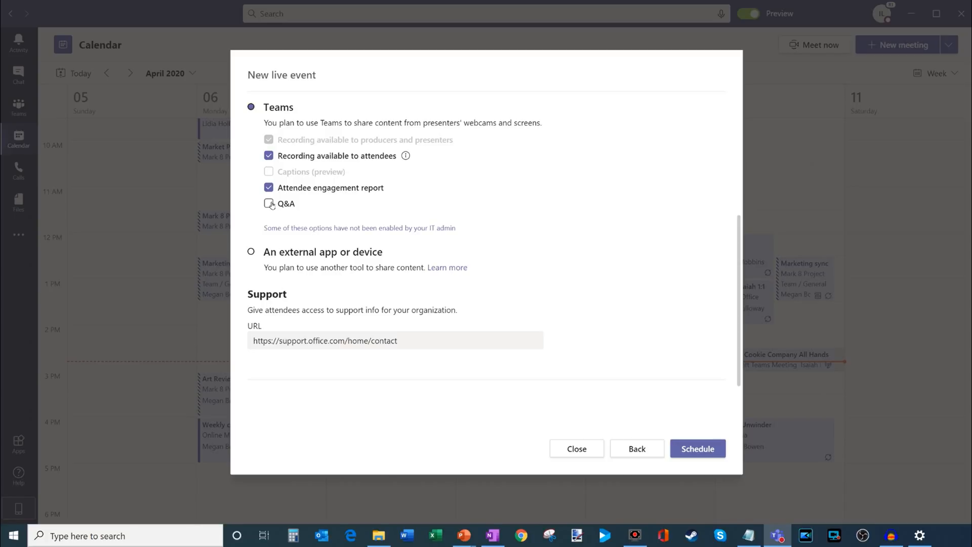
- Enable Q&A under Teams production options, then return to the top of the form
click(268, 203)
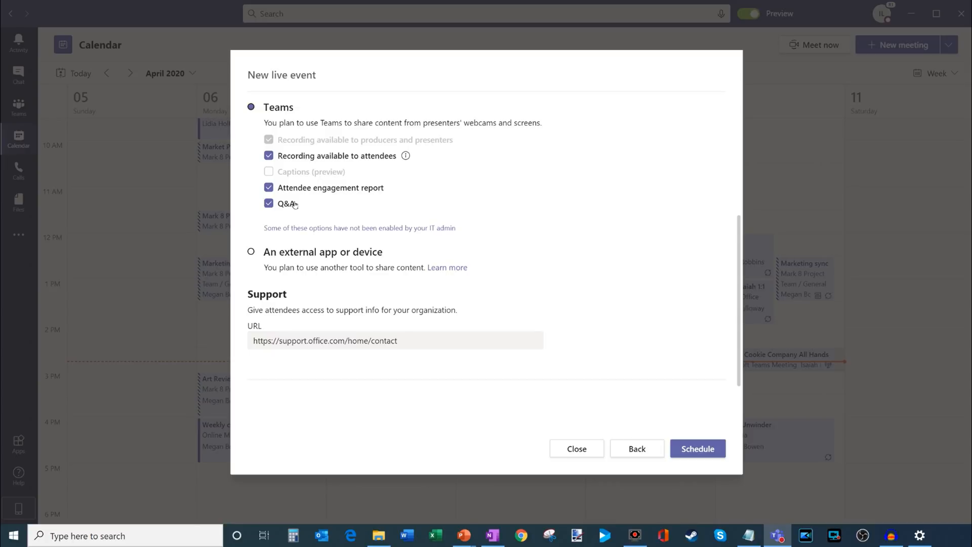
mouse_move(282, 234)
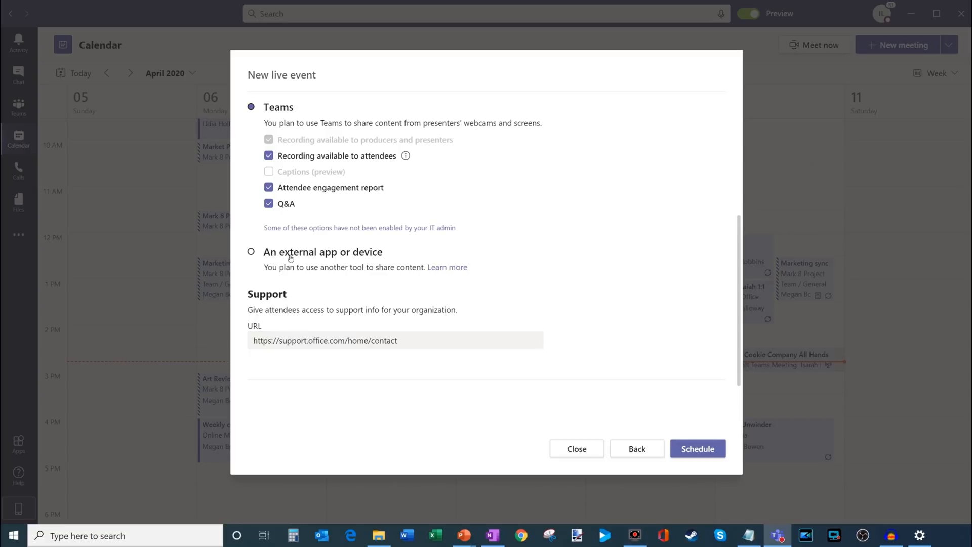
mouse_move(538, 246)
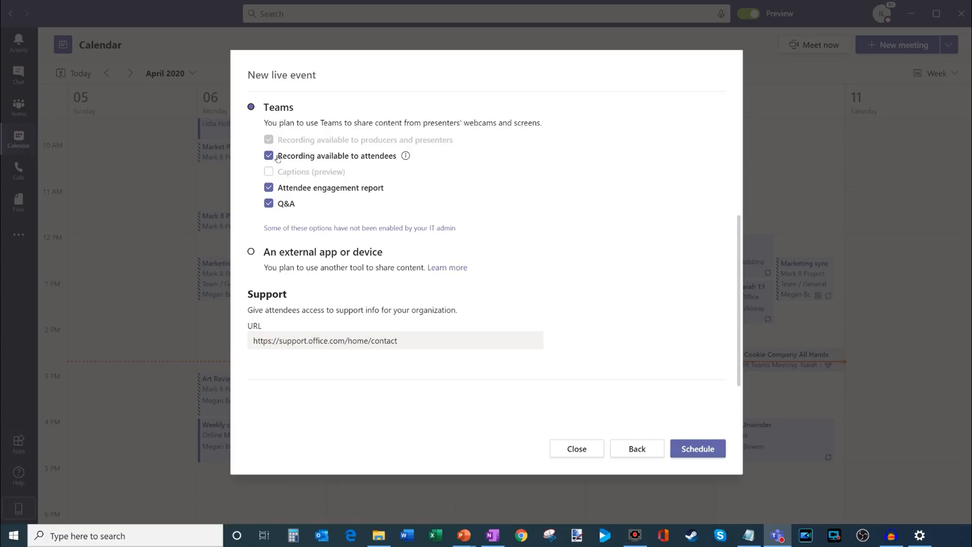
scroll(down, 3)
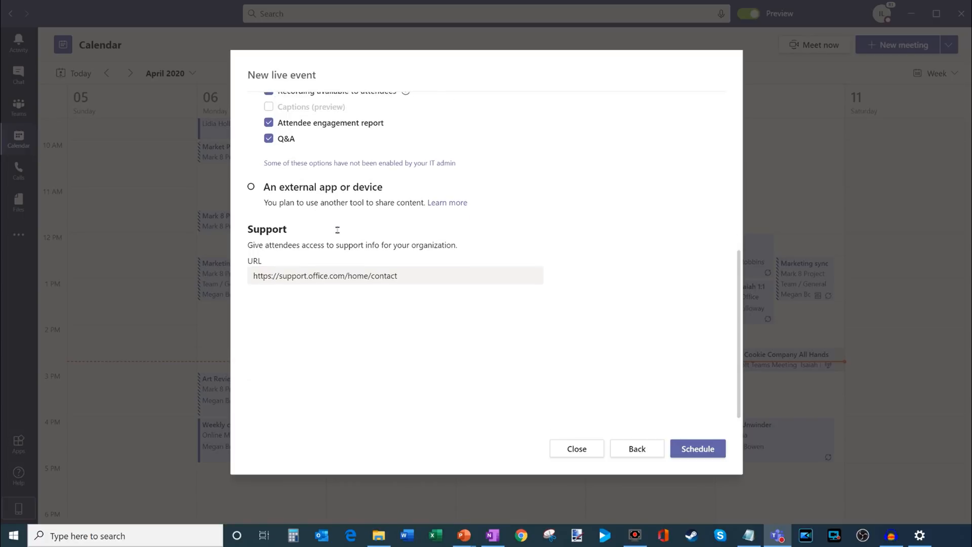
scroll(down, 3)
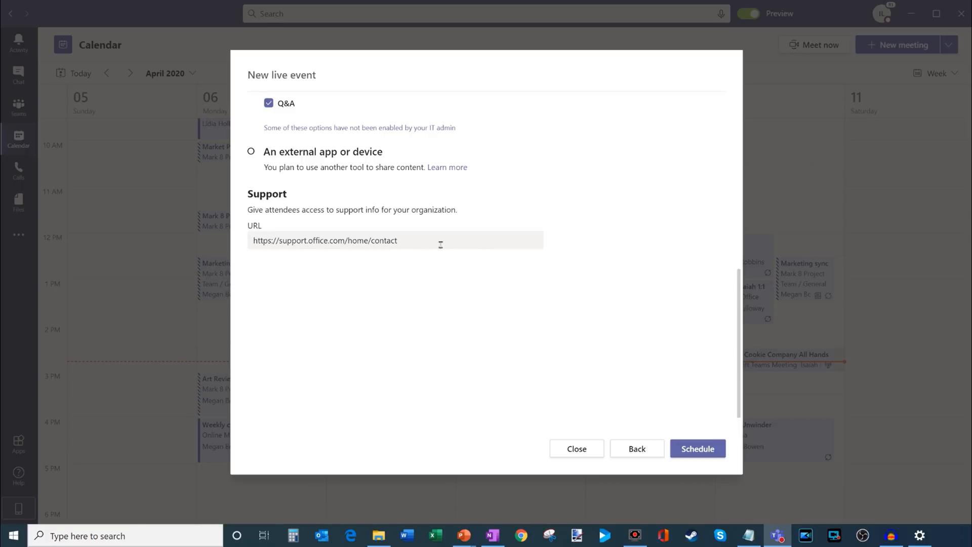
scroll(up, 3)
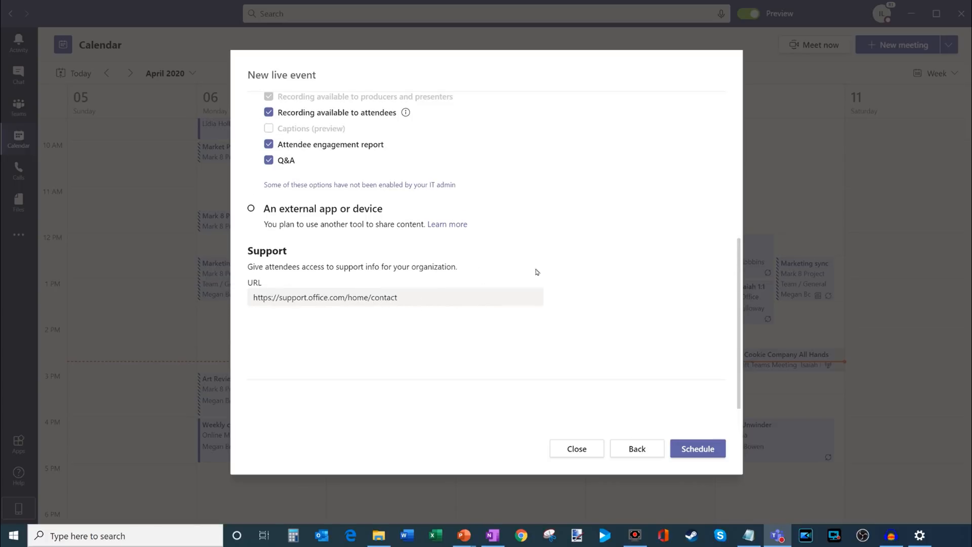
scroll(up, 3)
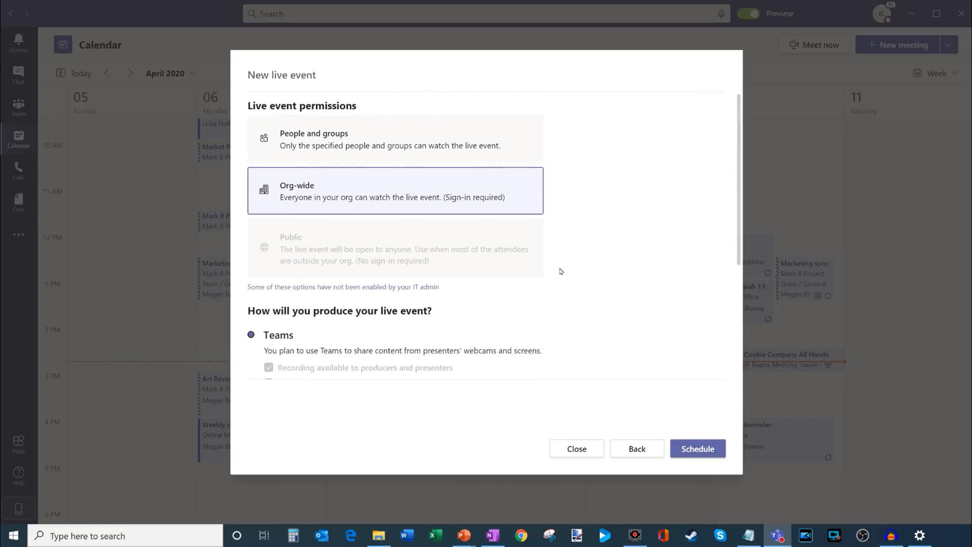
mouse_move(566, 267)
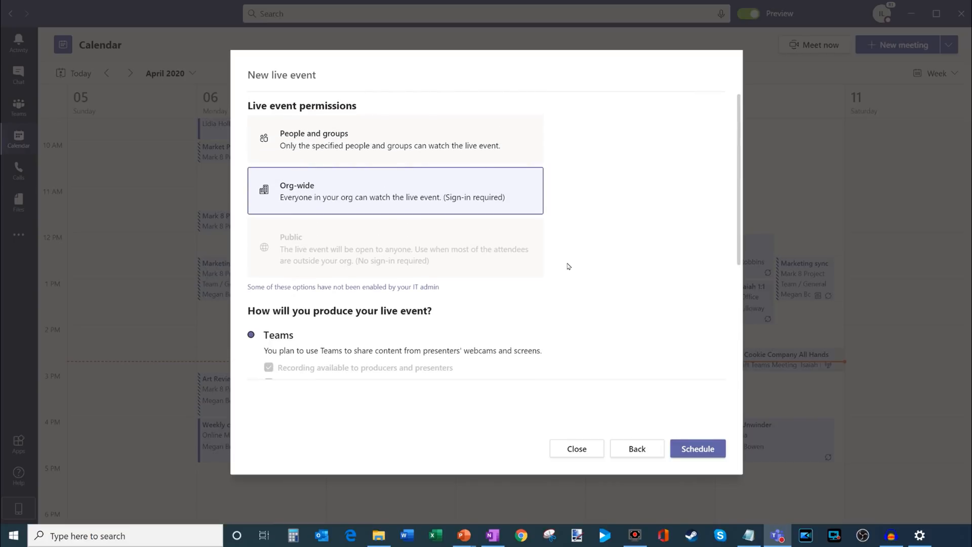
mouse_move(702, 438)
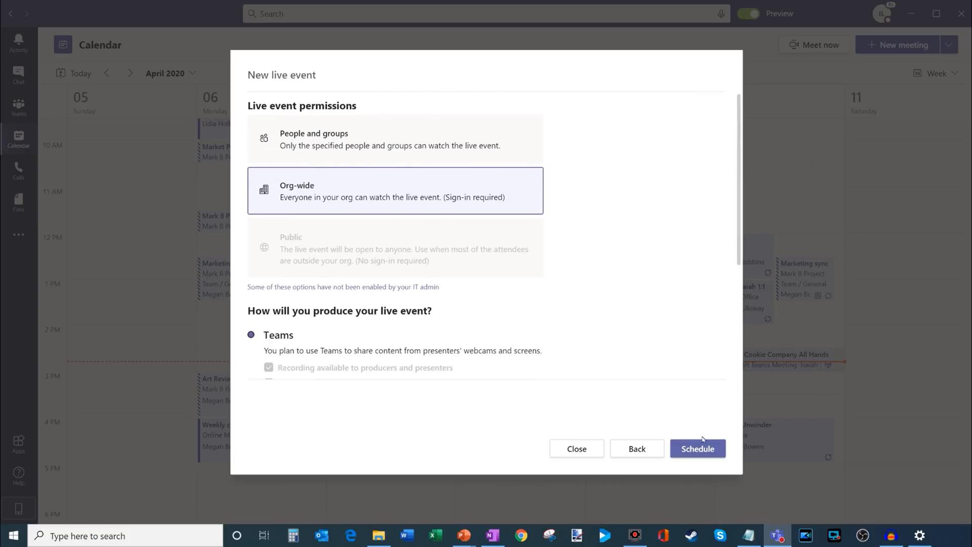
mouse_move(698, 448)
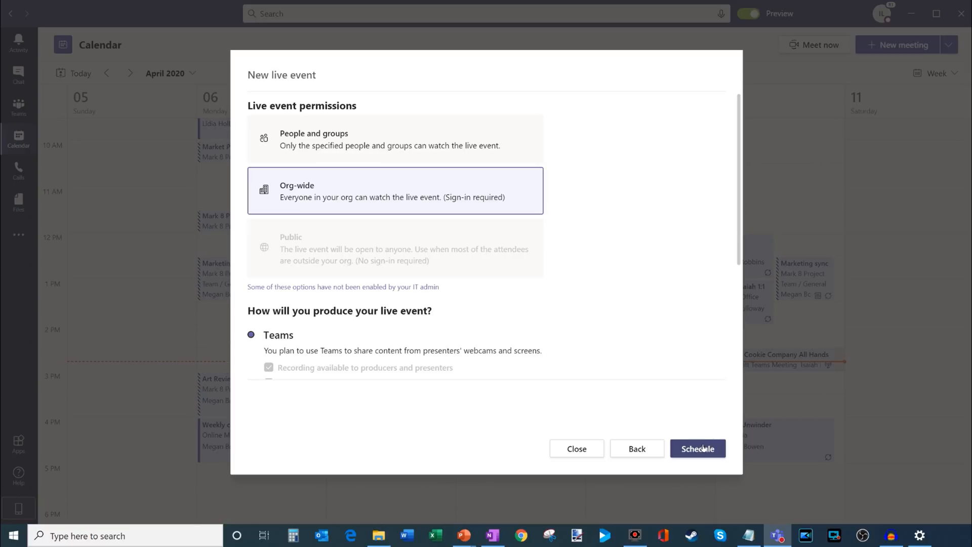
- Schedule the live event and view its summary with the attendee link
click(697, 448)
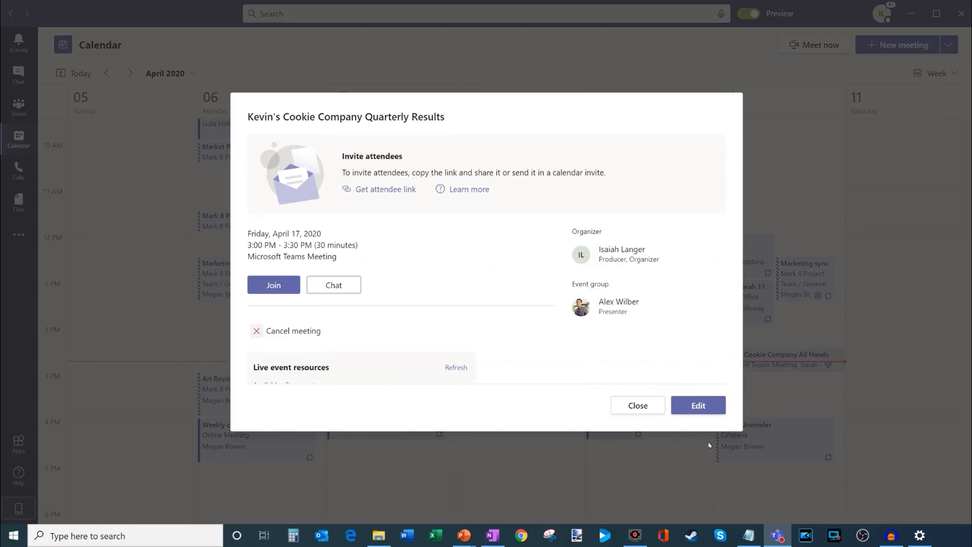
mouse_move(385, 189)
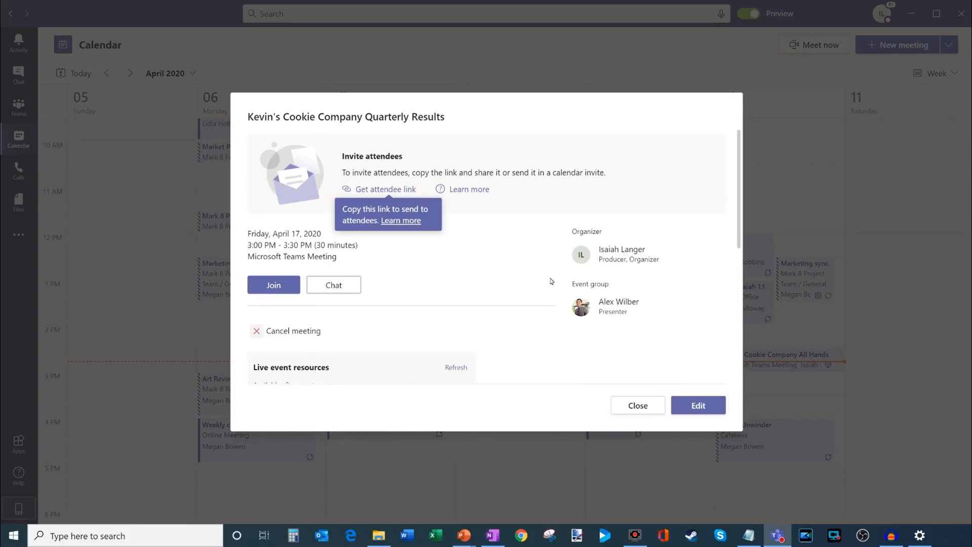
mouse_move(395, 179)
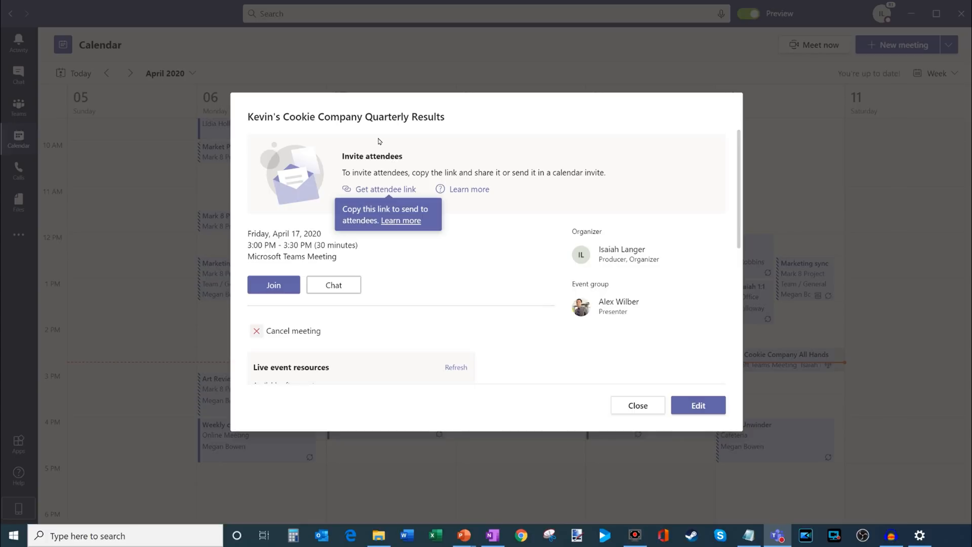
mouse_move(362, 148)
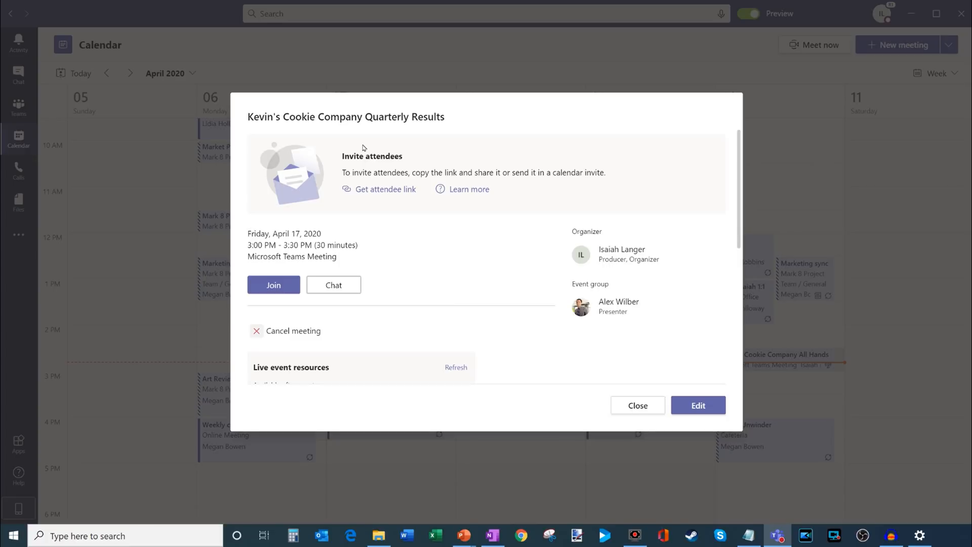
mouse_move(378, 265)
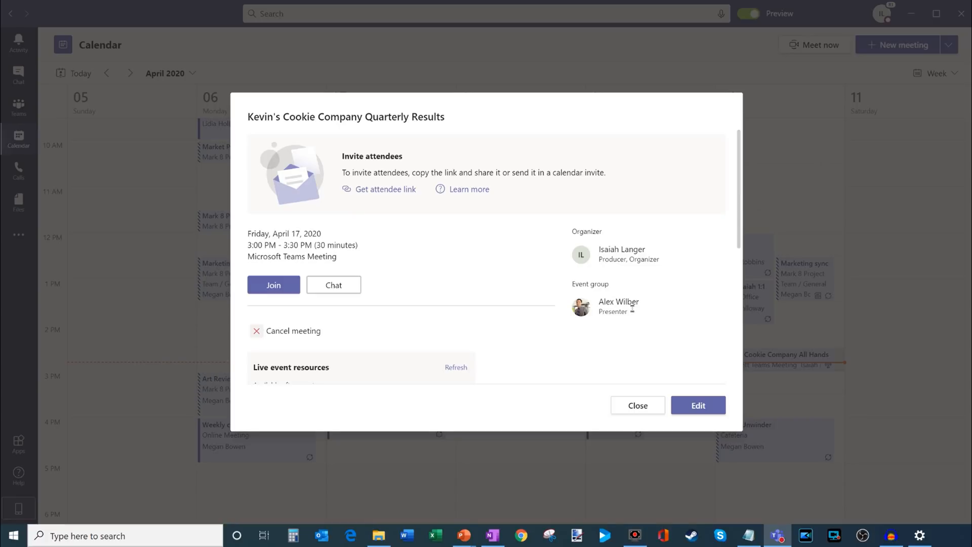
mouse_move(290, 286)
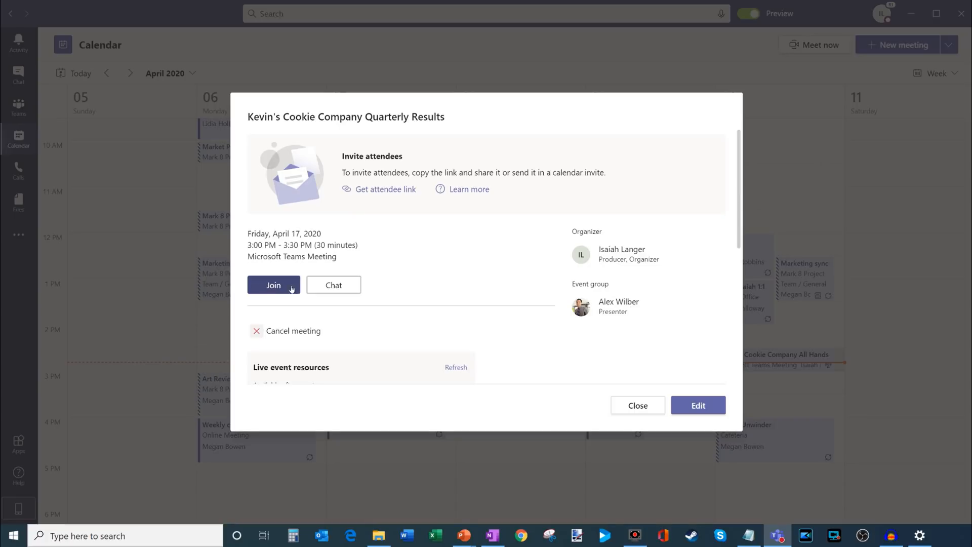
mouse_move(278, 289)
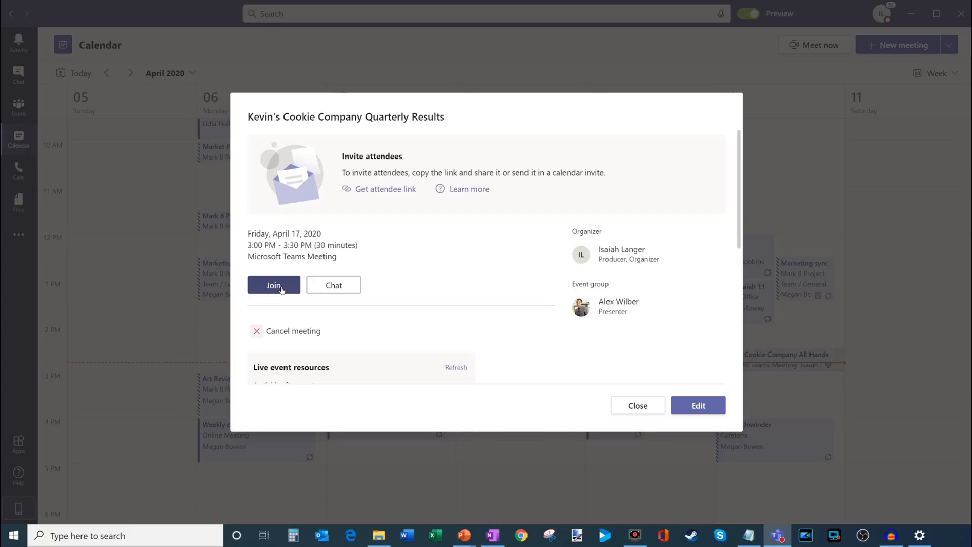
scroll(down, 3)
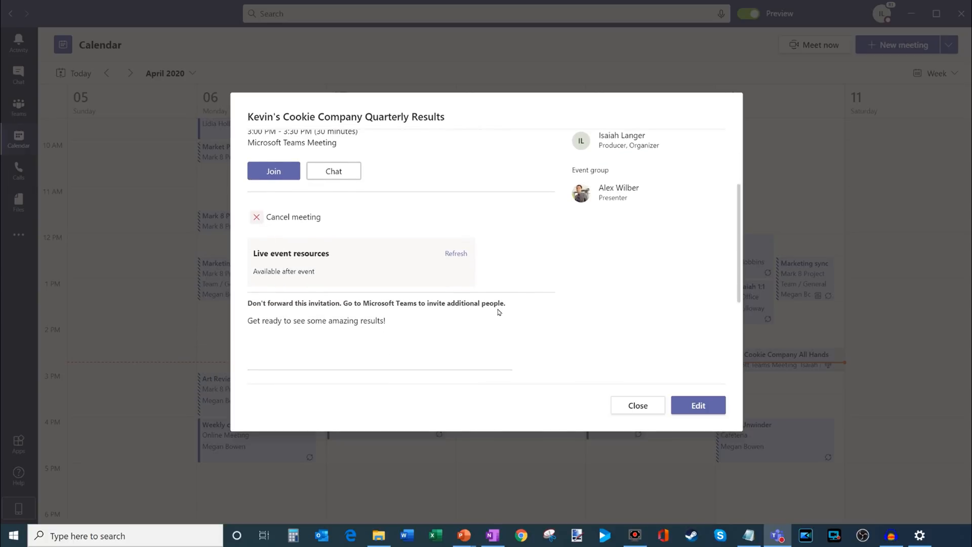
scroll(down, 3)
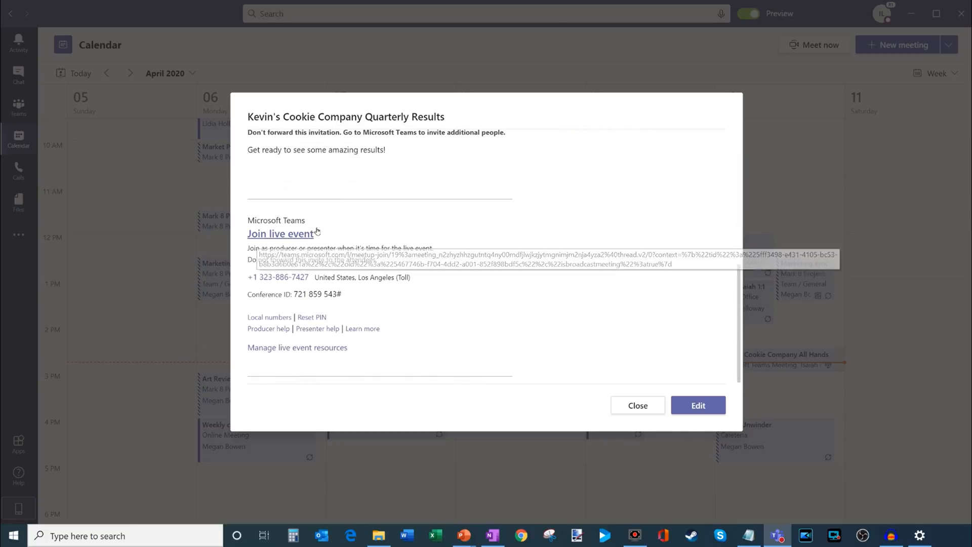
scroll(up, 3)
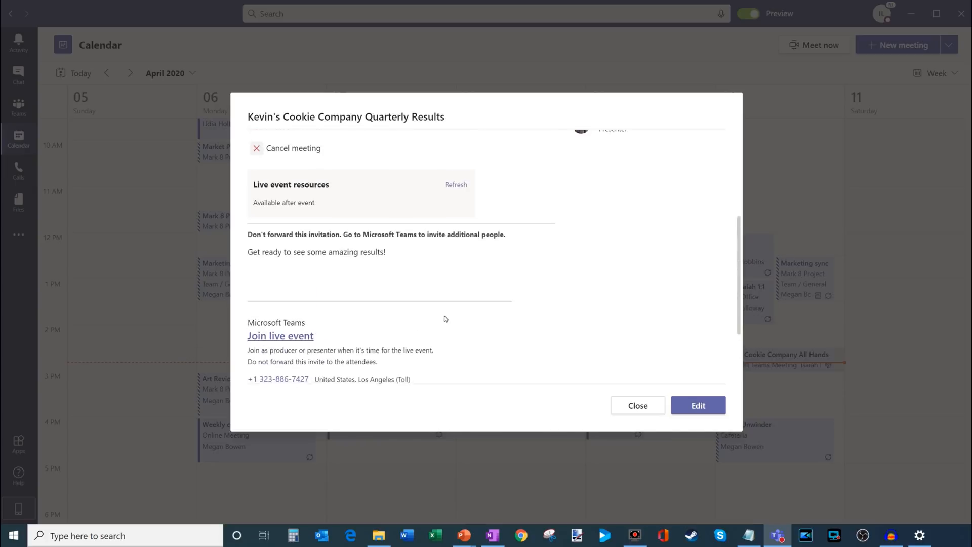
scroll(up, 3)
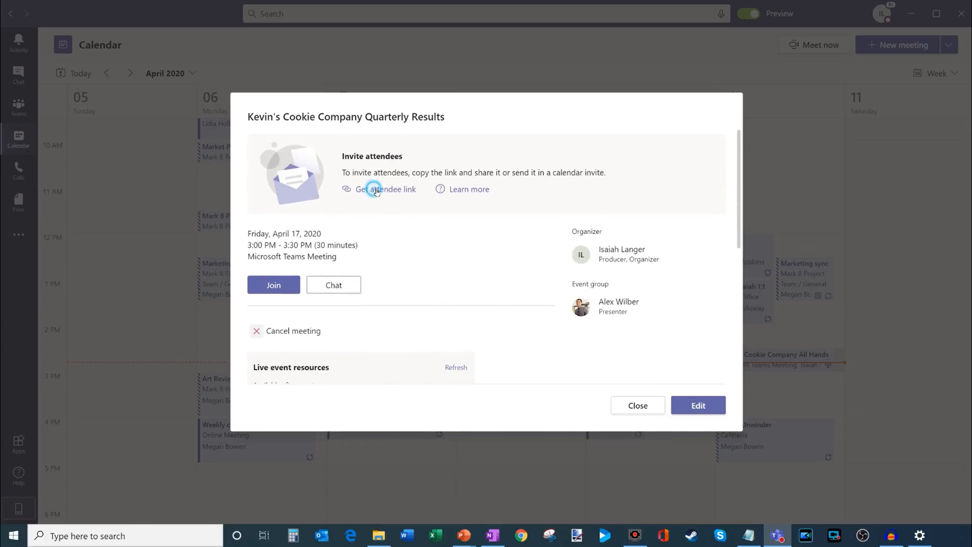
click(383, 189)
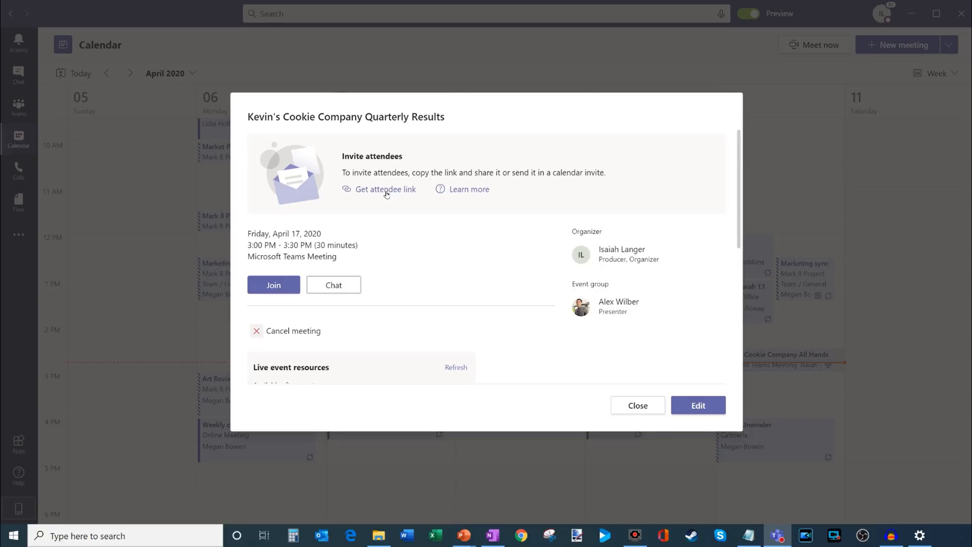
mouse_move(391, 187)
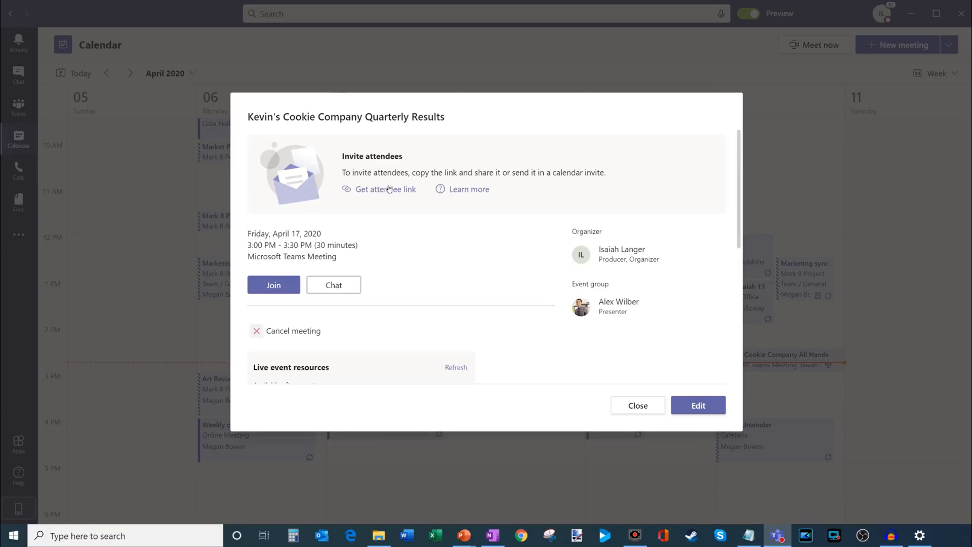
mouse_move(383, 189)
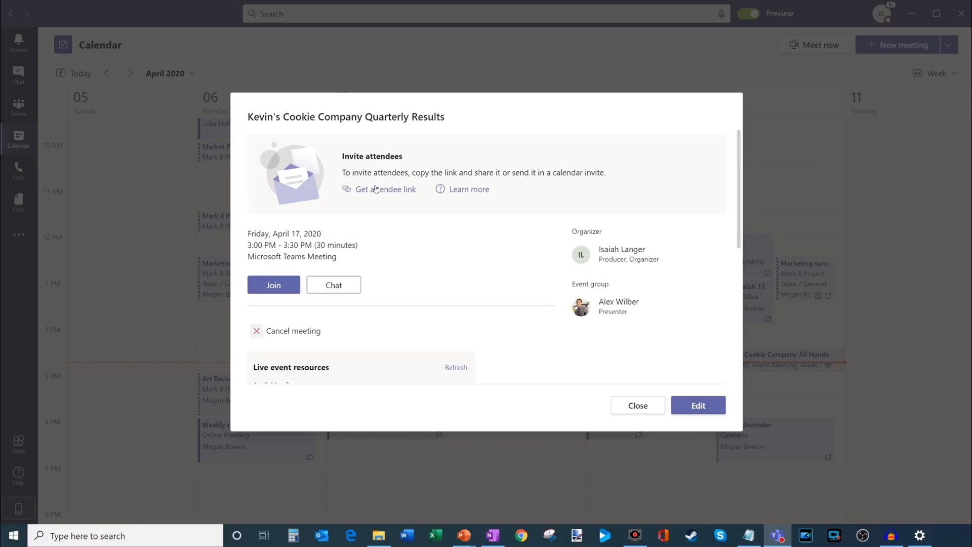
mouse_move(392, 201)
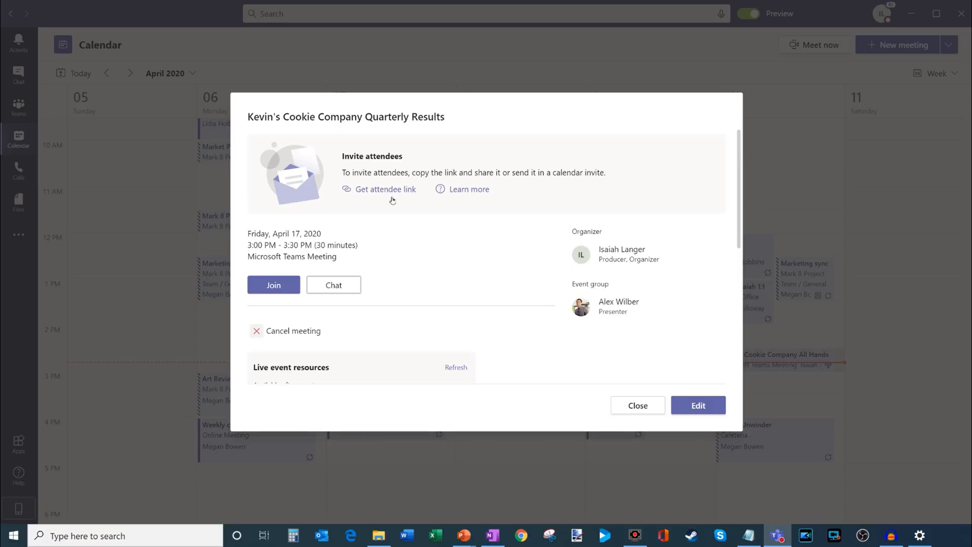
mouse_move(586, 361)
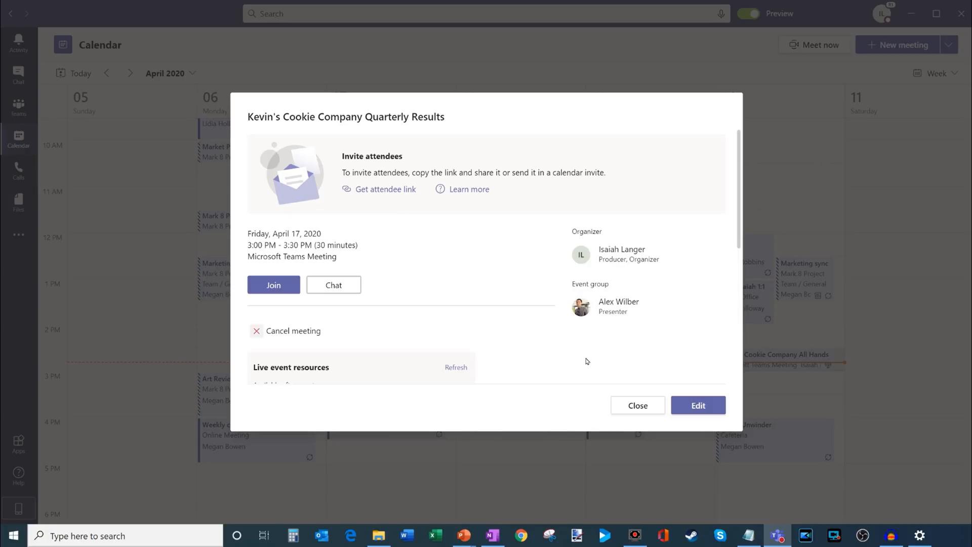
mouse_move(621, 382)
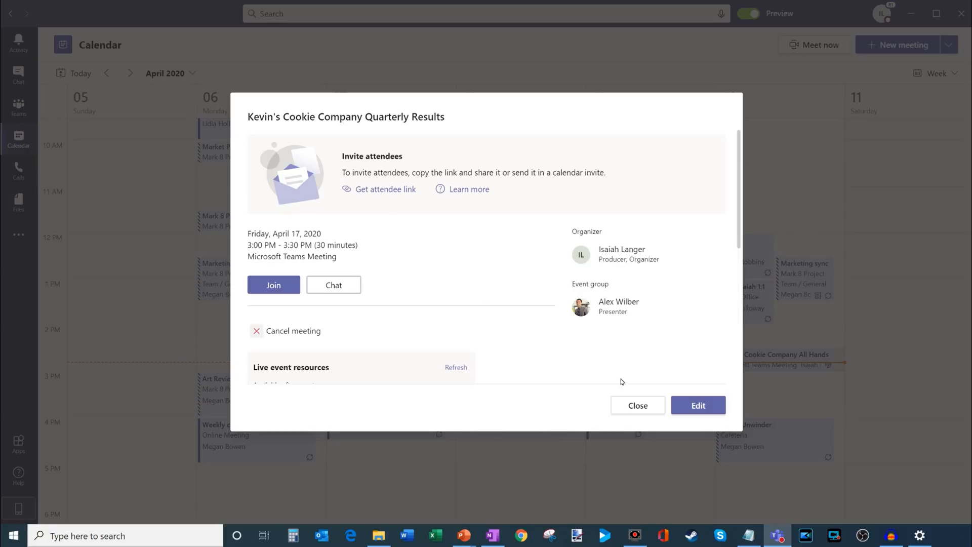
- Close the event summary to return to the weekly calendar
click(637, 405)
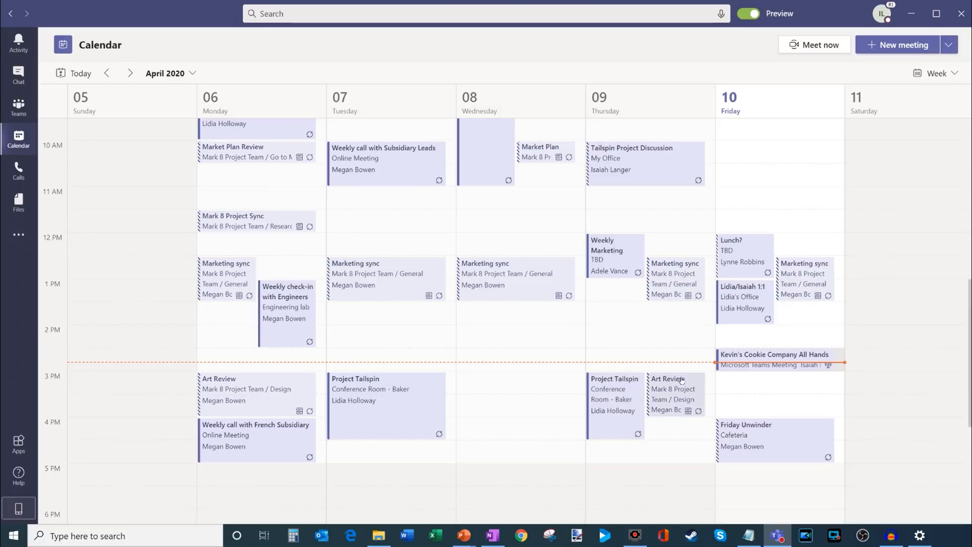
- Go to the April 12–18 week and open Friday's Kevin's Cookie Company event
click(129, 73)
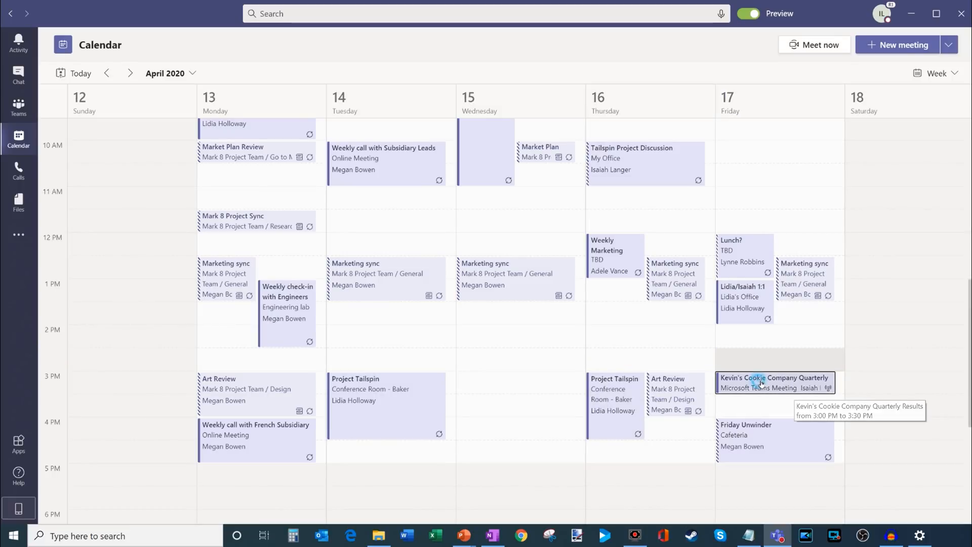
mouse_move(762, 381)
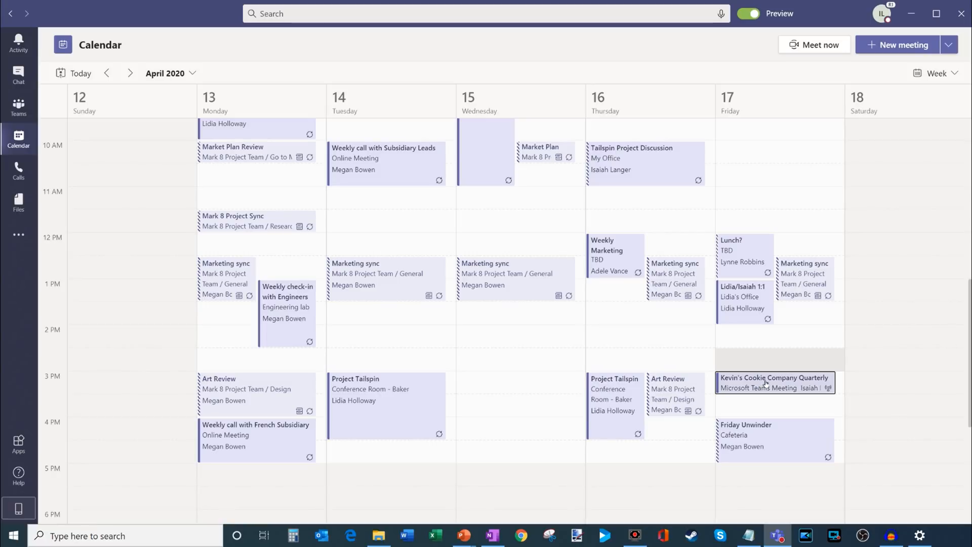
mouse_move(832, 395)
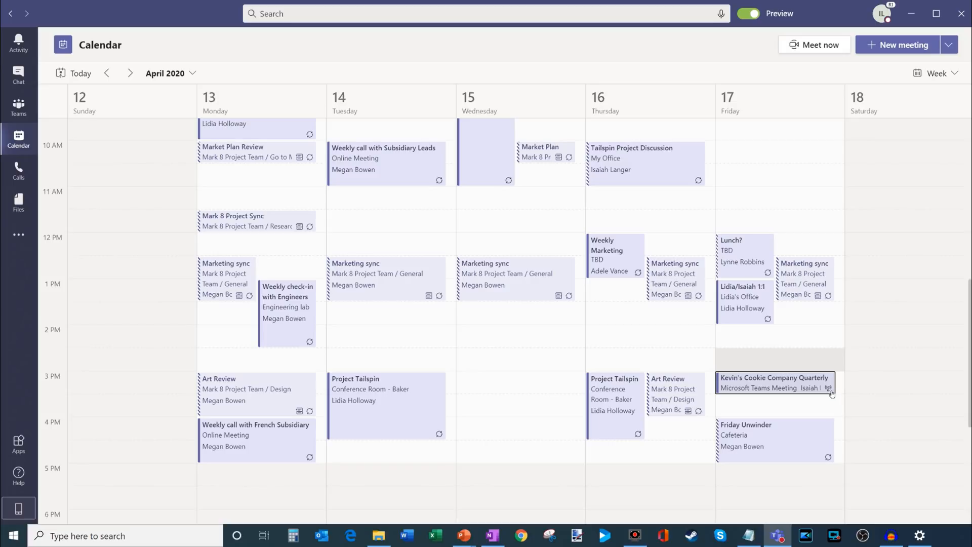
mouse_move(819, 386)
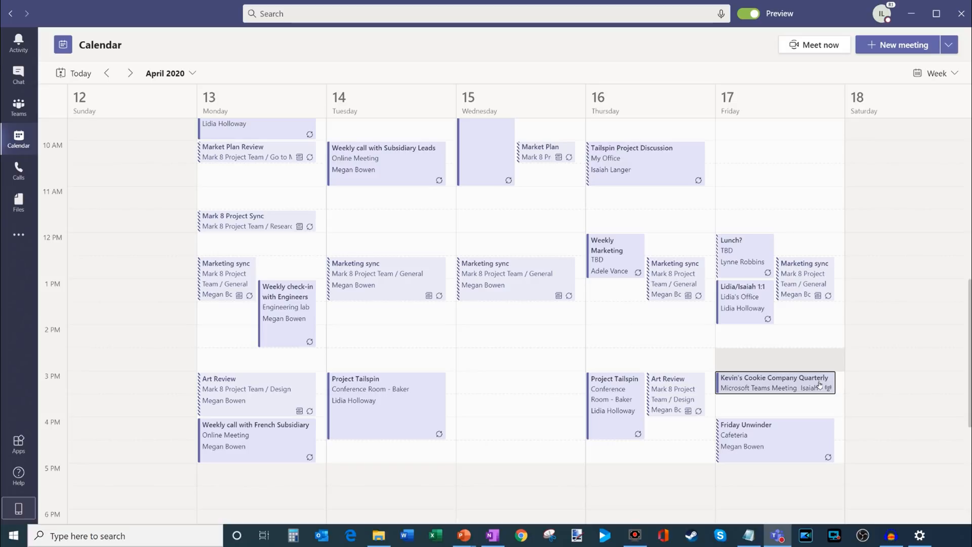
click(774, 381)
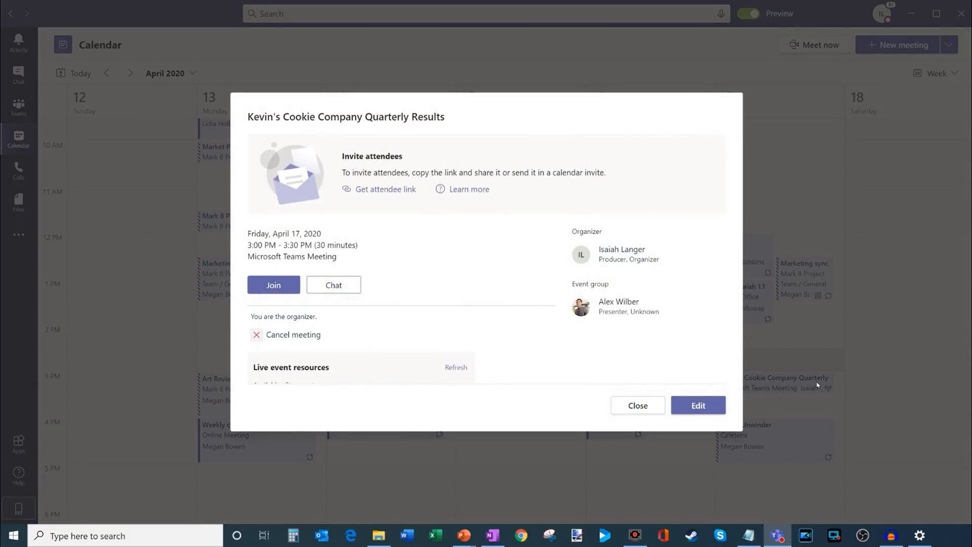
mouse_move(813, 366)
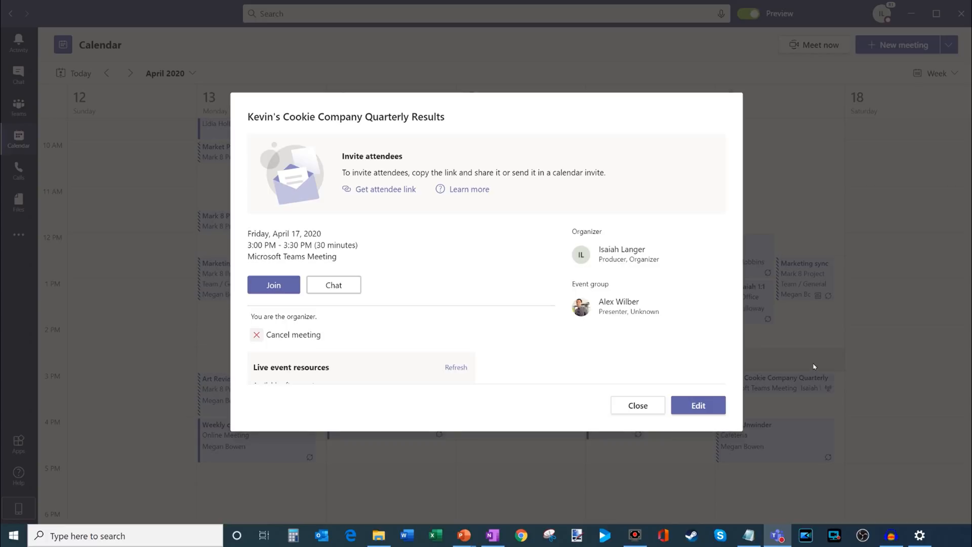
mouse_move(273, 285)
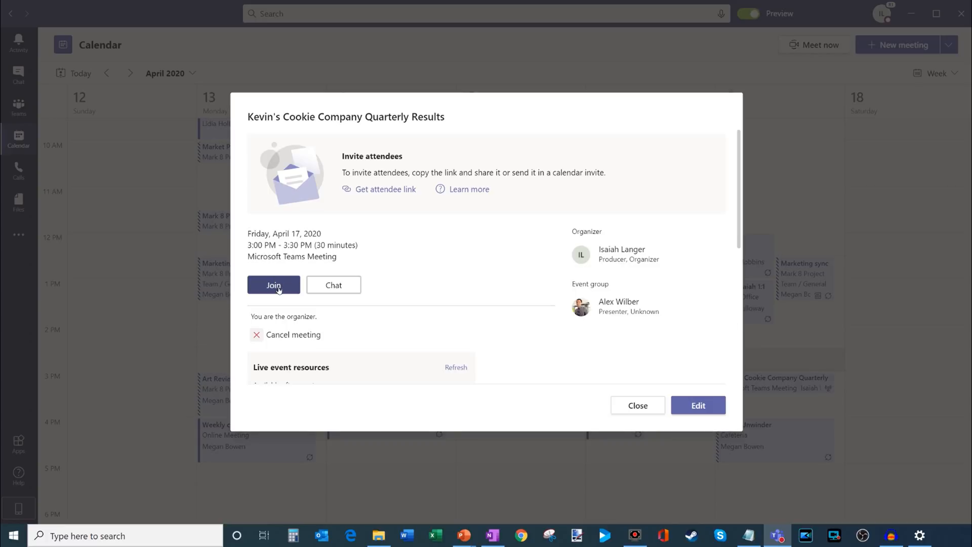
- Join the event to reach the producer pre-join screen with camera and mic on
click(274, 285)
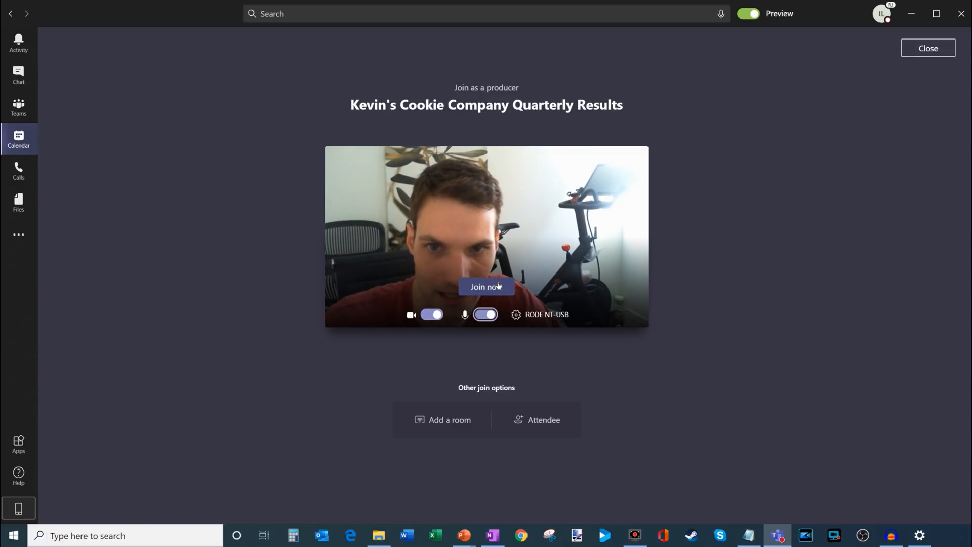
- Join now to enter the pre-live producer console with 0 attendees
click(486, 287)
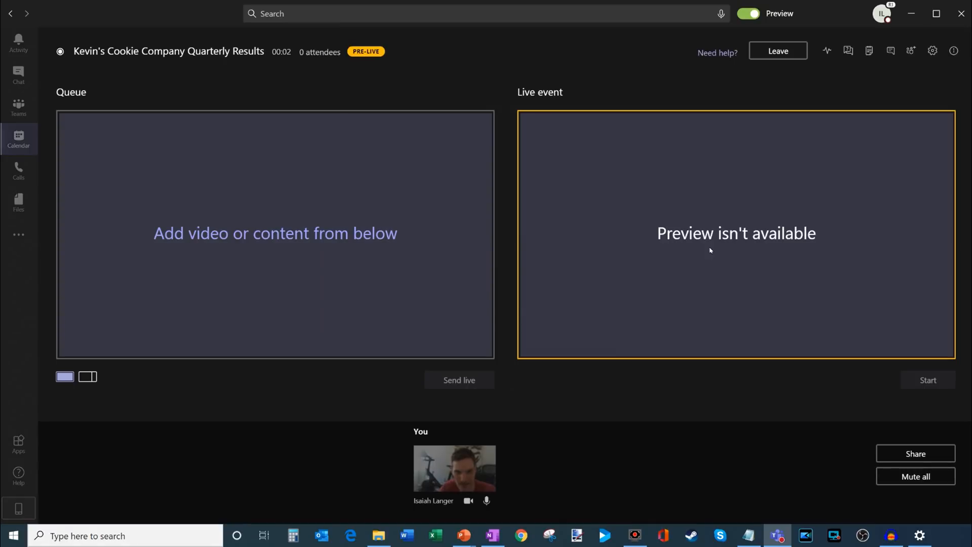
mouse_move(480, 108)
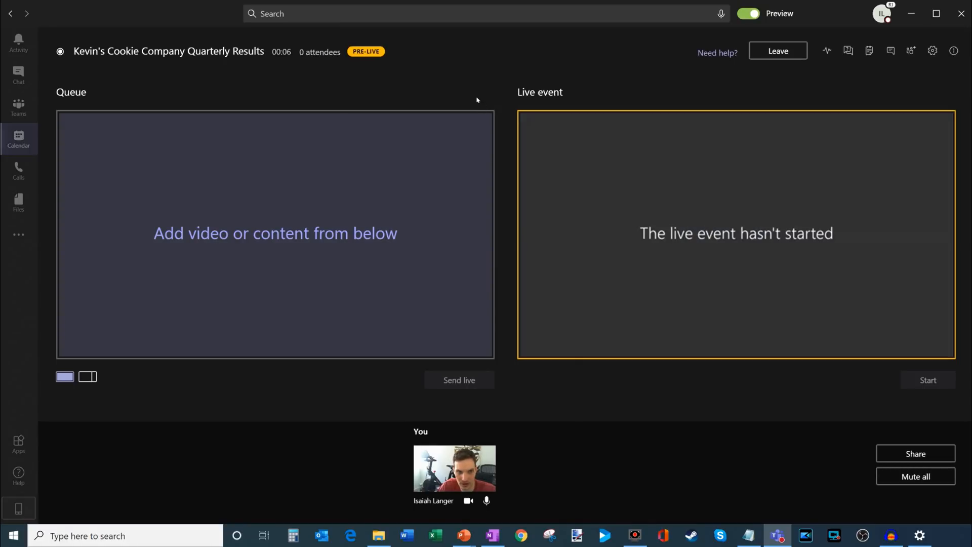
mouse_move(848, 50)
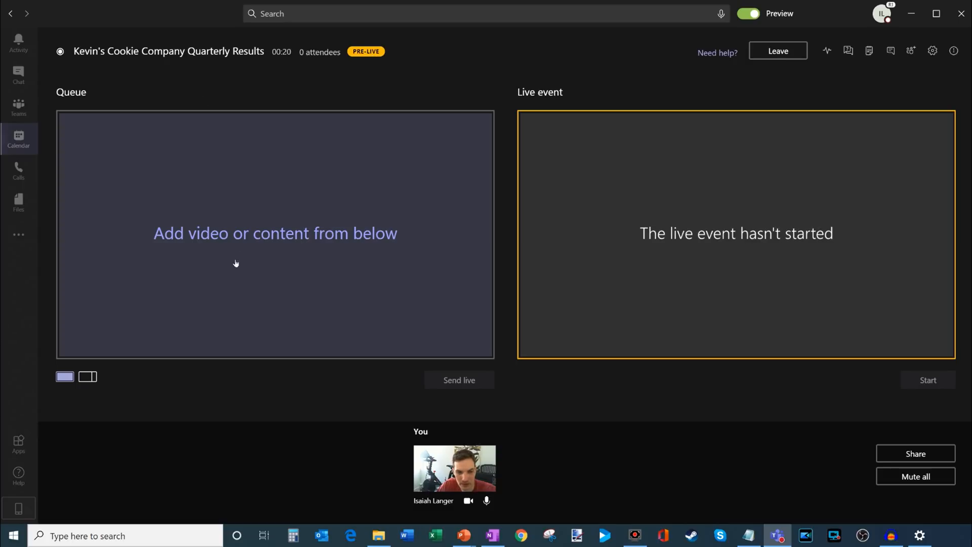
mouse_move(250, 169)
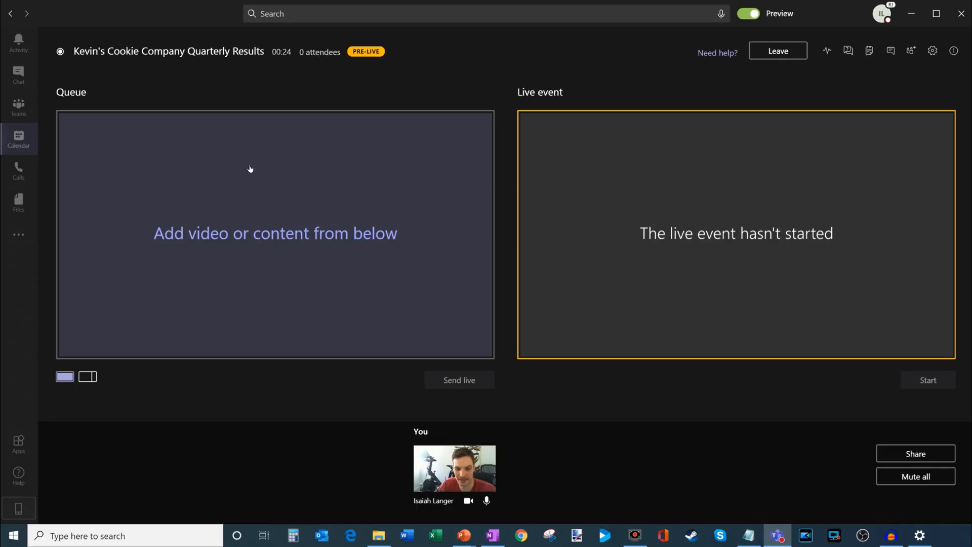
mouse_move(458, 150)
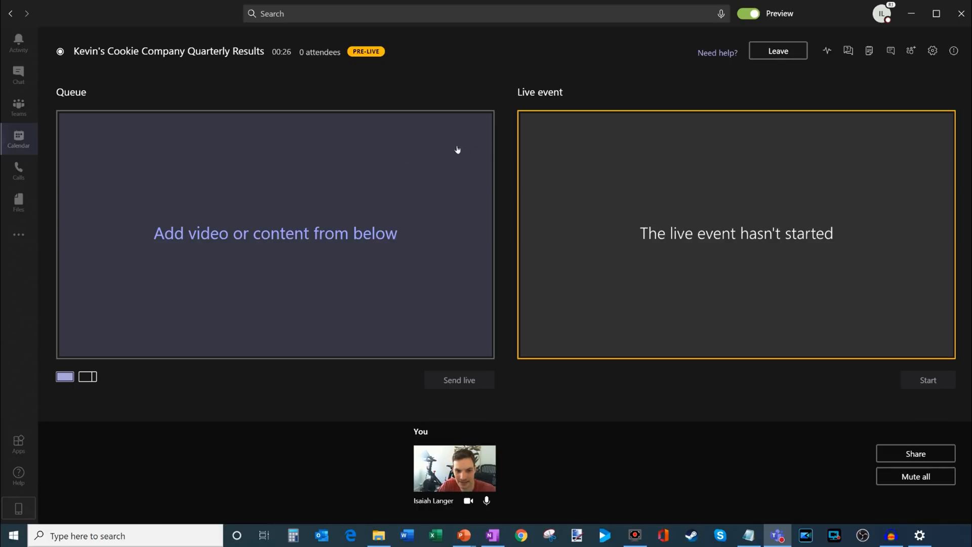
mouse_move(235, 180)
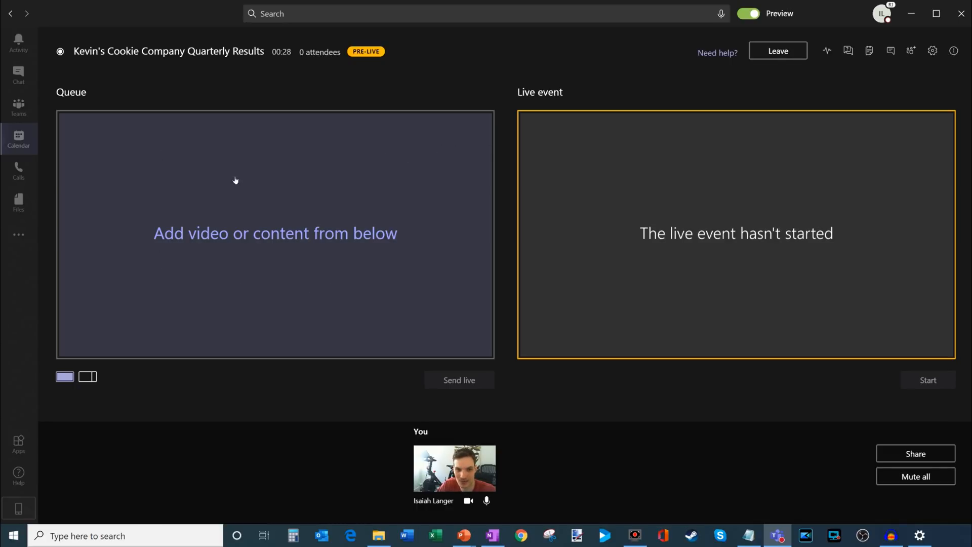
mouse_move(429, 278)
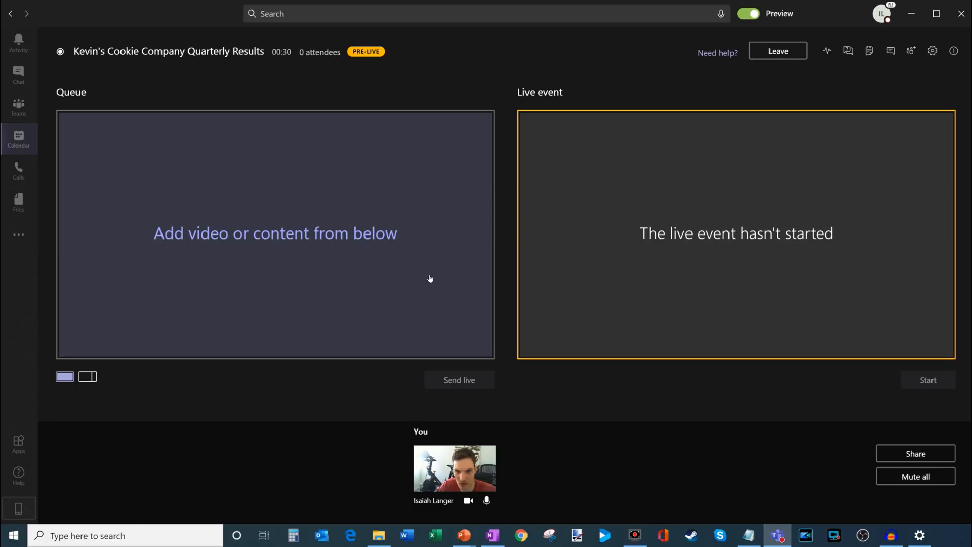
mouse_move(524, 113)
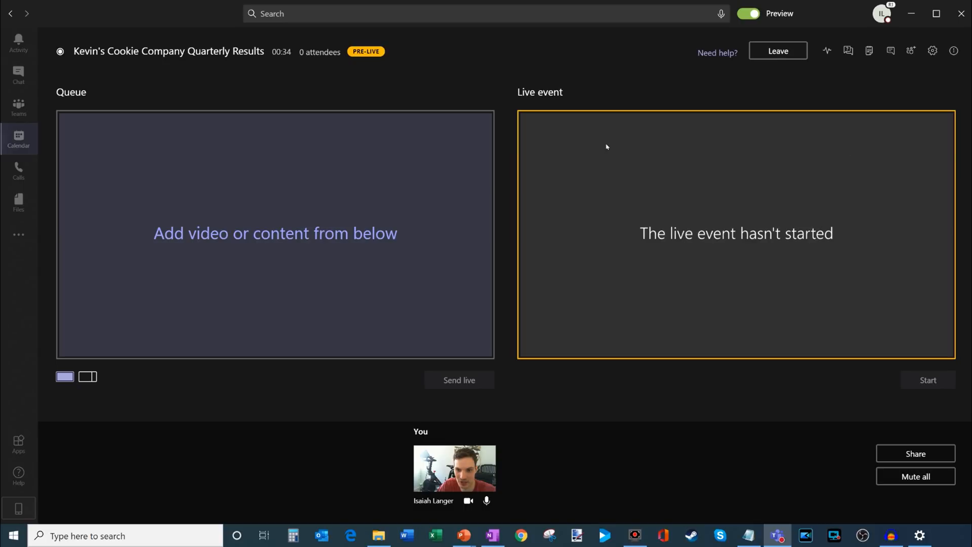
mouse_move(662, 243)
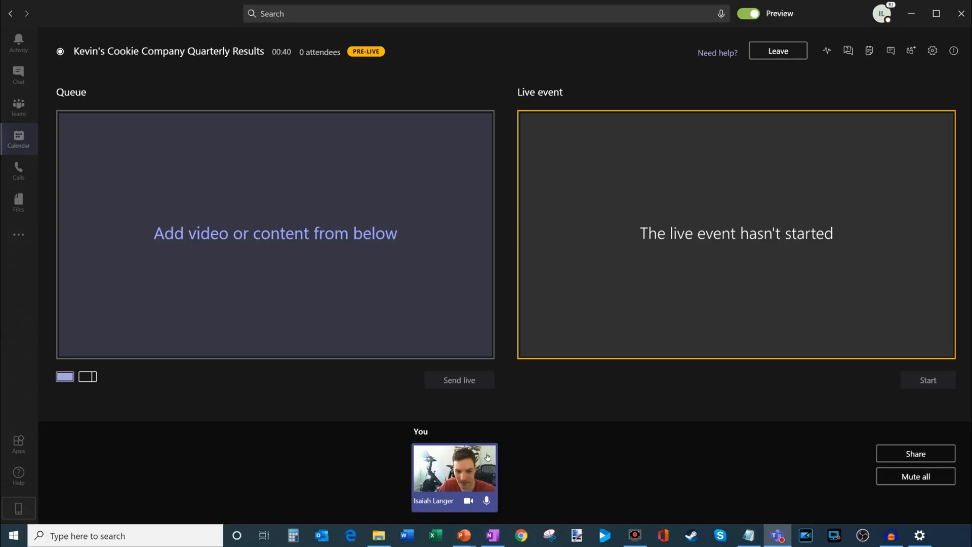
mouse_move(813, 448)
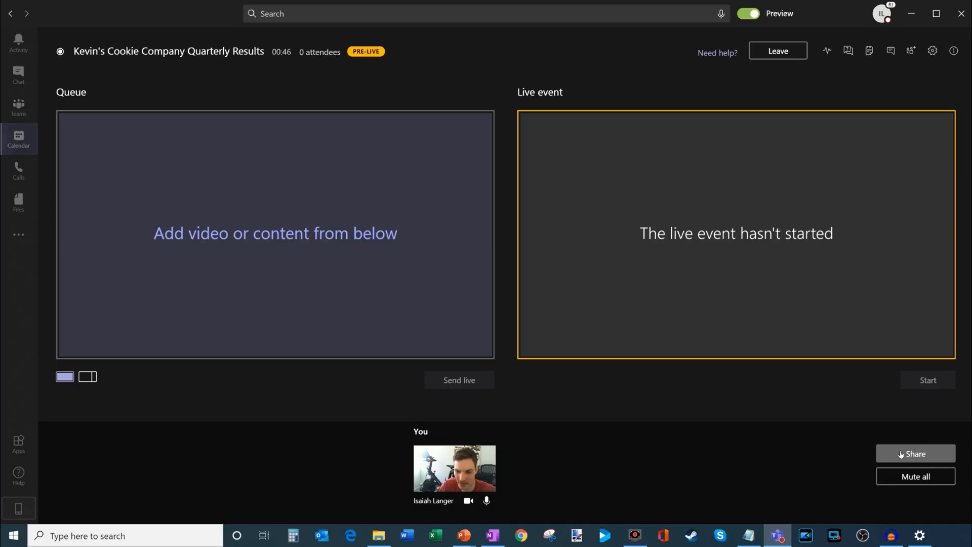
- Share the desktop showing the PowerPoint title-slide deck into the producer console
click(916, 453)
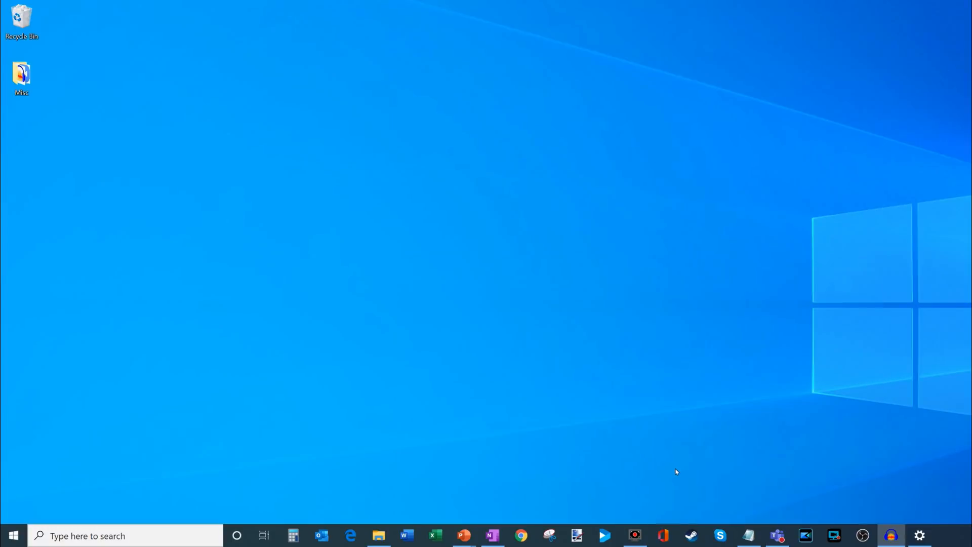
click(462, 535)
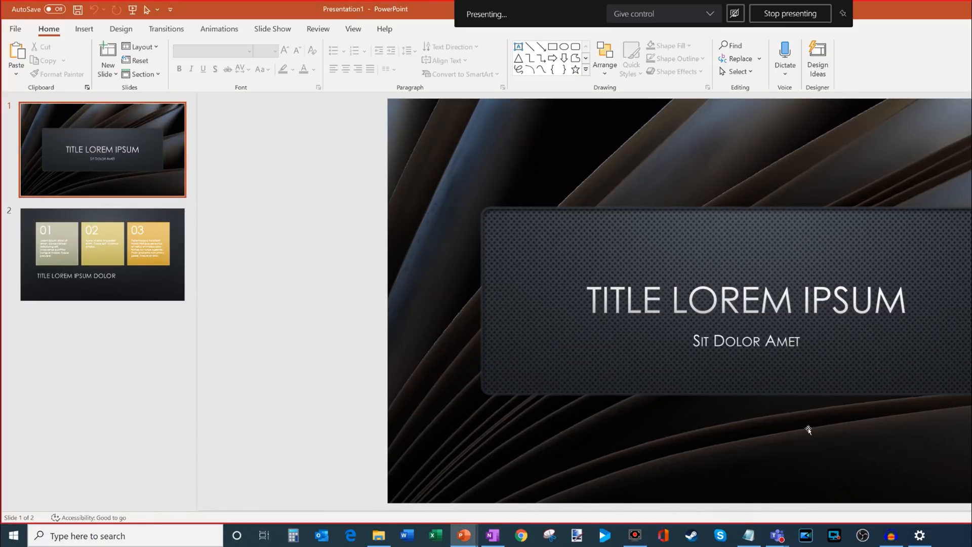
click(789, 13)
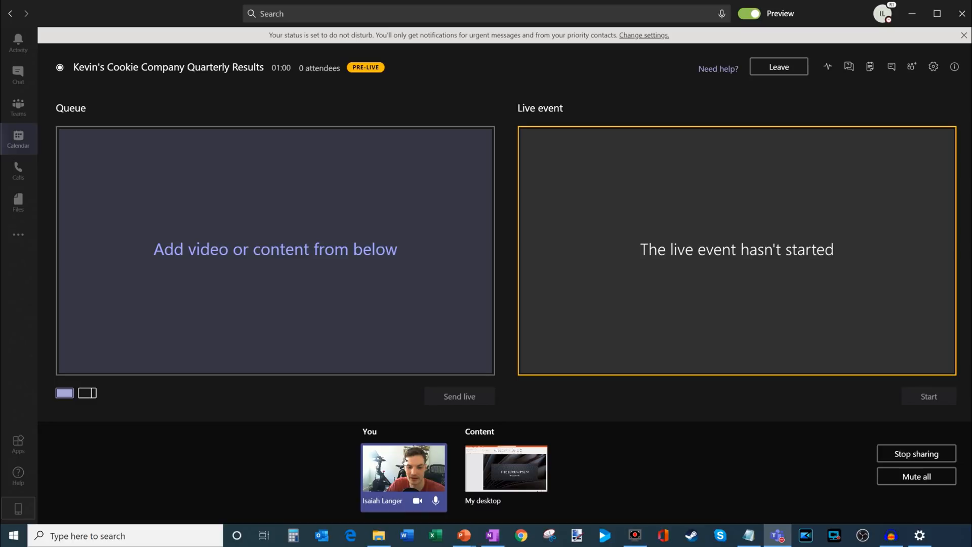
- Queue the producer's own camera feed using the Content left layout
click(505, 468)
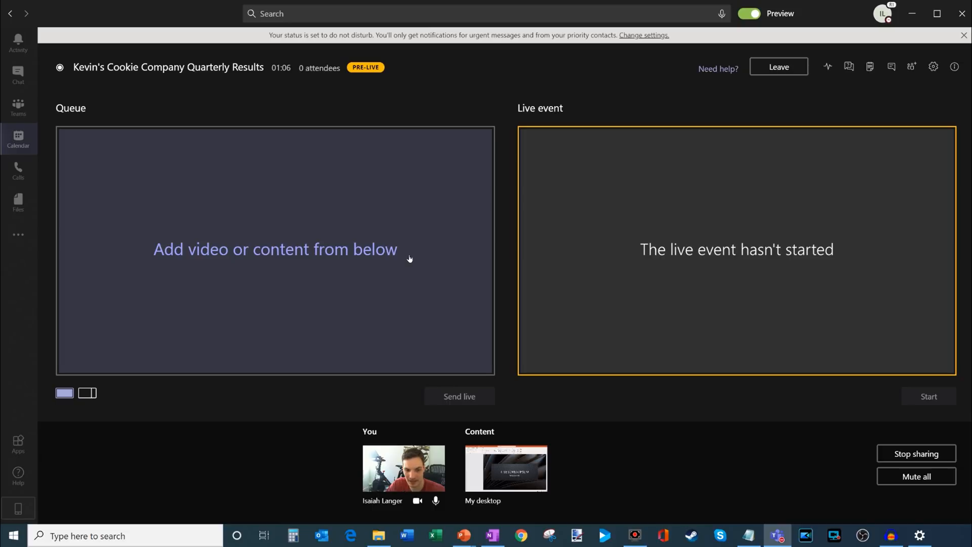
mouse_move(64, 393)
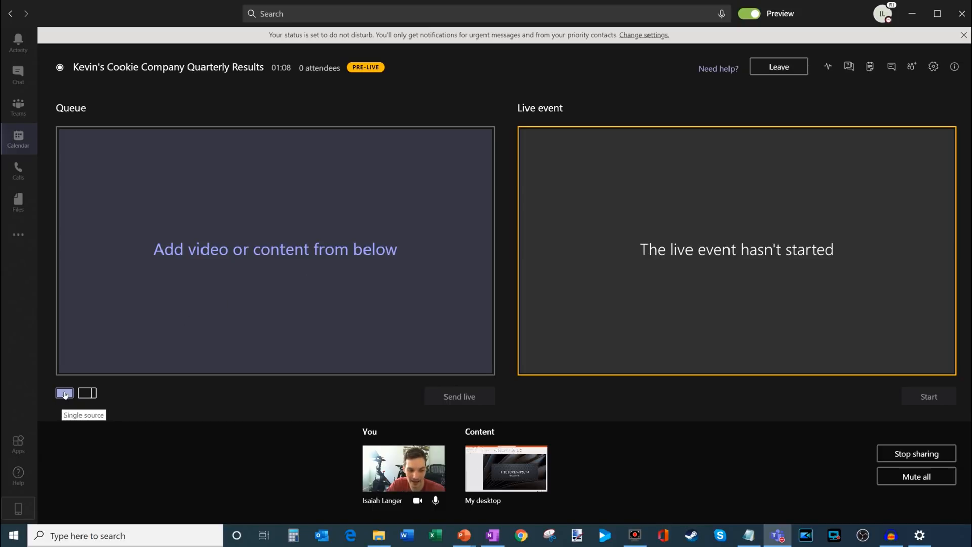
click(87, 393)
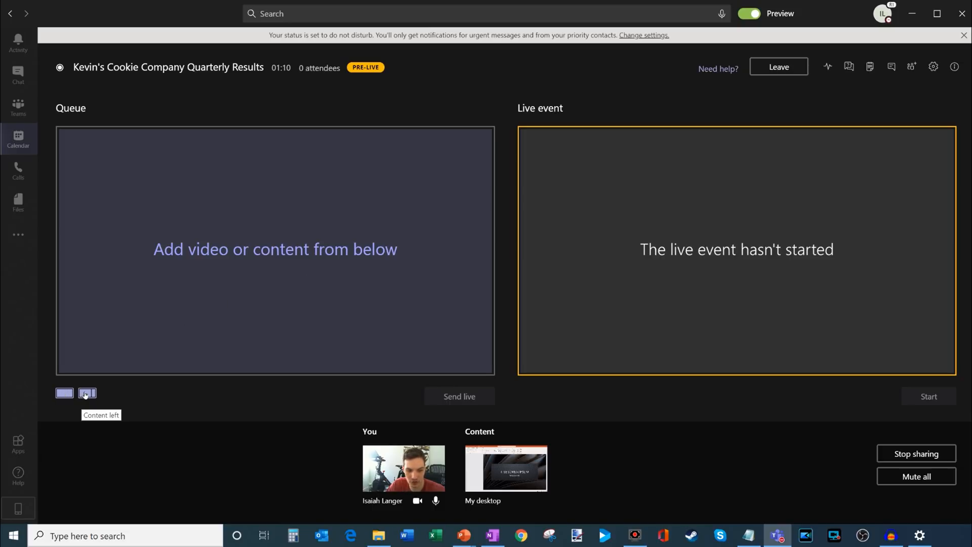
click(64, 393)
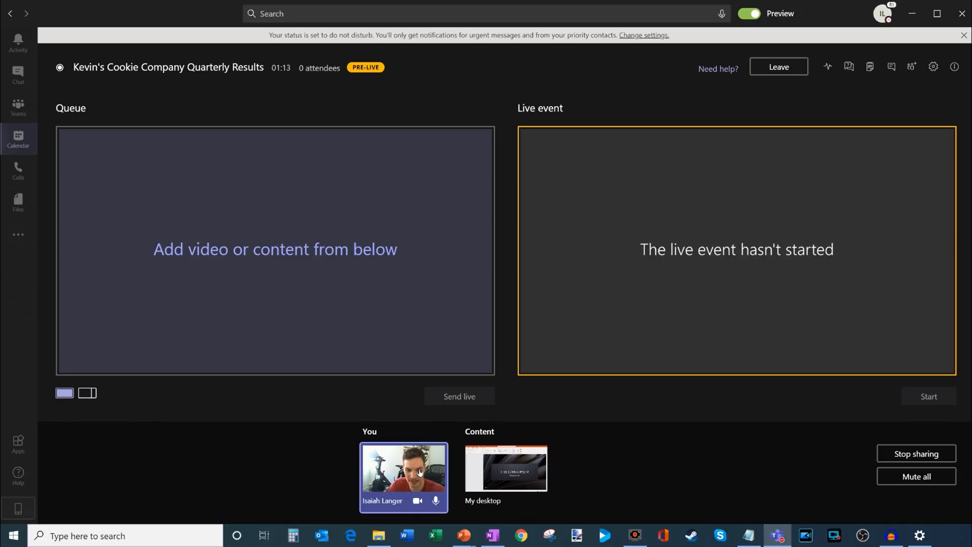
click(404, 468)
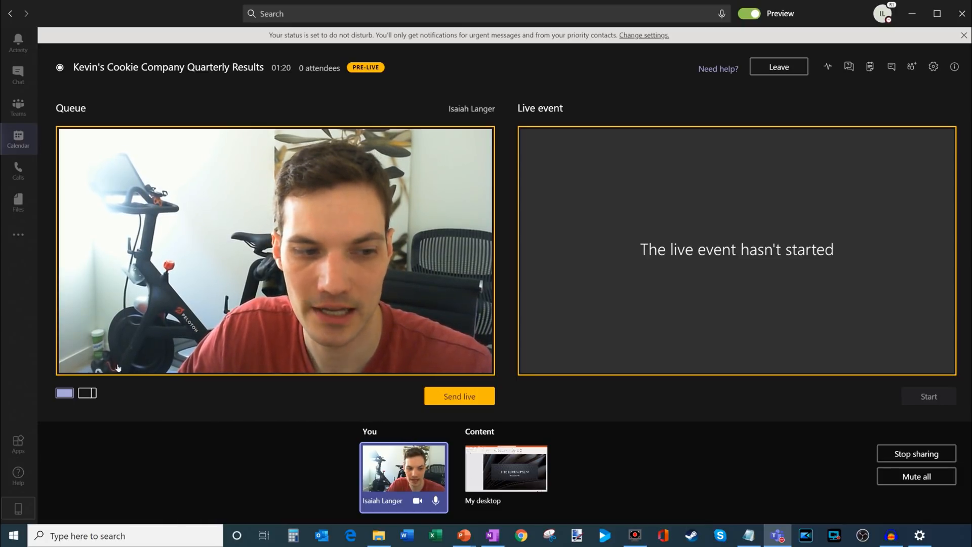
click(88, 393)
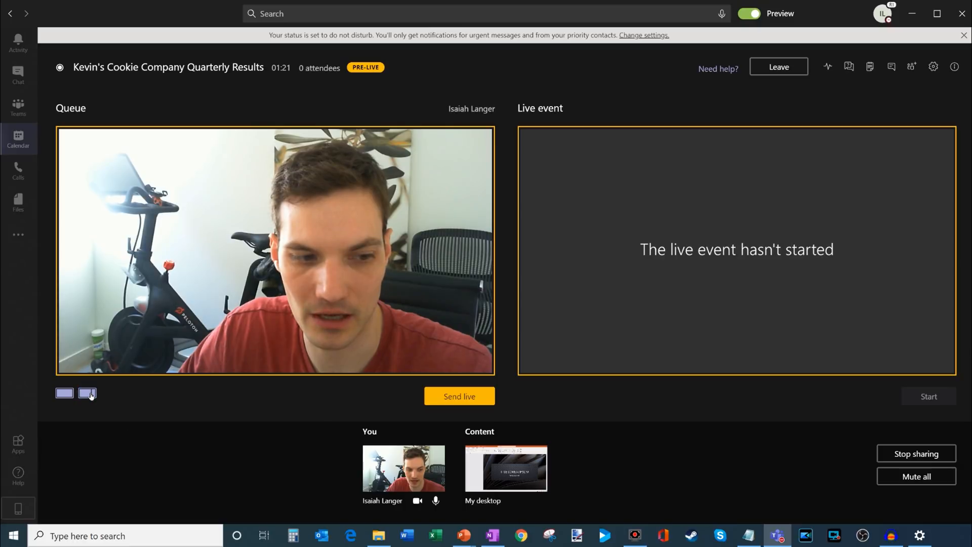
click(88, 393)
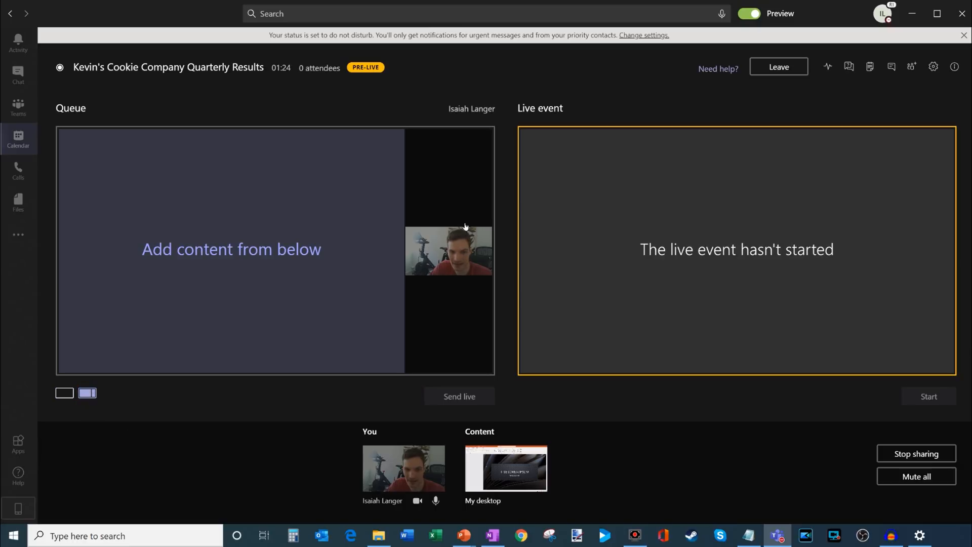
- Fill the queue's content slot with the shared My desktop PowerPoint title slide
click(505, 468)
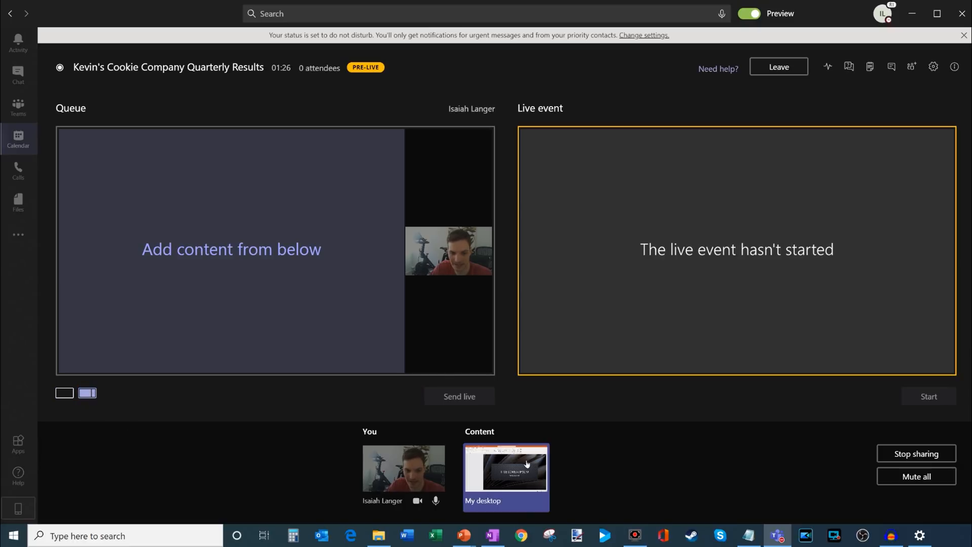
click(505, 468)
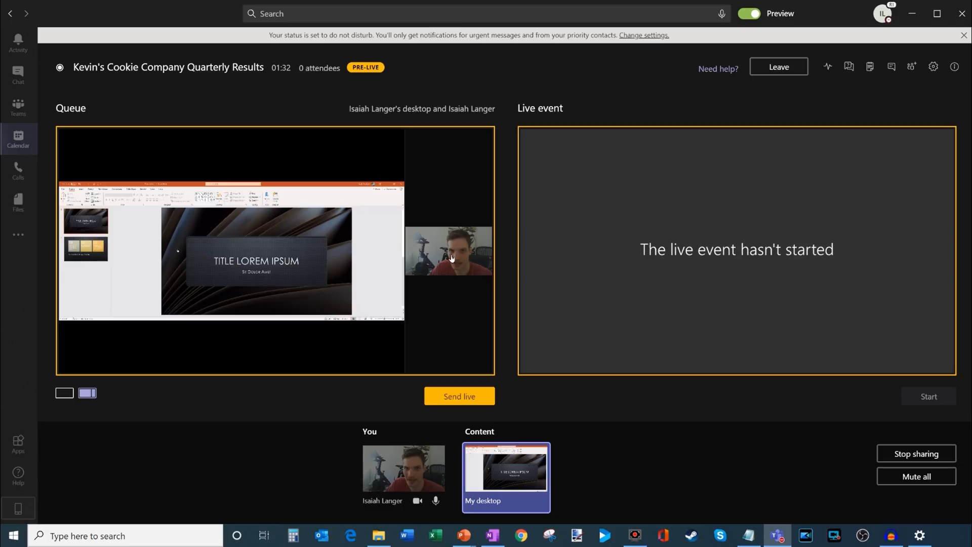
mouse_move(567, 448)
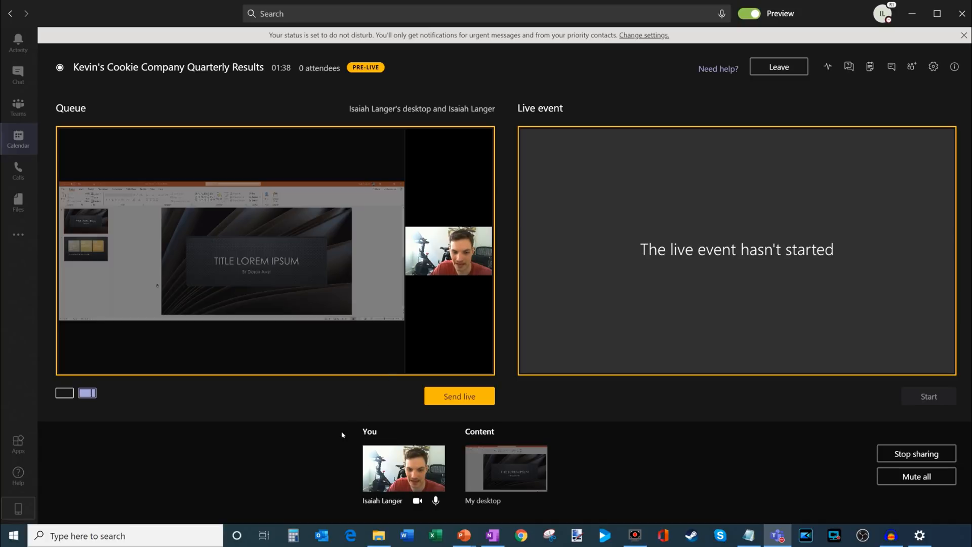
mouse_move(581, 428)
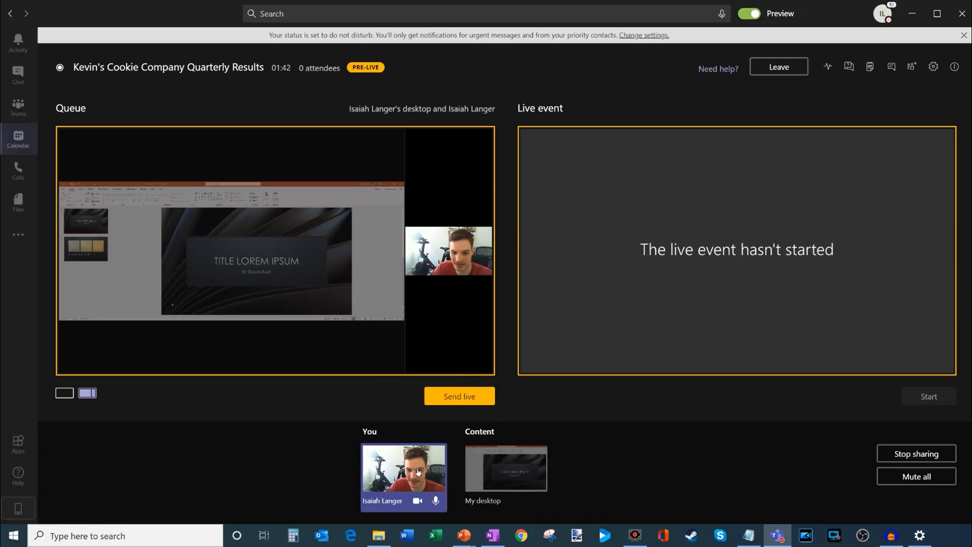
mouse_move(469, 213)
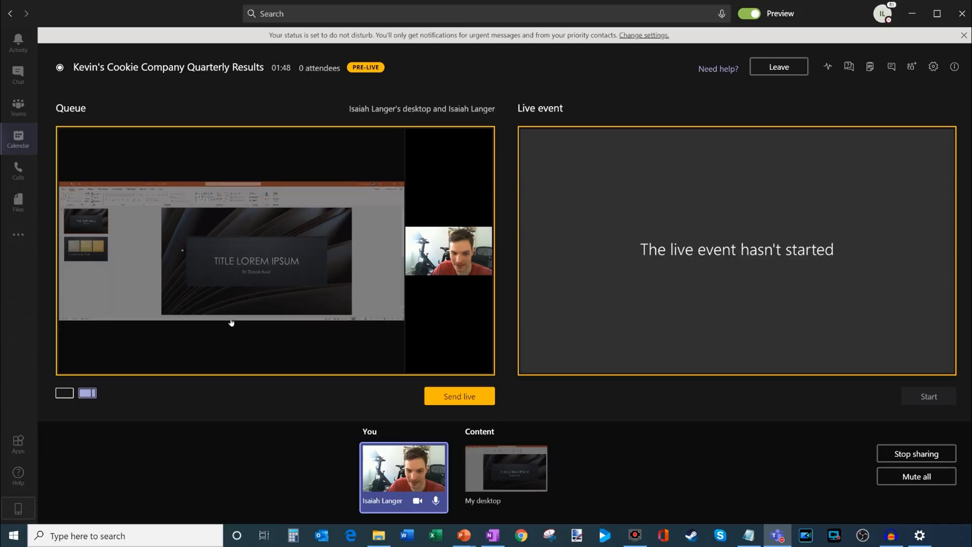
mouse_move(347, 179)
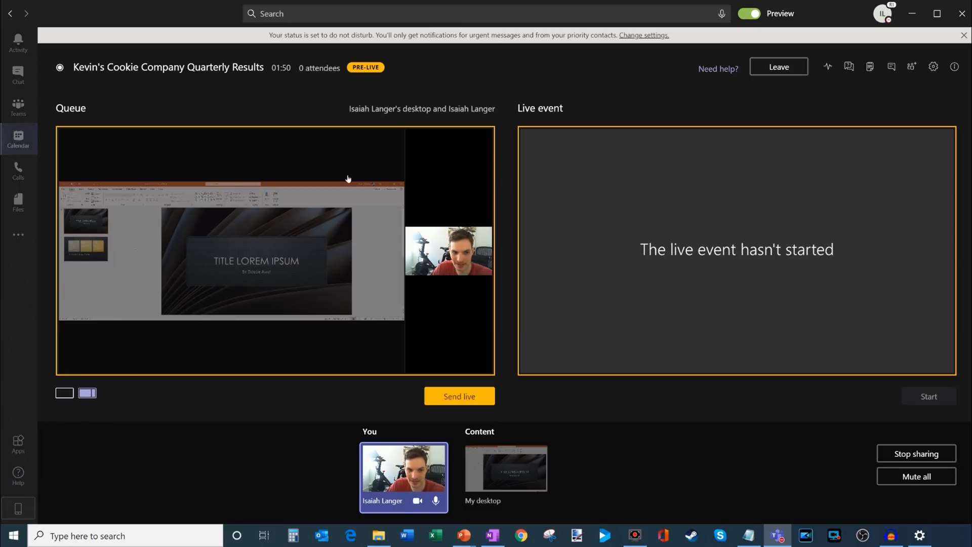
mouse_move(356, 284)
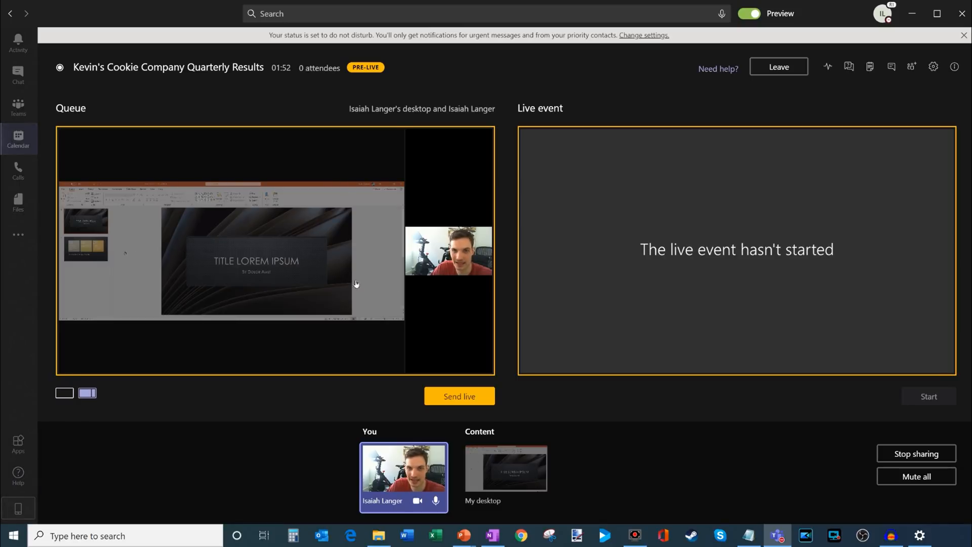
mouse_move(442, 275)
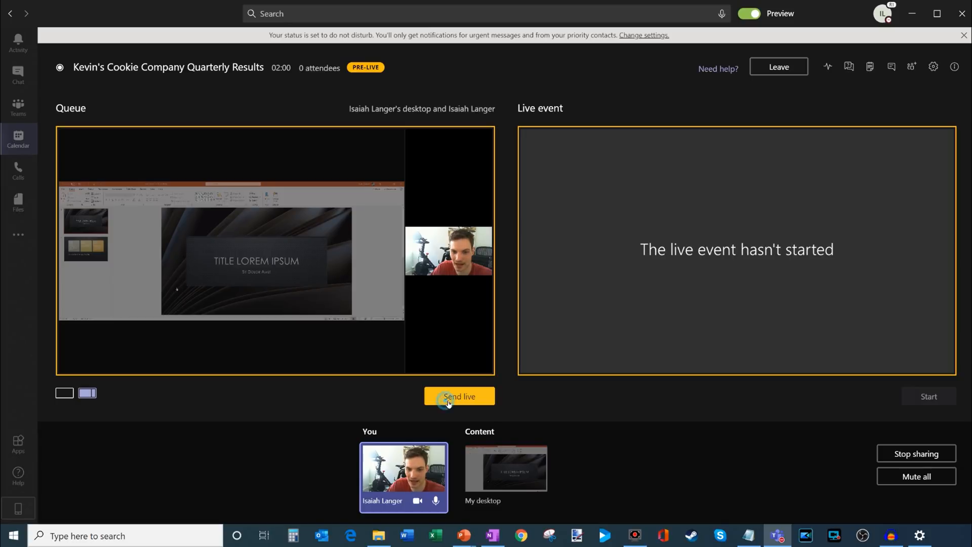
- Send the queued desktop-and-camera view to the live preview and request to start the event
click(458, 396)
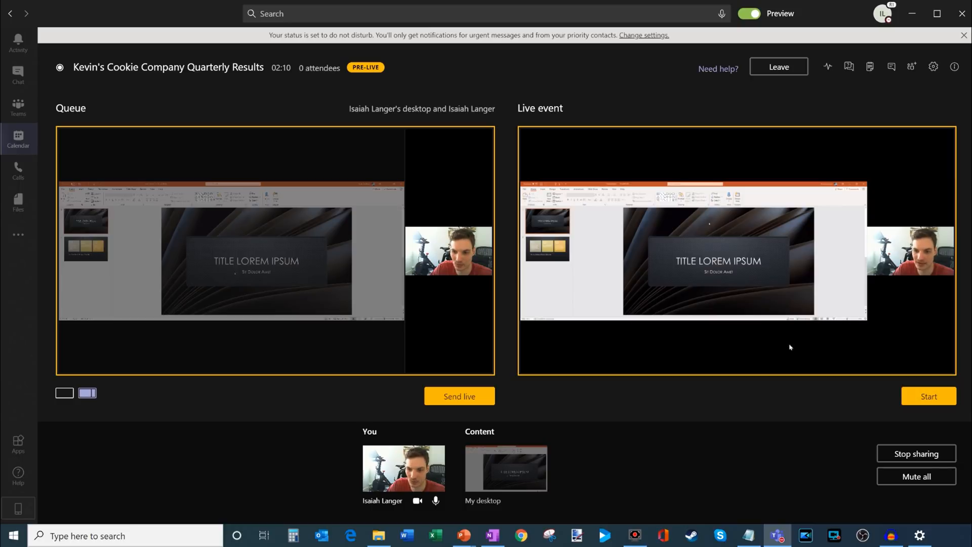
click(928, 396)
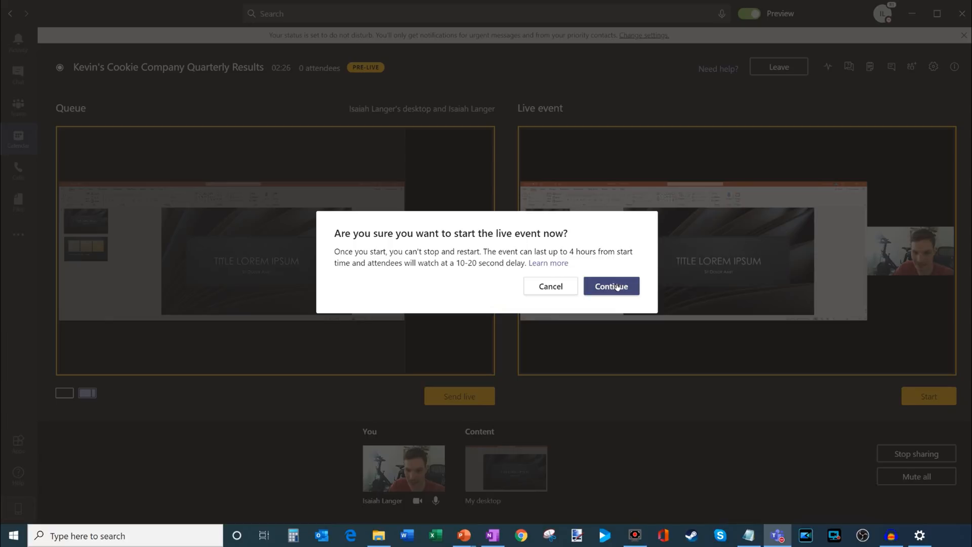
- Confirm starting Kevin's Cookie Company Quarterly Results live, then choose a single-source queue layout
click(610, 286)
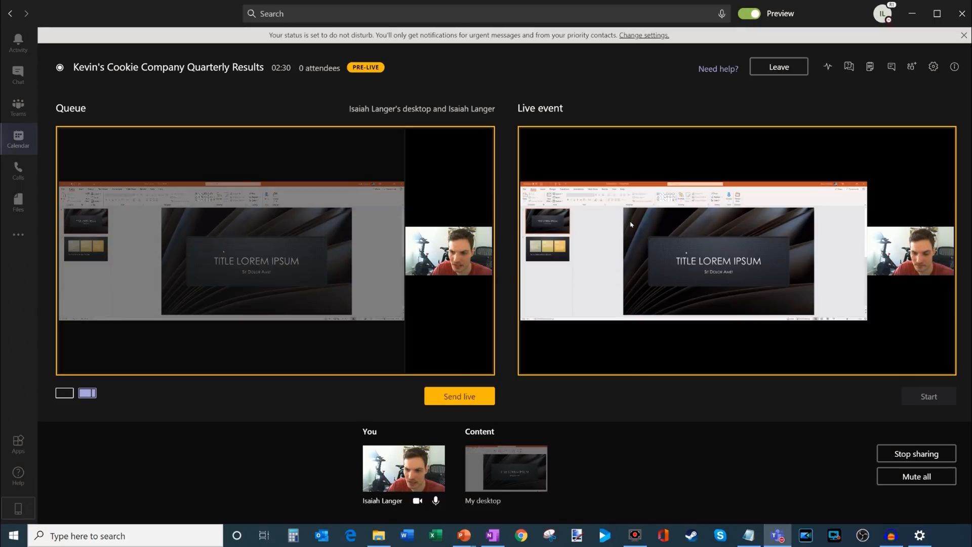
click(928, 396)
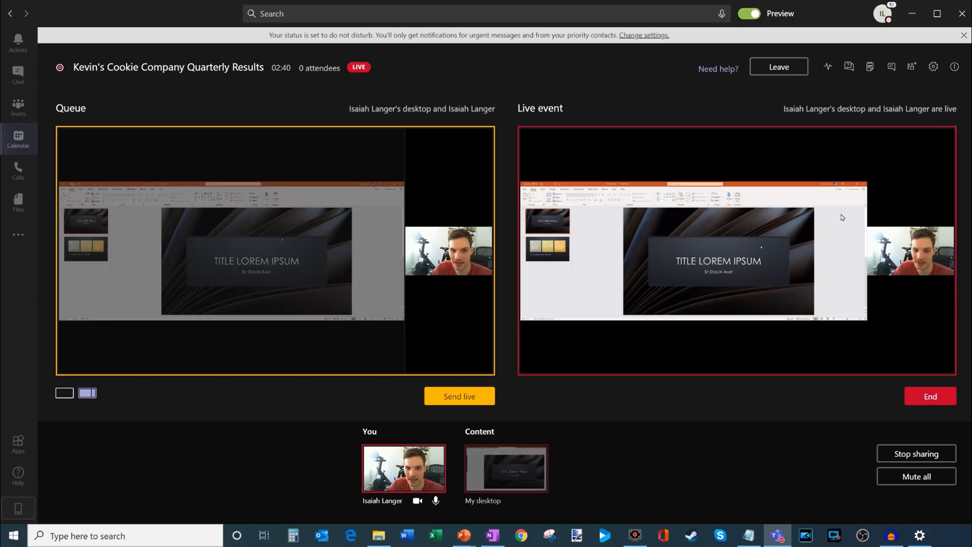
mouse_move(548, 133)
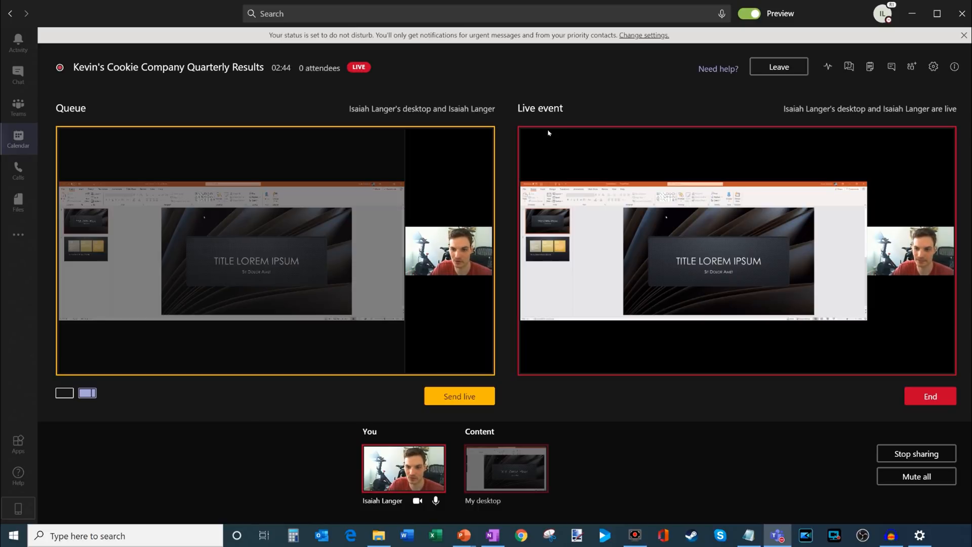
mouse_move(513, 456)
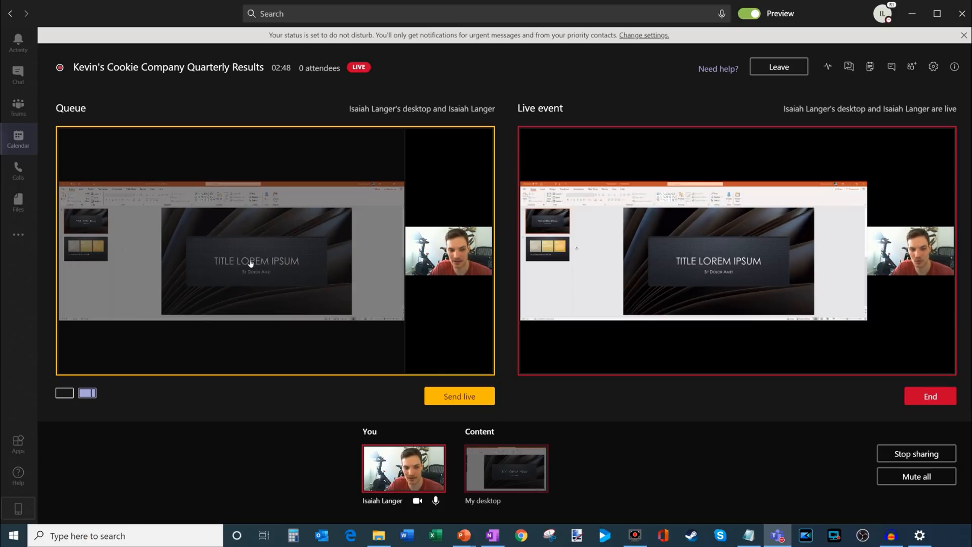
click(63, 392)
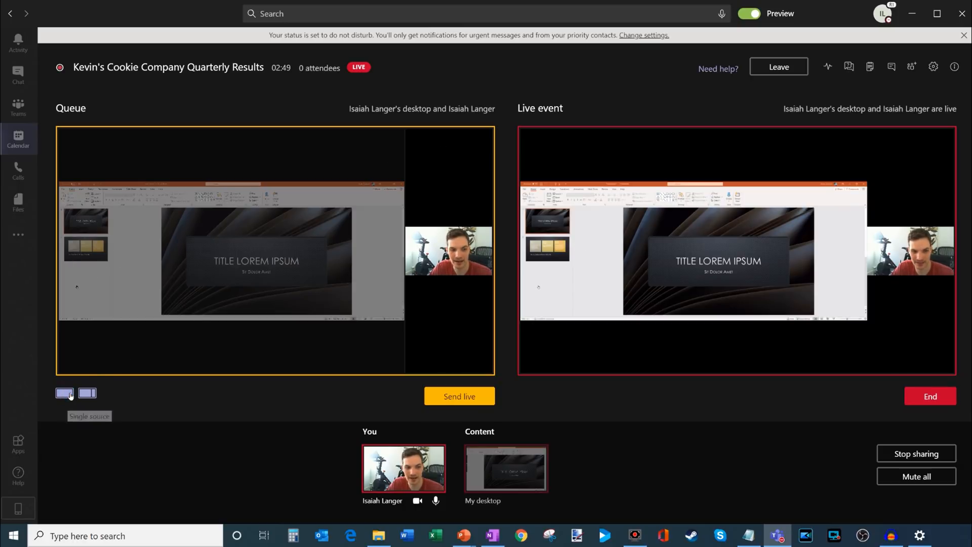
- Broadcast the webcam alone, then replace it with only the shared desktop live
click(64, 393)
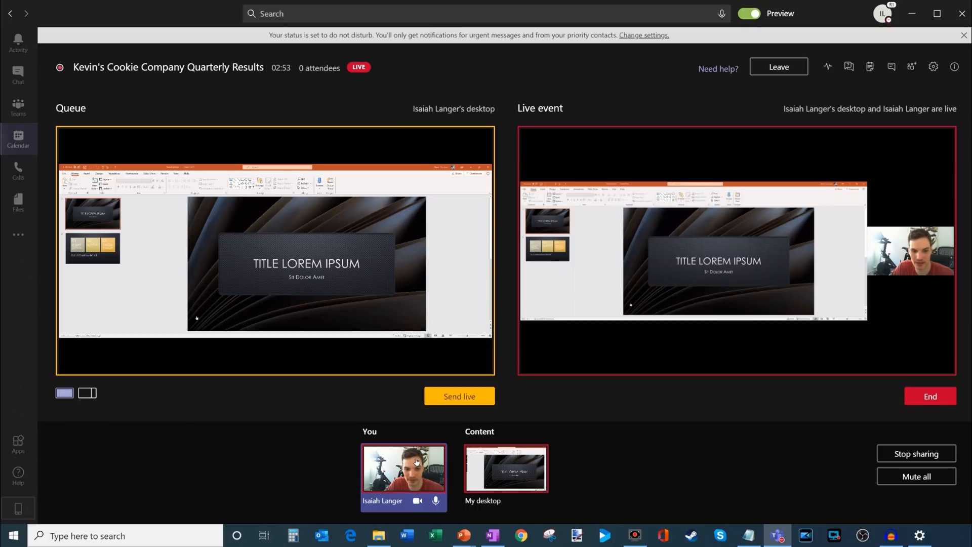
click(403, 466)
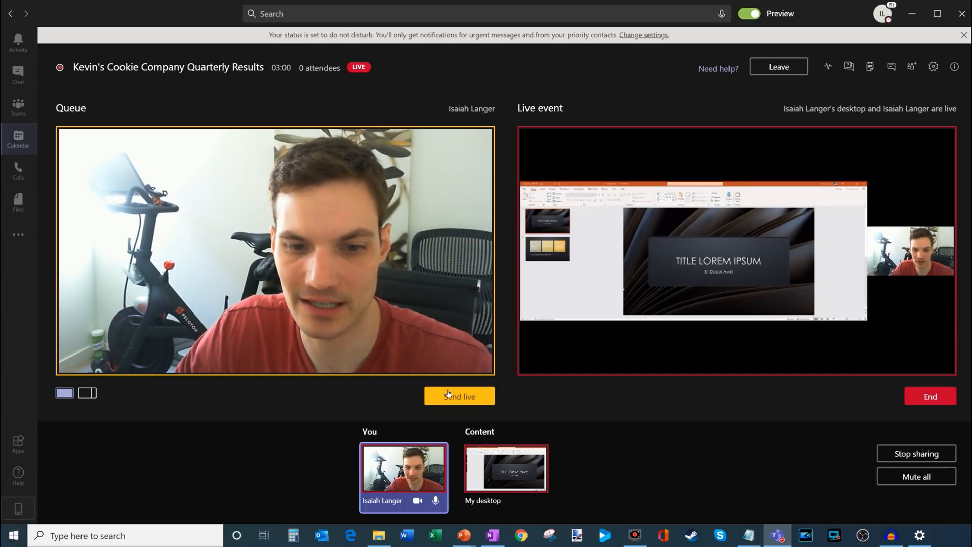
click(459, 396)
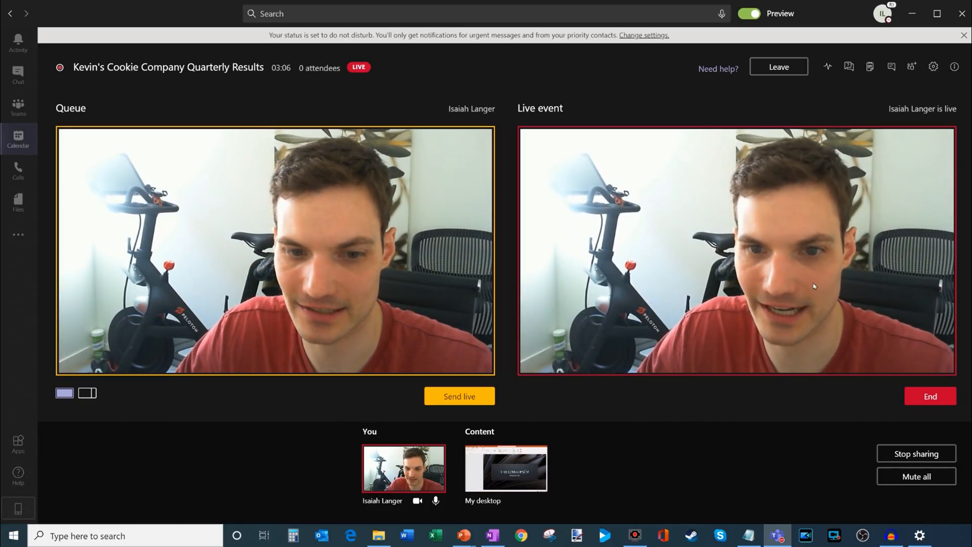
click(505, 468)
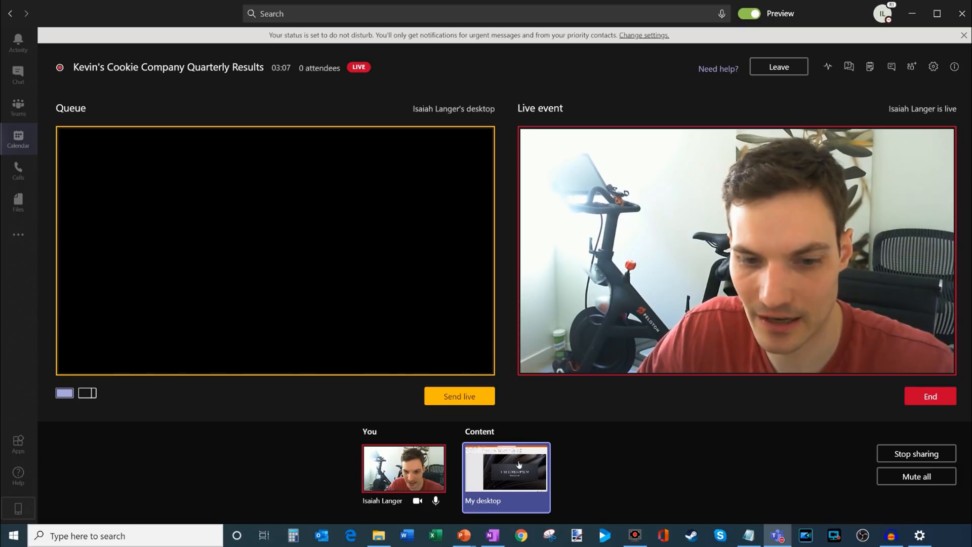
click(459, 395)
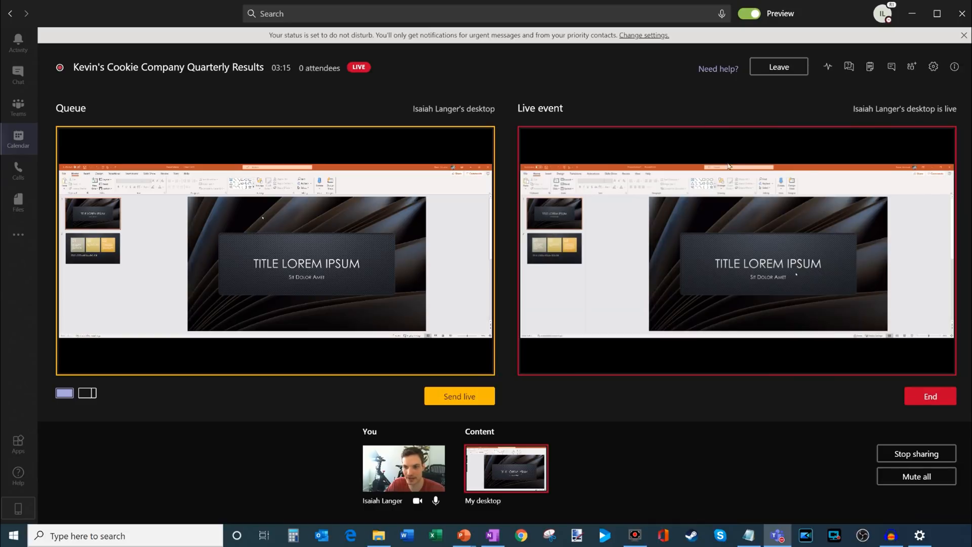
mouse_move(622, 199)
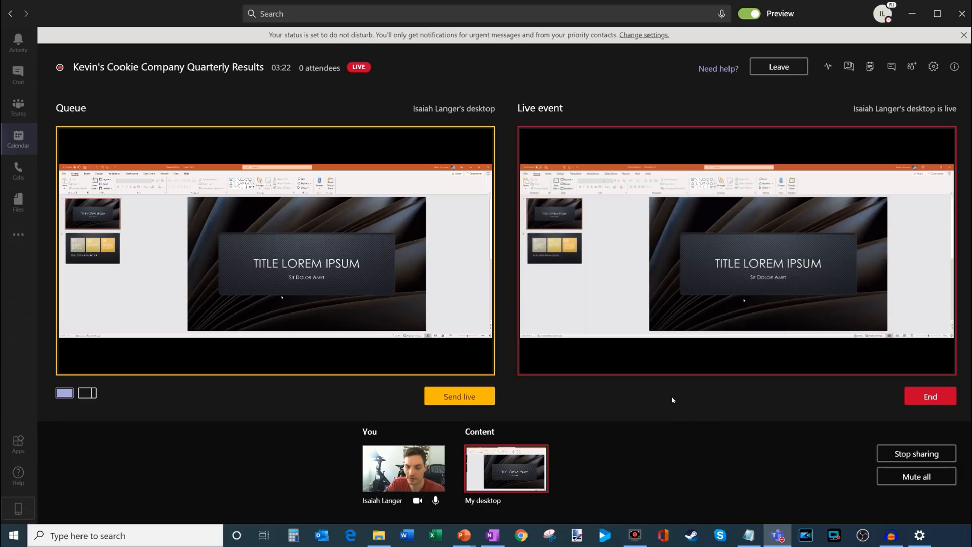
mouse_move(627, 340)
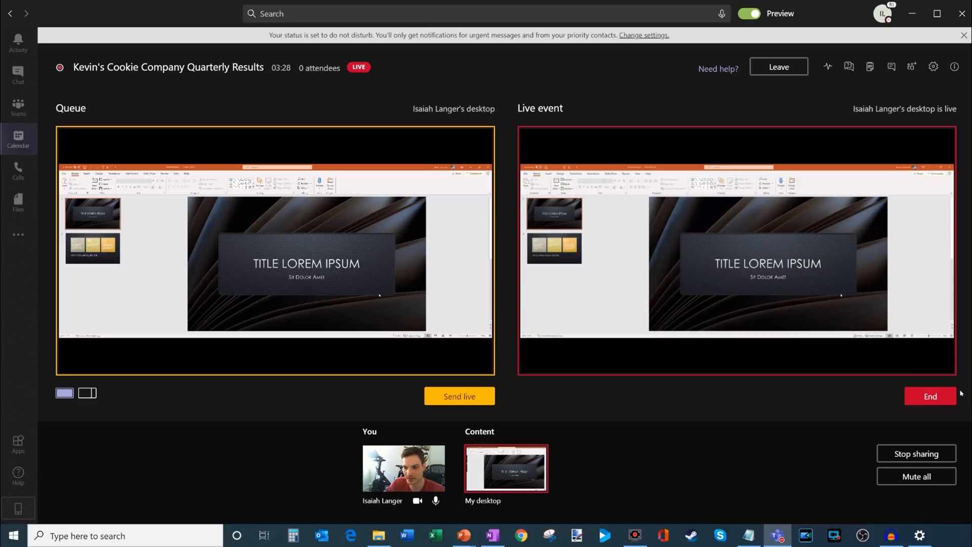
mouse_move(918, 351)
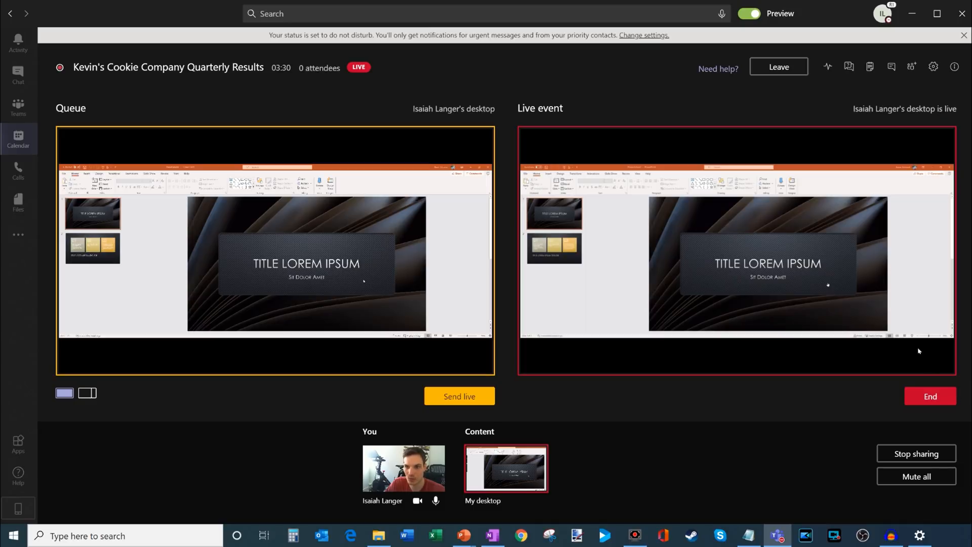
mouse_move(887, 306)
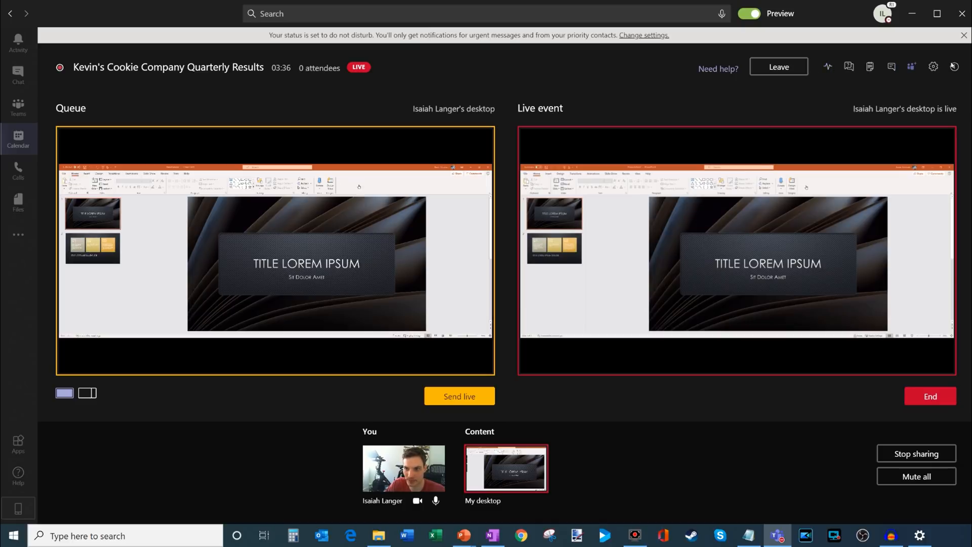
mouse_move(828, 67)
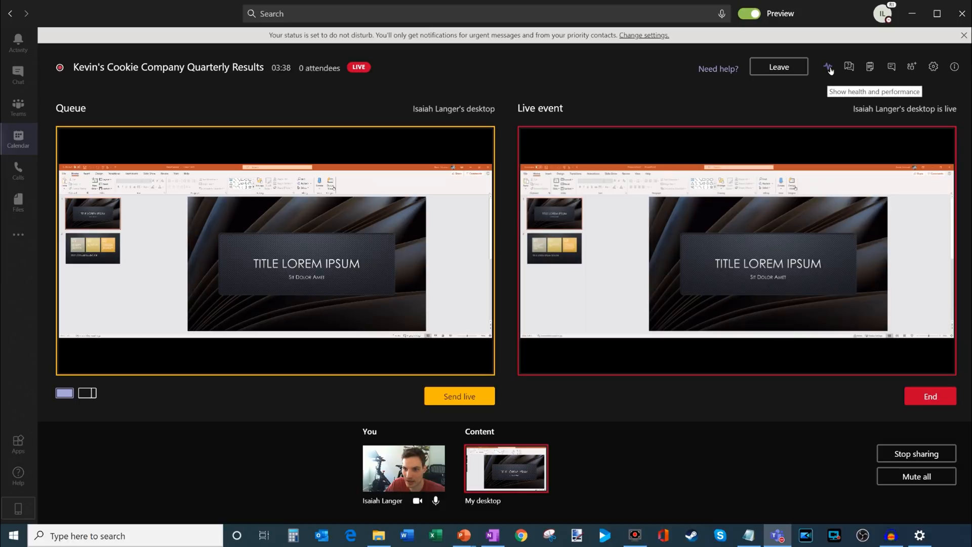
click(828, 67)
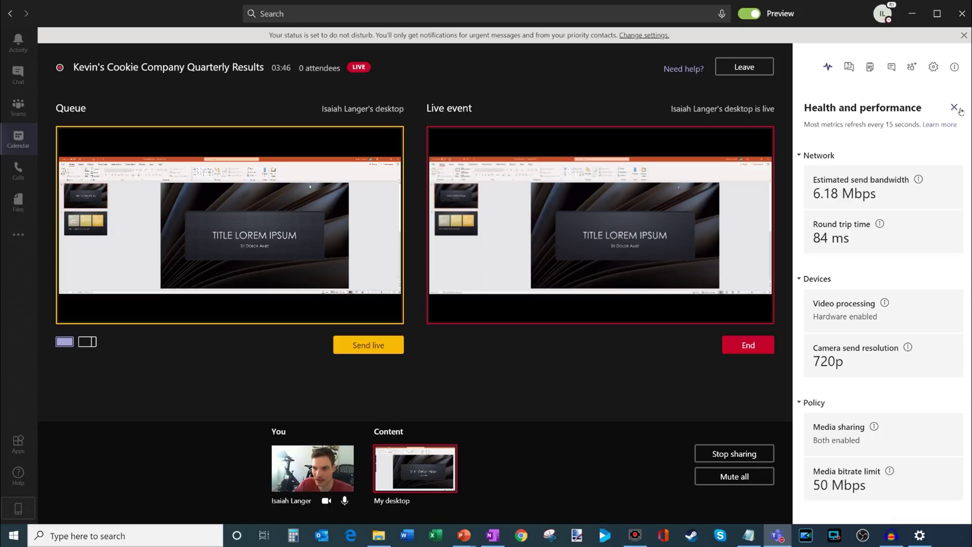
click(954, 107)
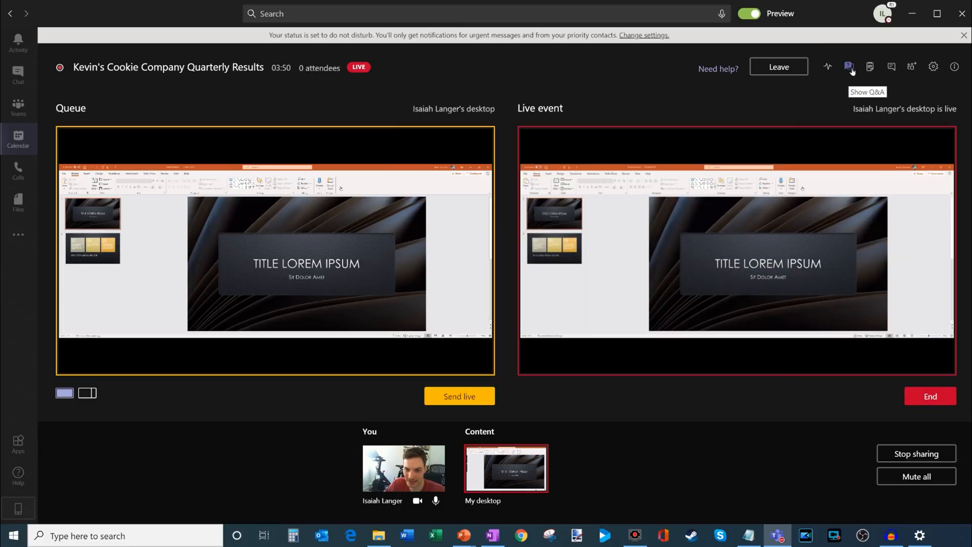
- Browse the live event Q&A, including Make an announcement and the empty Published tab
click(850, 67)
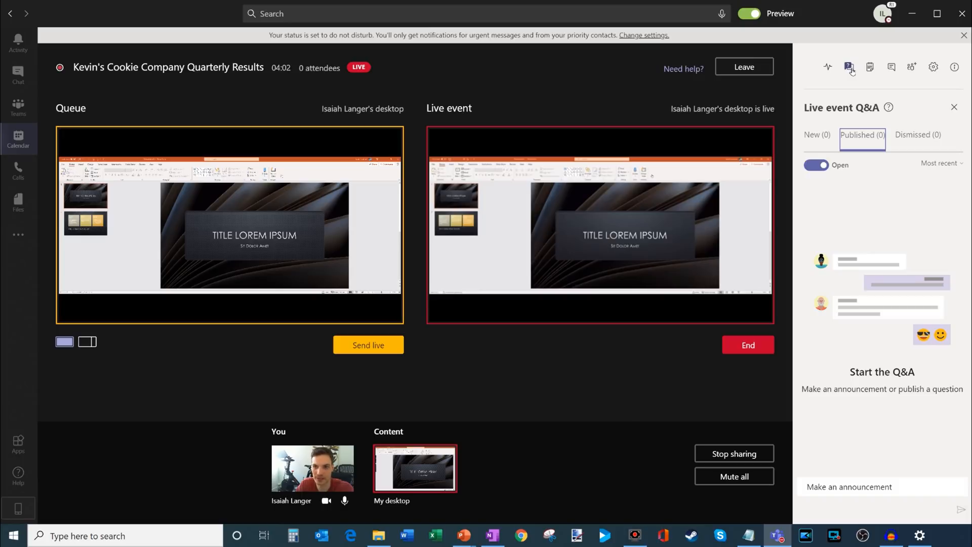
mouse_move(834, 101)
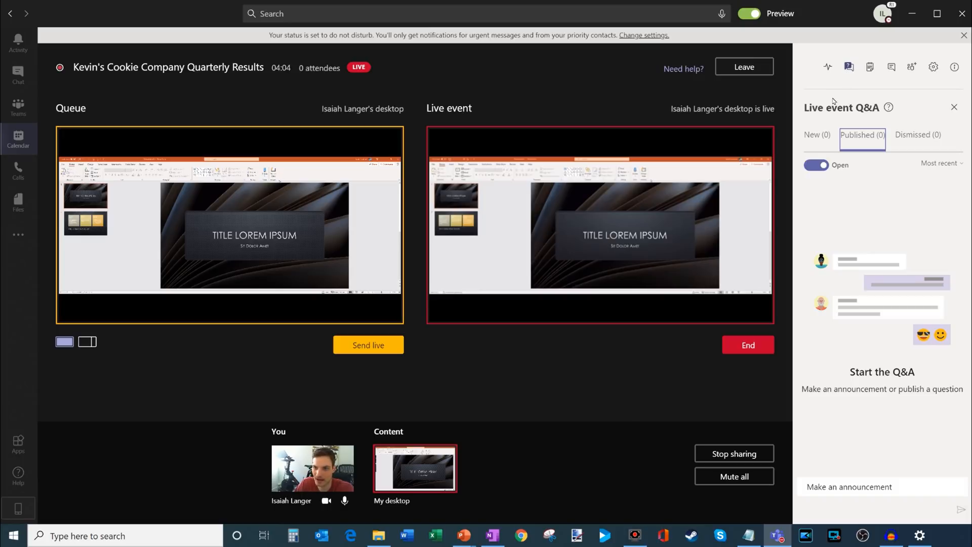
click(817, 135)
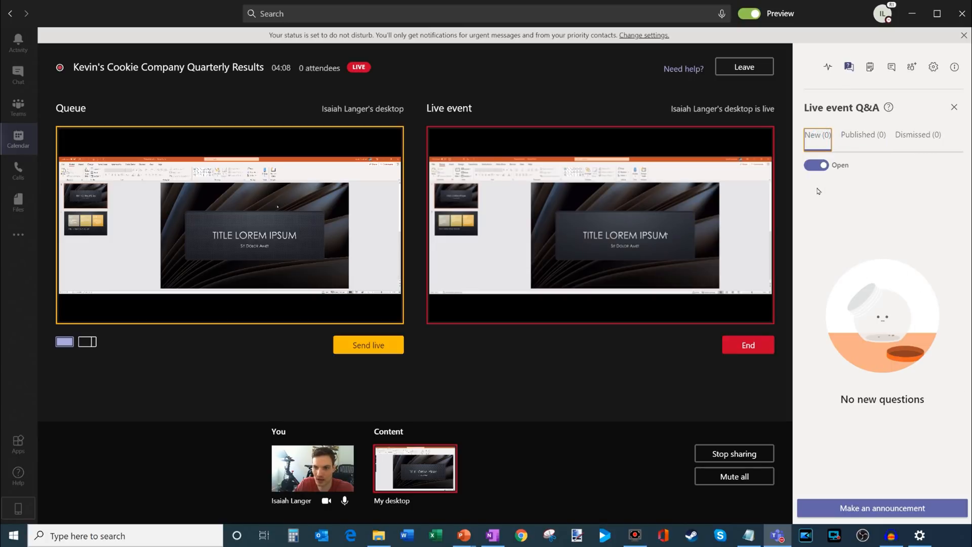
mouse_move(834, 369)
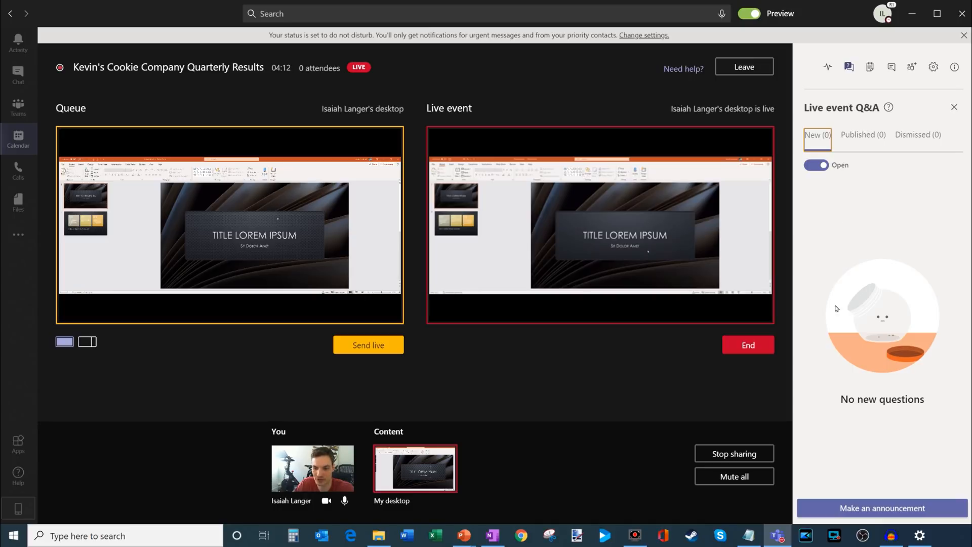
mouse_move(895, 222)
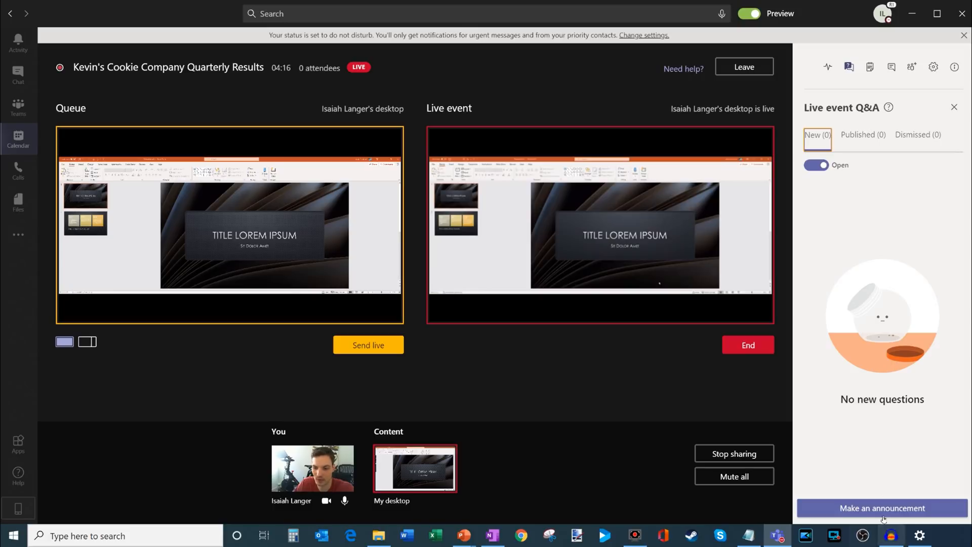
click(862, 135)
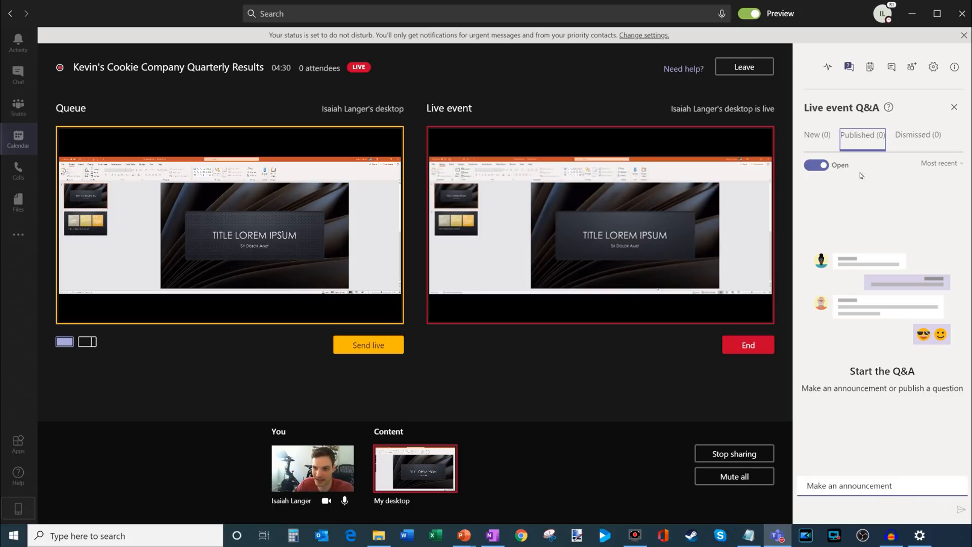
mouse_move(851, 135)
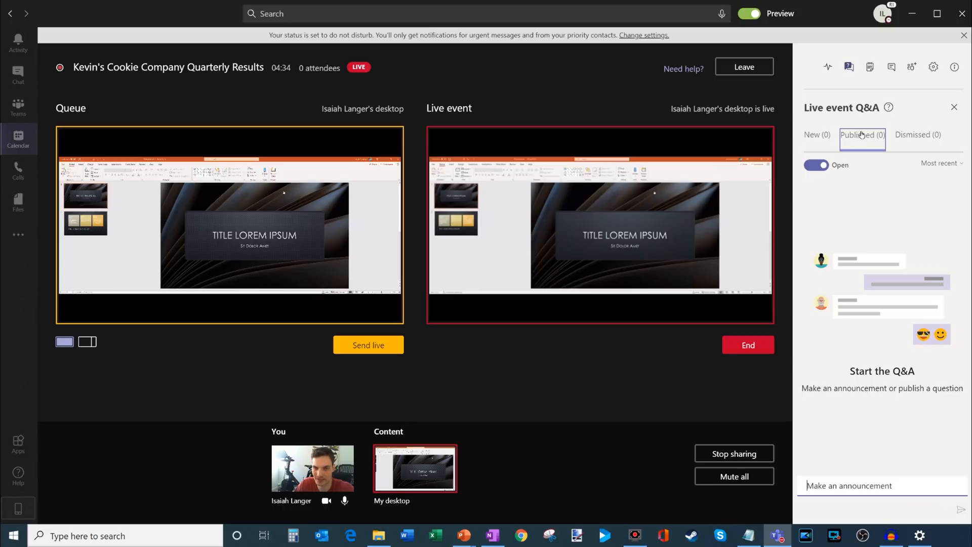
click(917, 134)
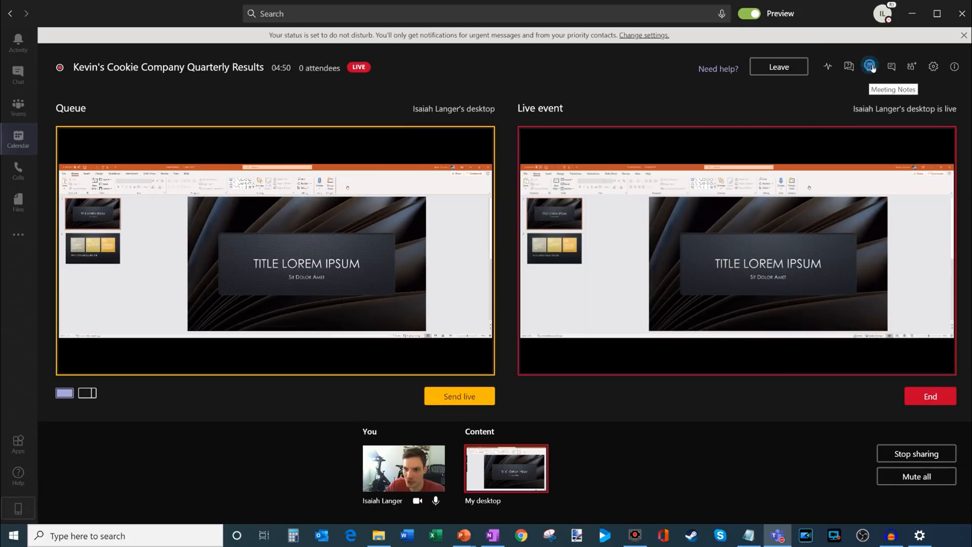
- View the meeting notes, then show the meeting chat with its join and rename entries
click(870, 67)
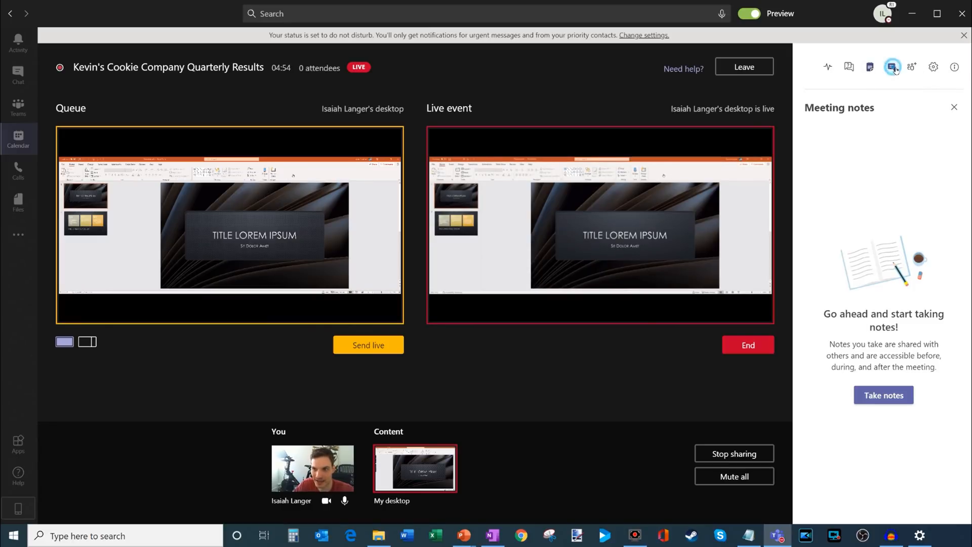
click(891, 67)
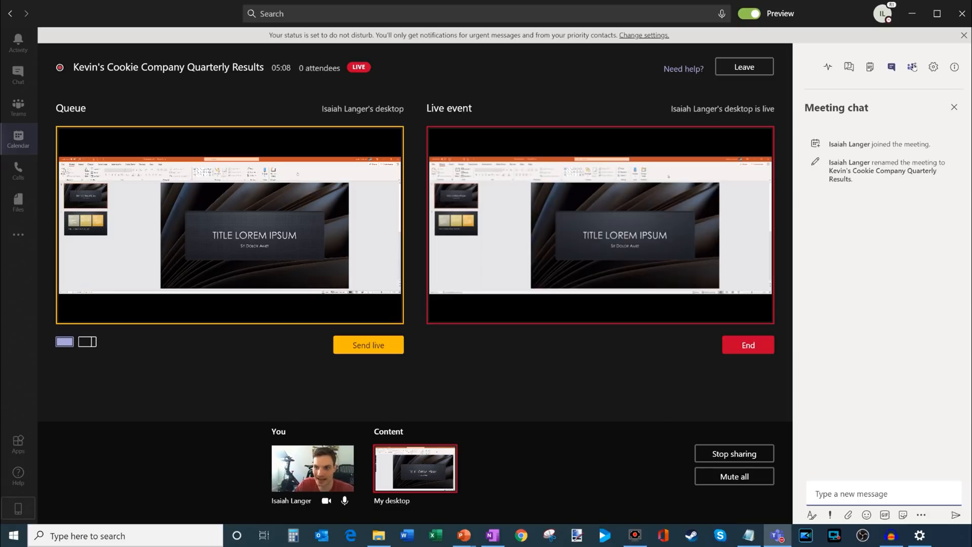
- Search 'meg' in the People pane and call in Megan Bowen as presenter
click(912, 67)
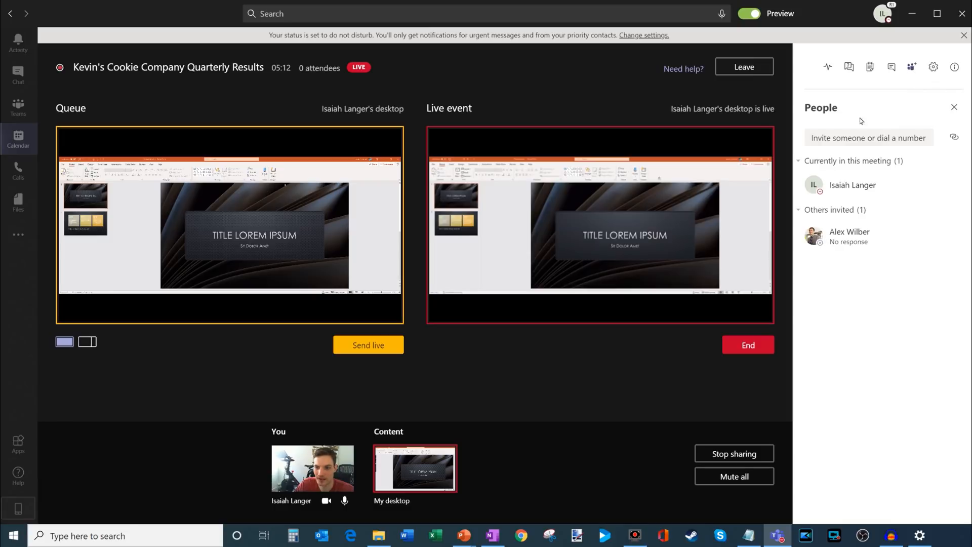
mouse_move(857, 310)
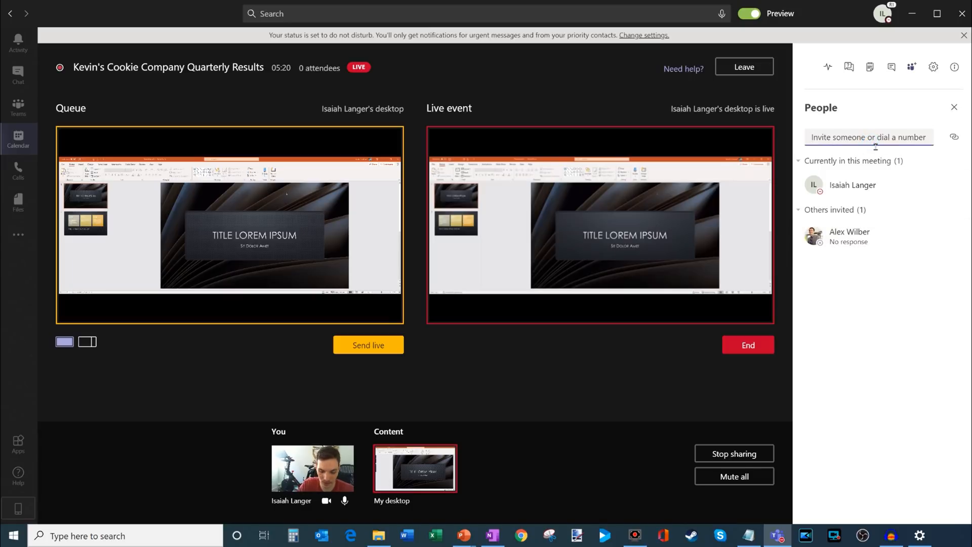
text(meg)
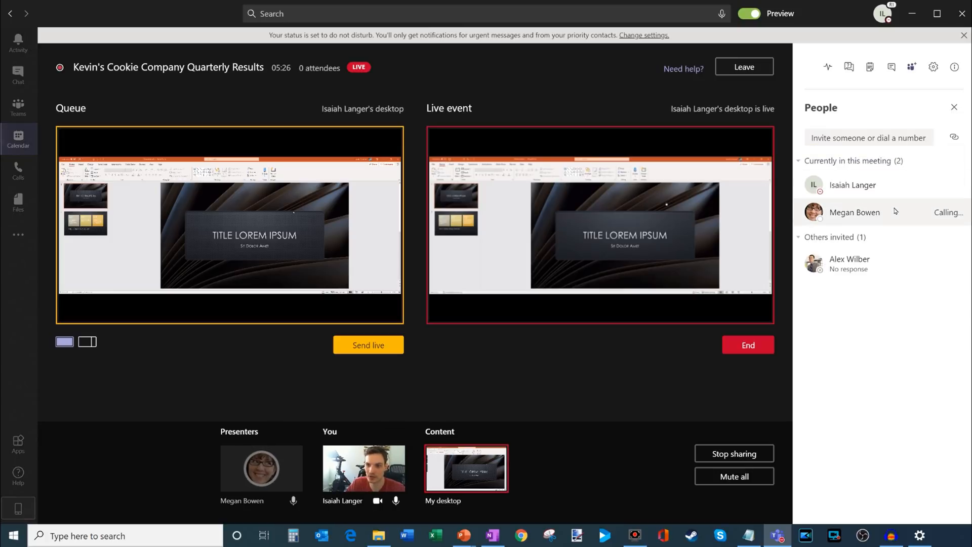
mouse_move(938, 218)
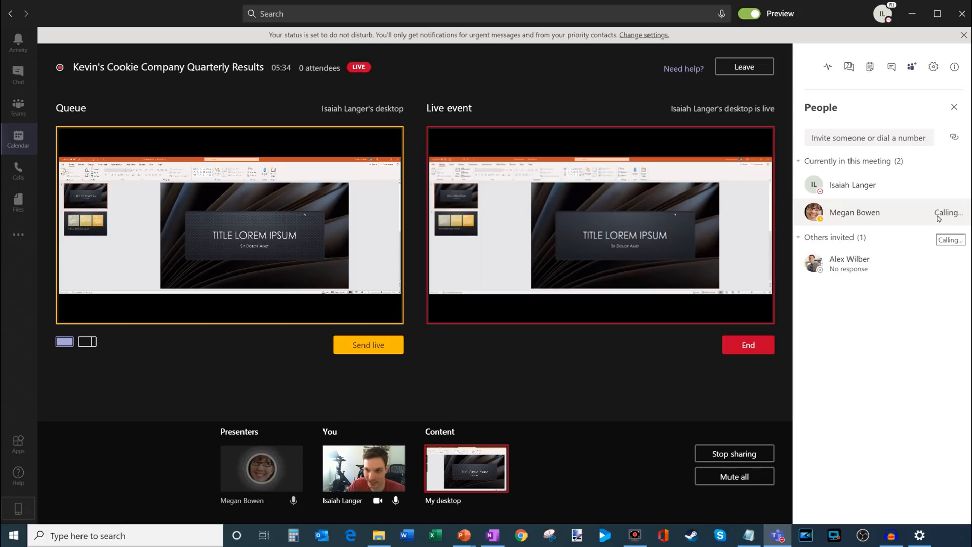
mouse_move(934, 67)
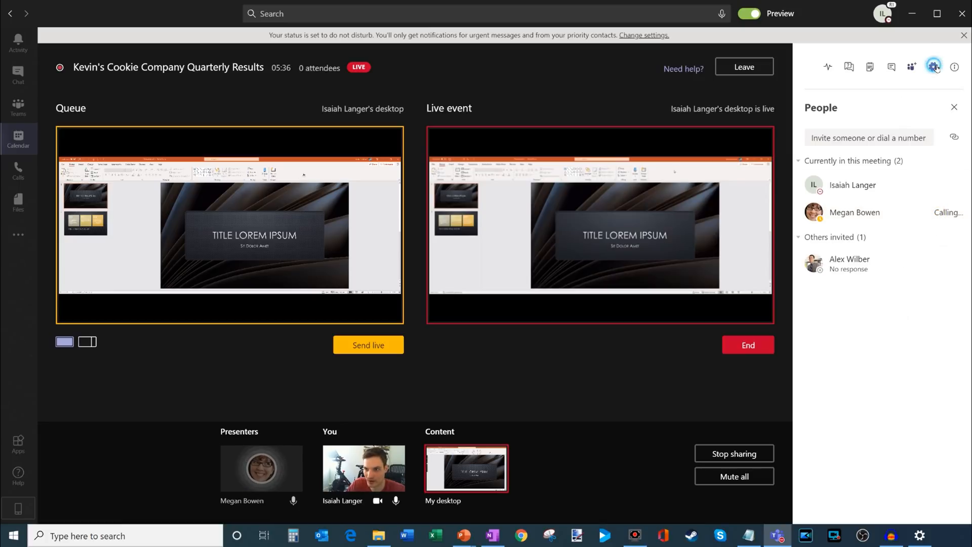
- Review the audio and camera device settings and meeting details, then close the panel
click(933, 67)
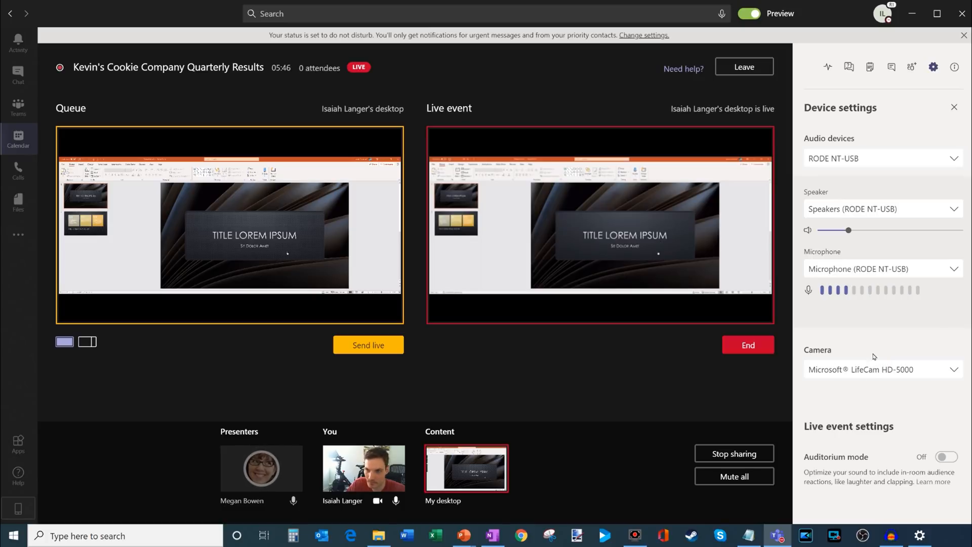
click(955, 67)
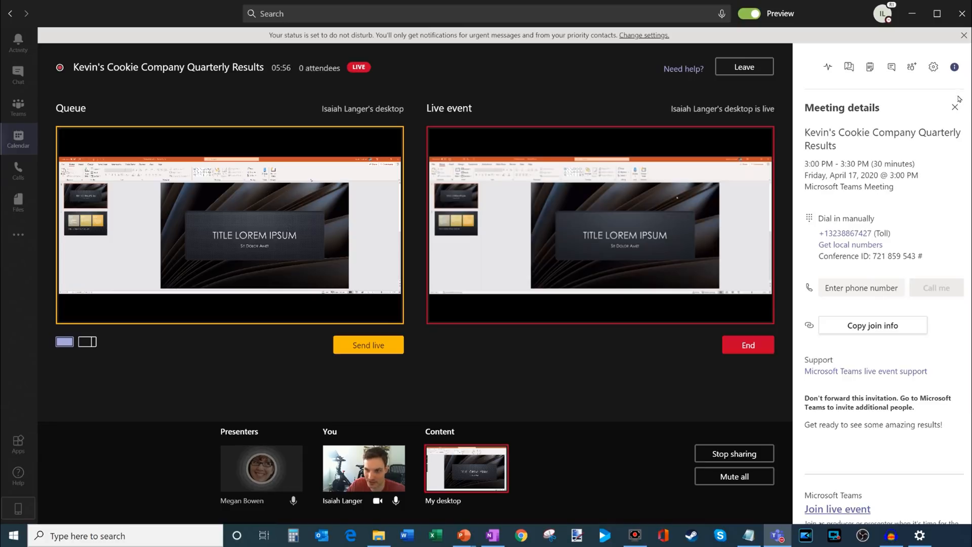
mouse_move(955, 104)
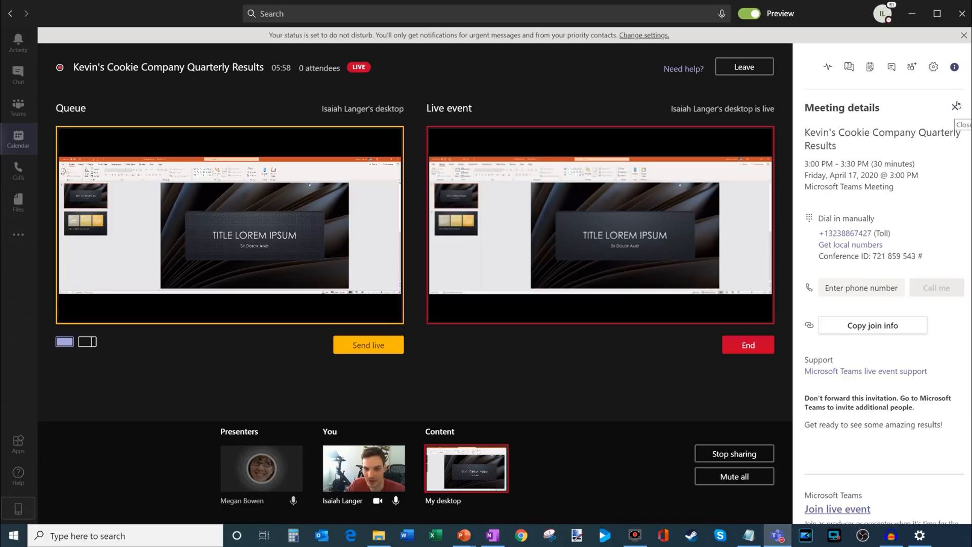
click(956, 105)
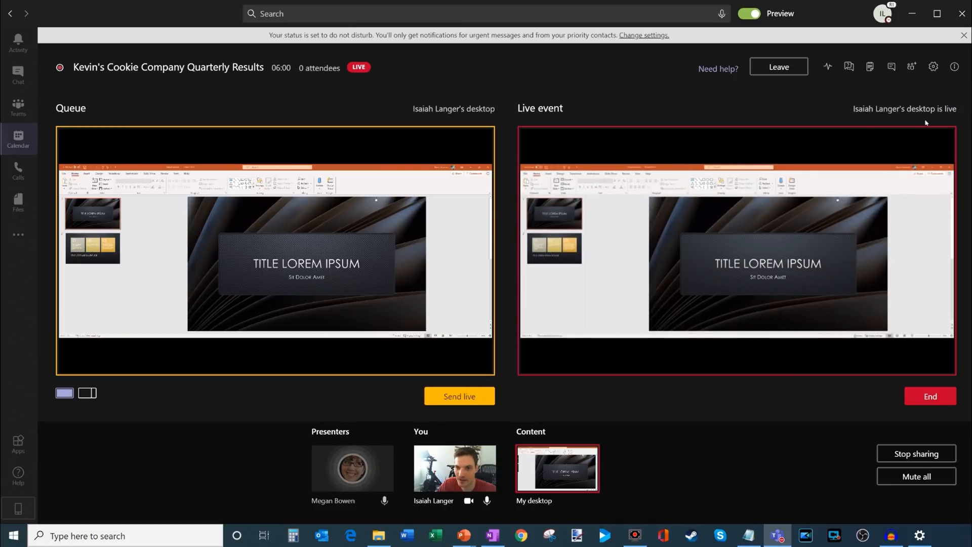
mouse_move(286, 160)
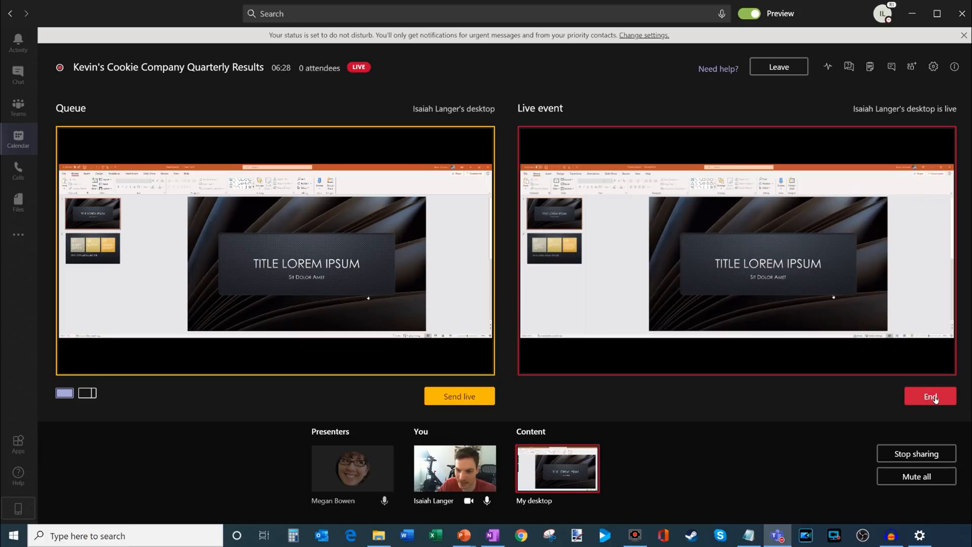
- Confirm End live event to stop the 6:43 broadcast with zero attendees
click(929, 396)
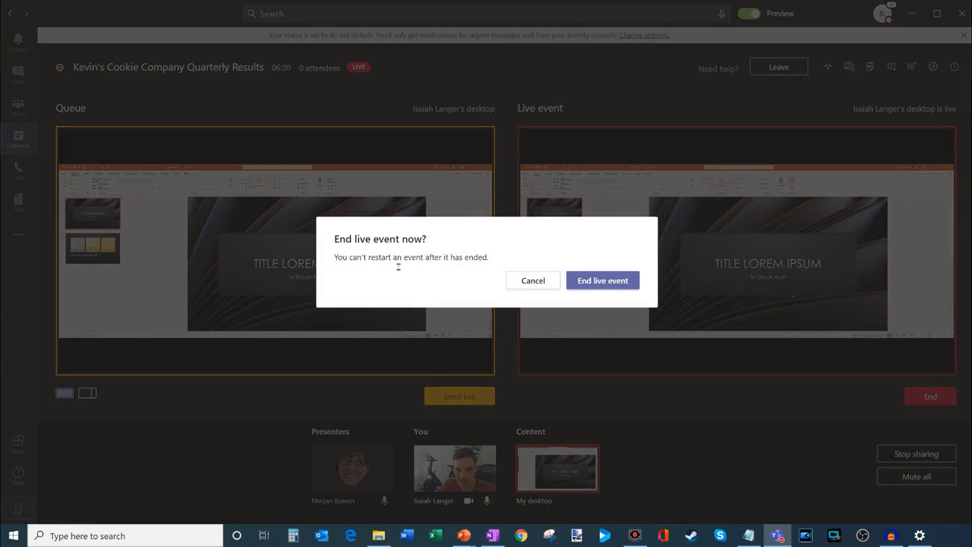
click(602, 280)
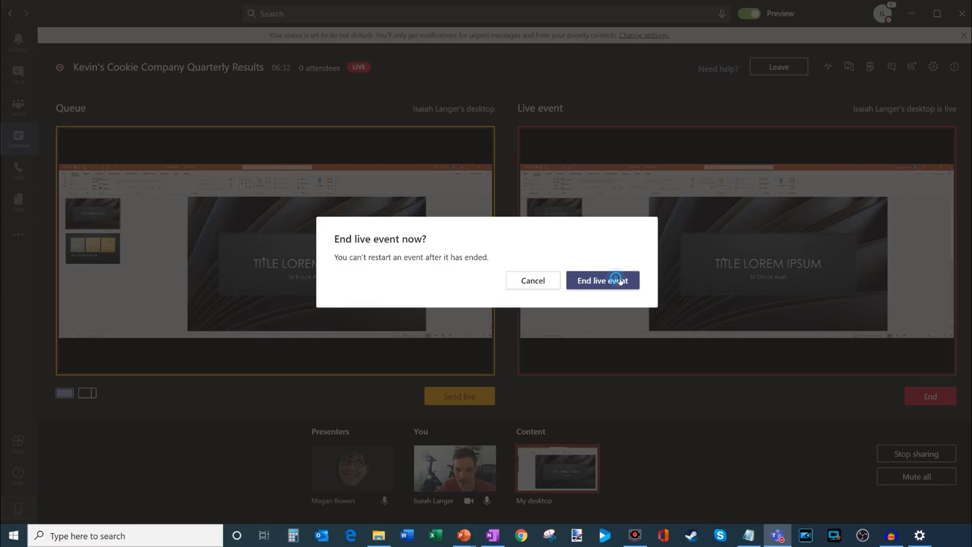
click(602, 280)
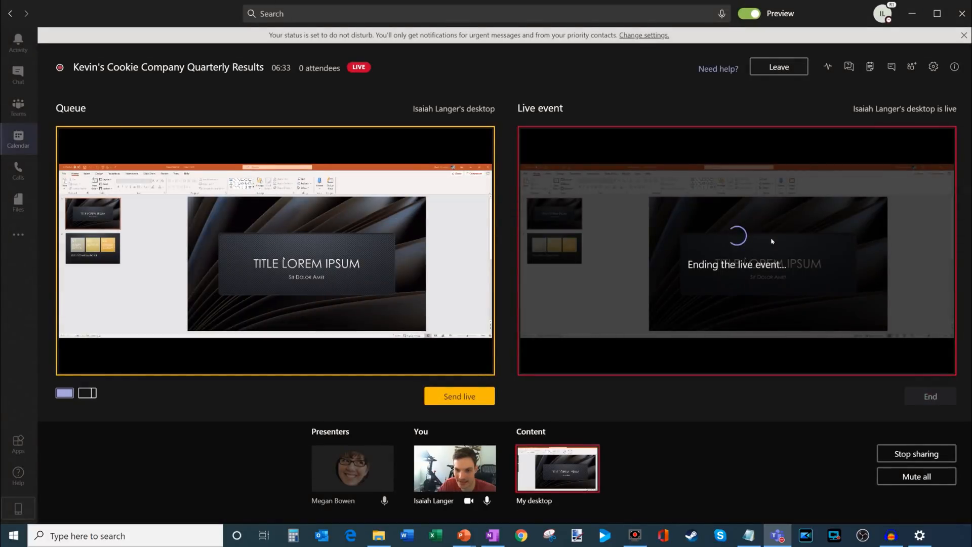
click(928, 396)
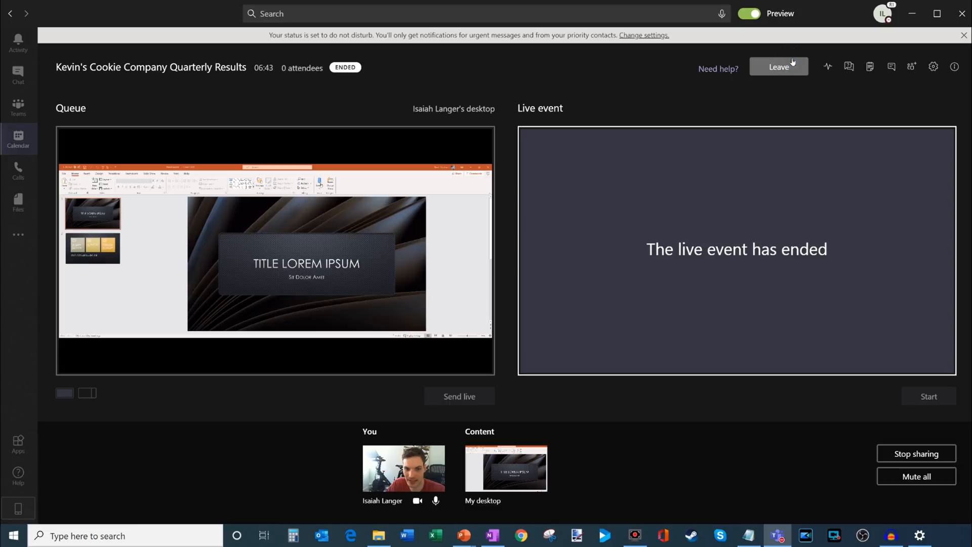
- Leave the ended Kevin's Cookie Company Quarterly Results event and go to its meeting chat
click(779, 67)
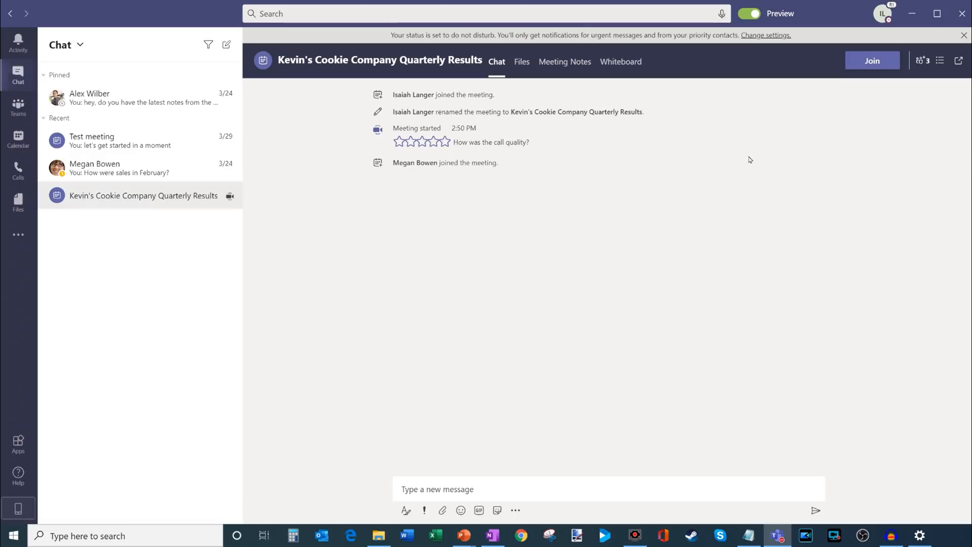
click(965, 35)
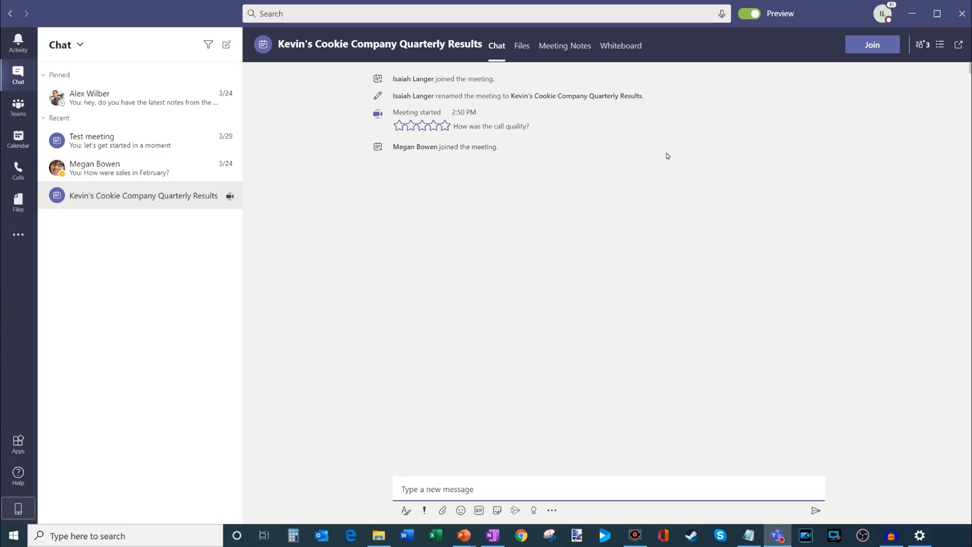
mouse_move(433, 510)
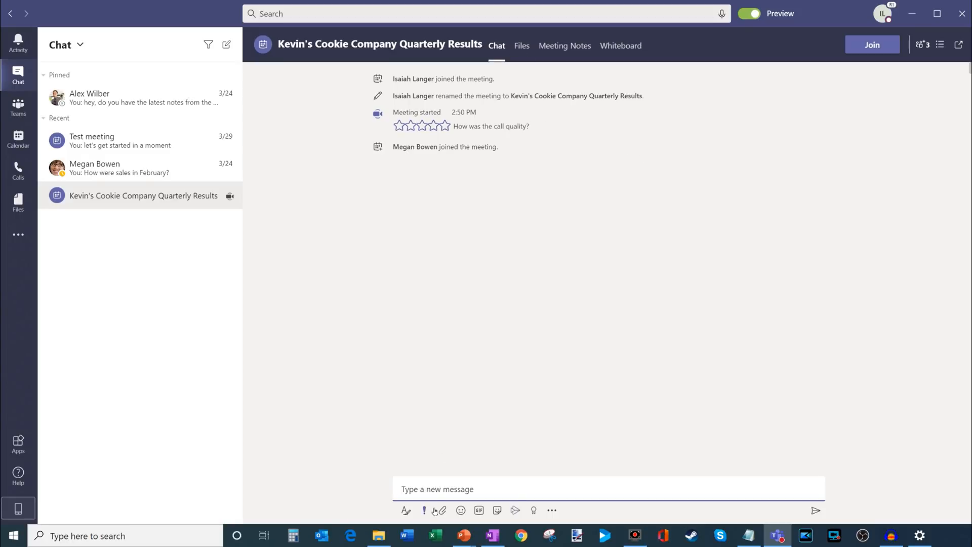